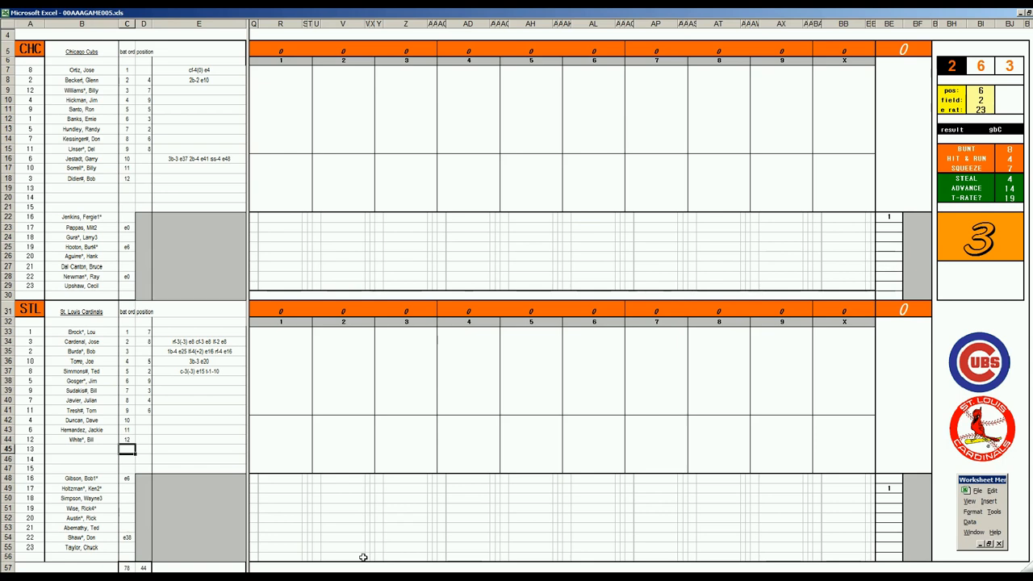
mouse_move(327, 507)
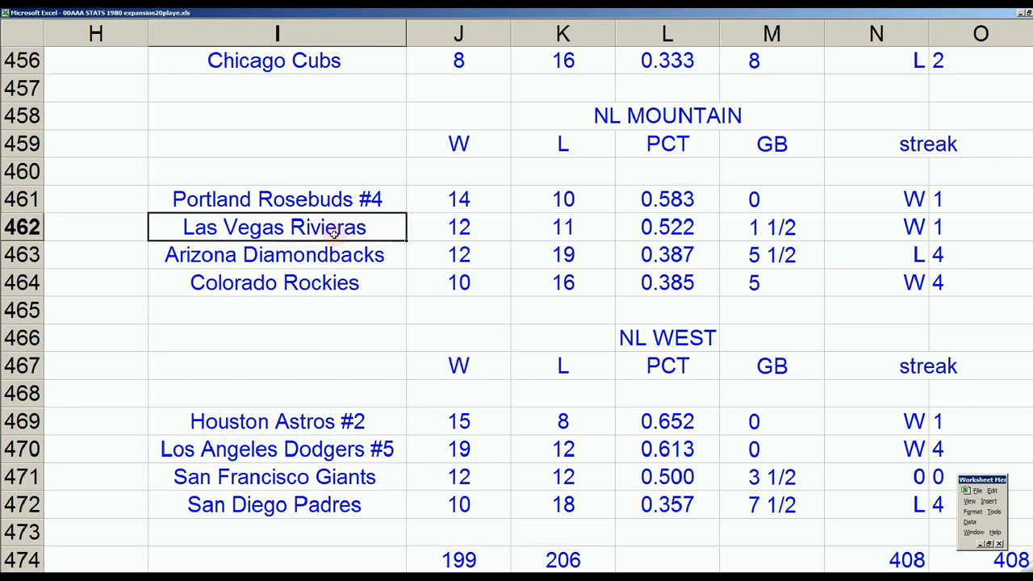
scroll(up, 3)
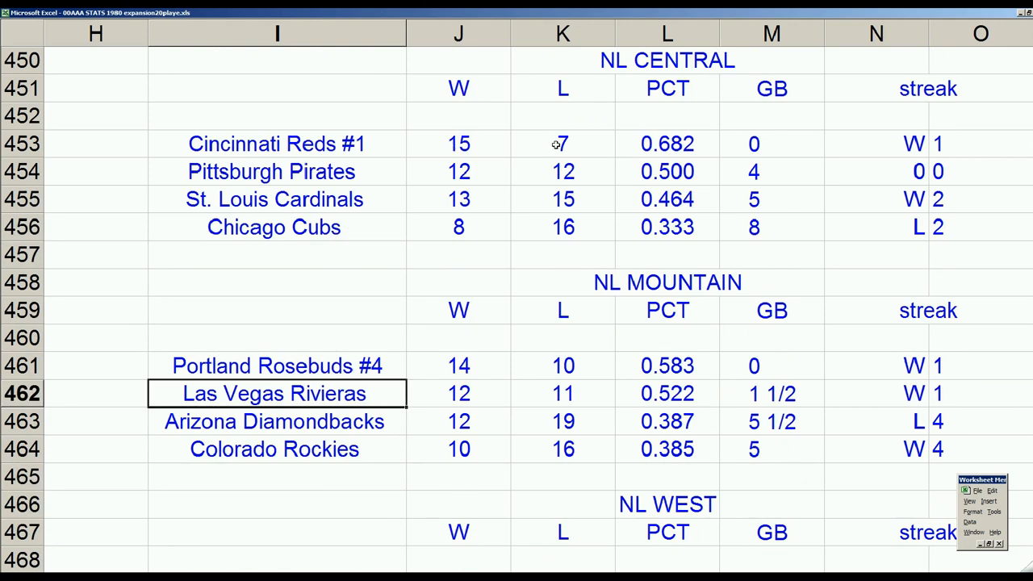
mouse_move(454, 152)
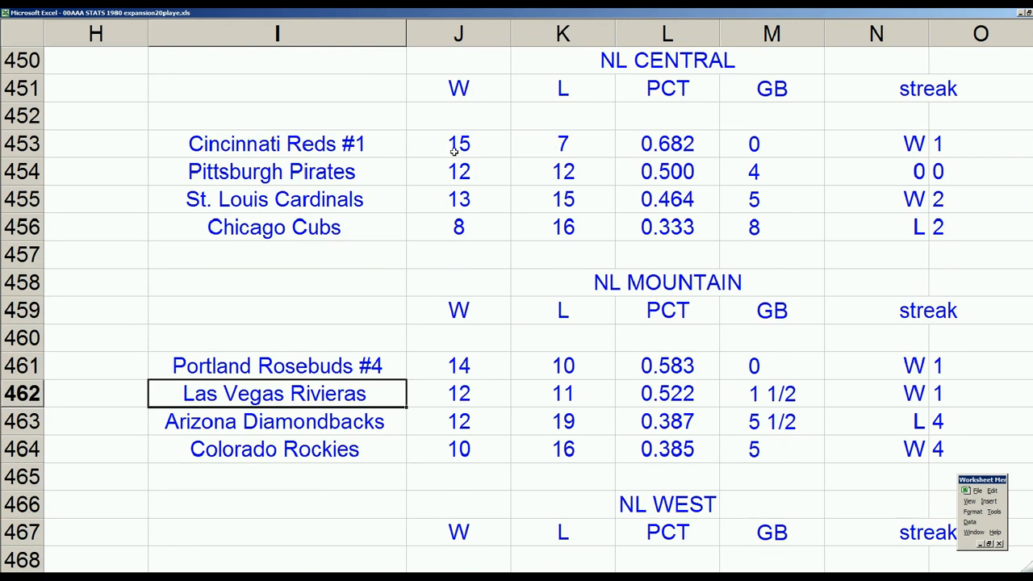
mouse_move(507, 158)
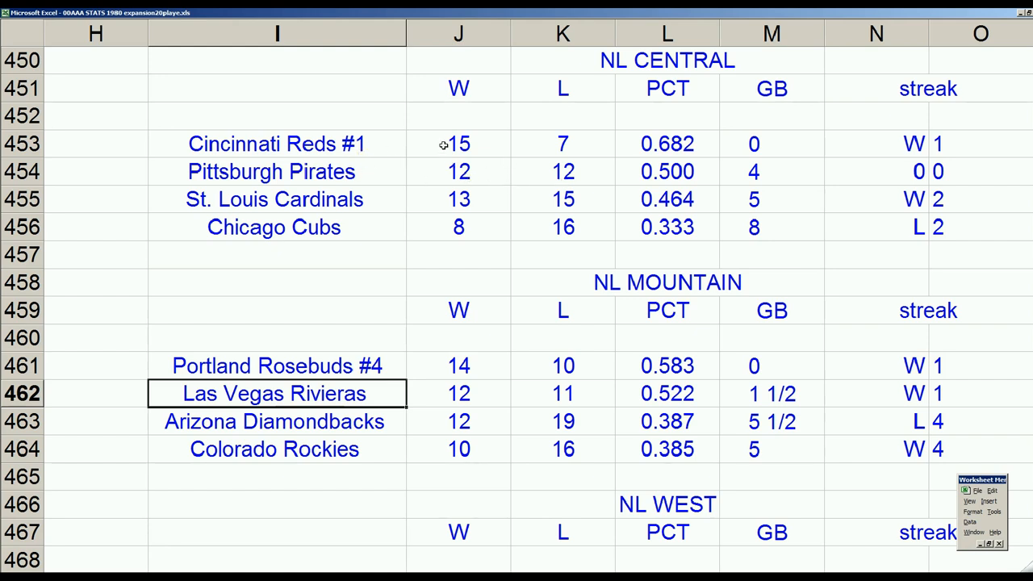
mouse_move(567, 170)
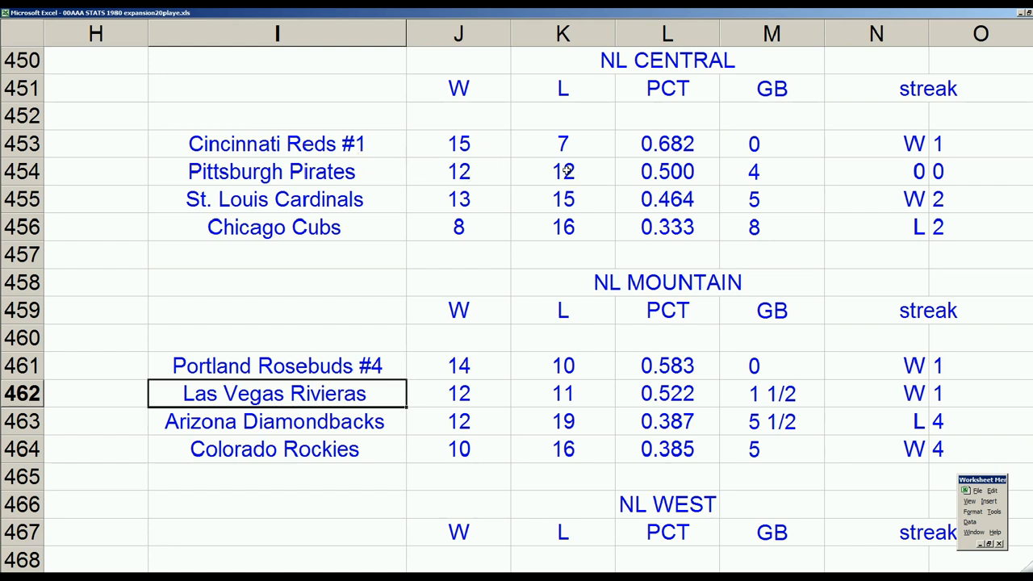
click(277, 171)
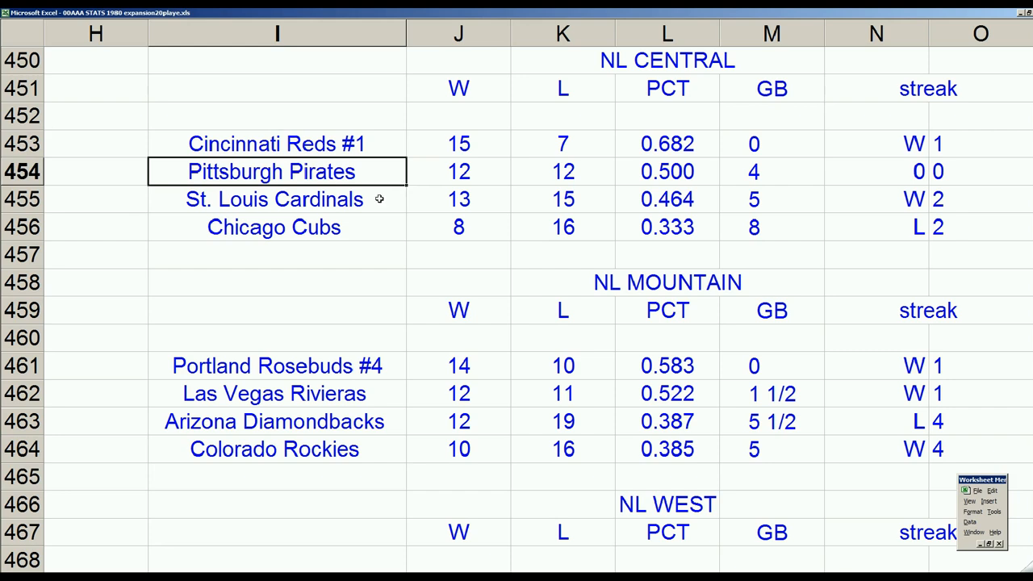
click(274, 199)
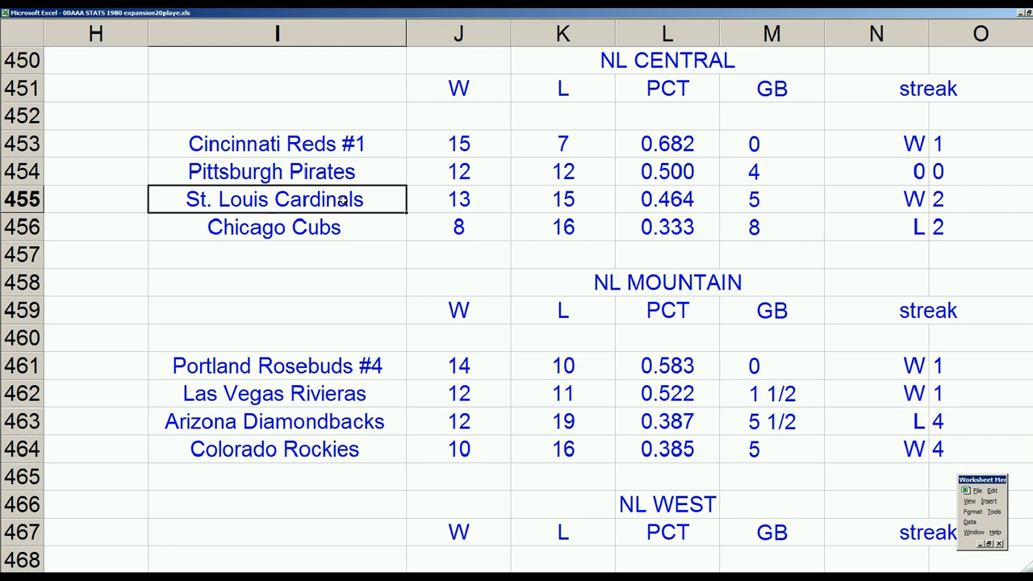
click(275, 226)
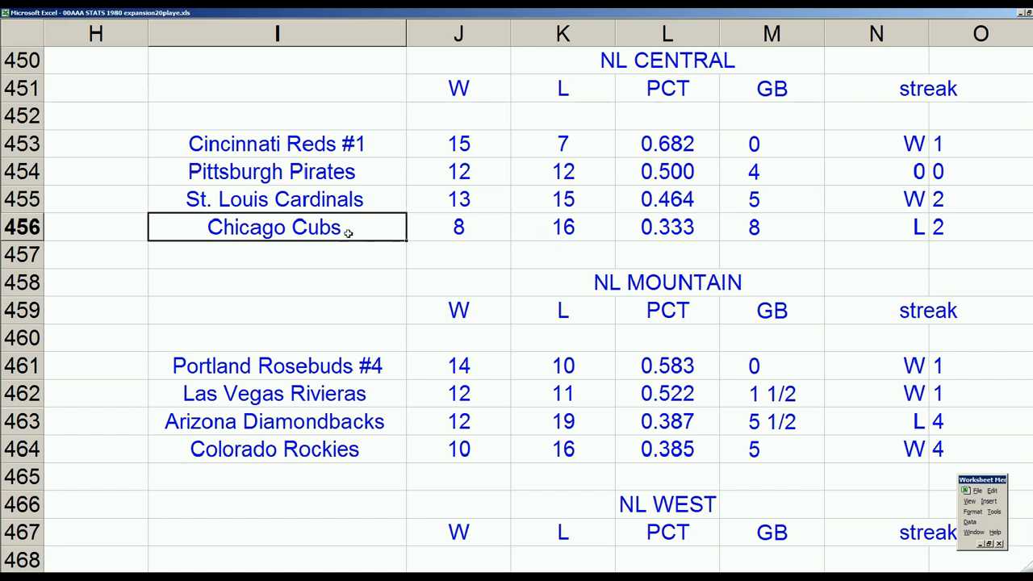
click(274, 200)
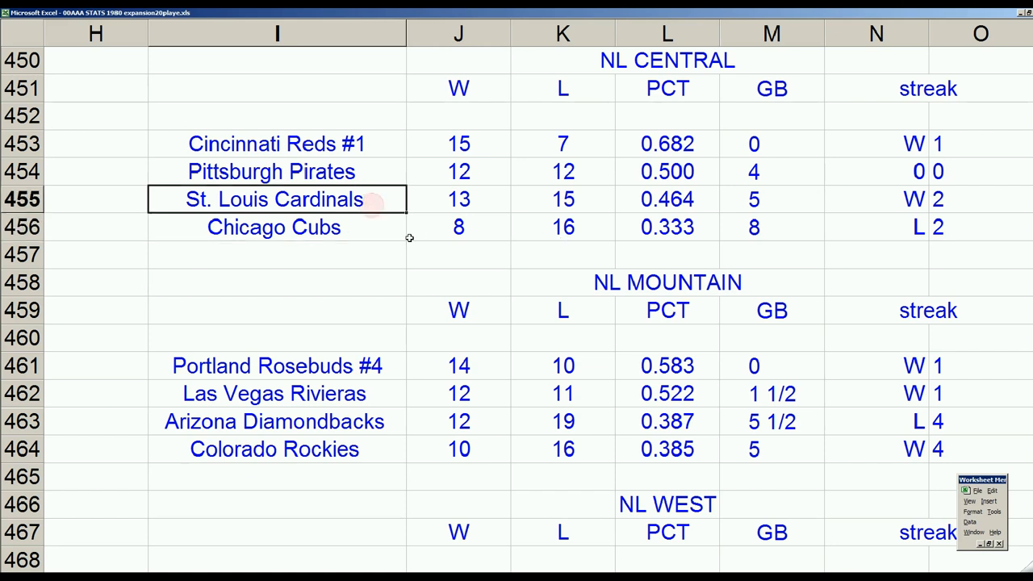
mouse_move(433, 233)
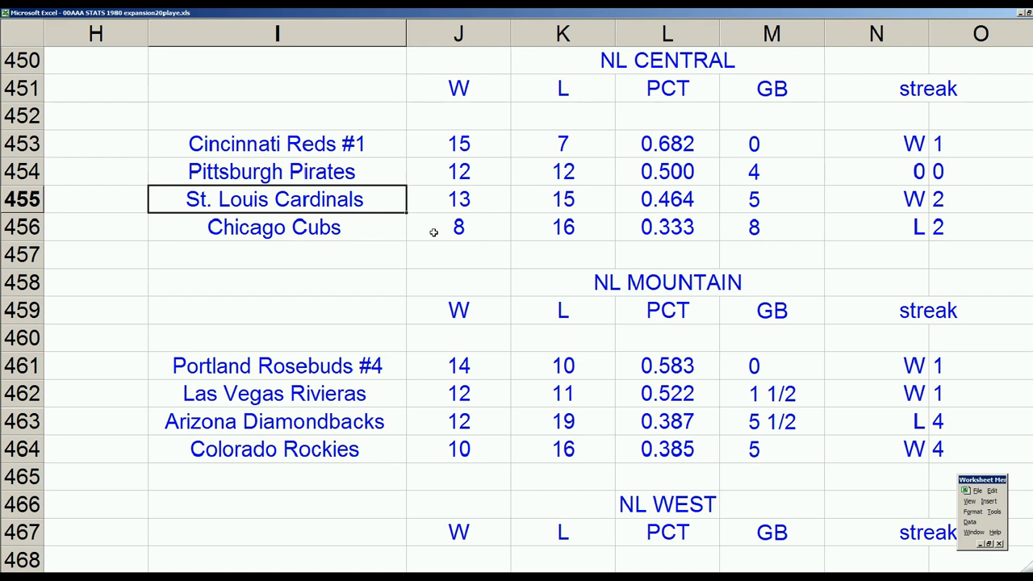
mouse_move(434, 222)
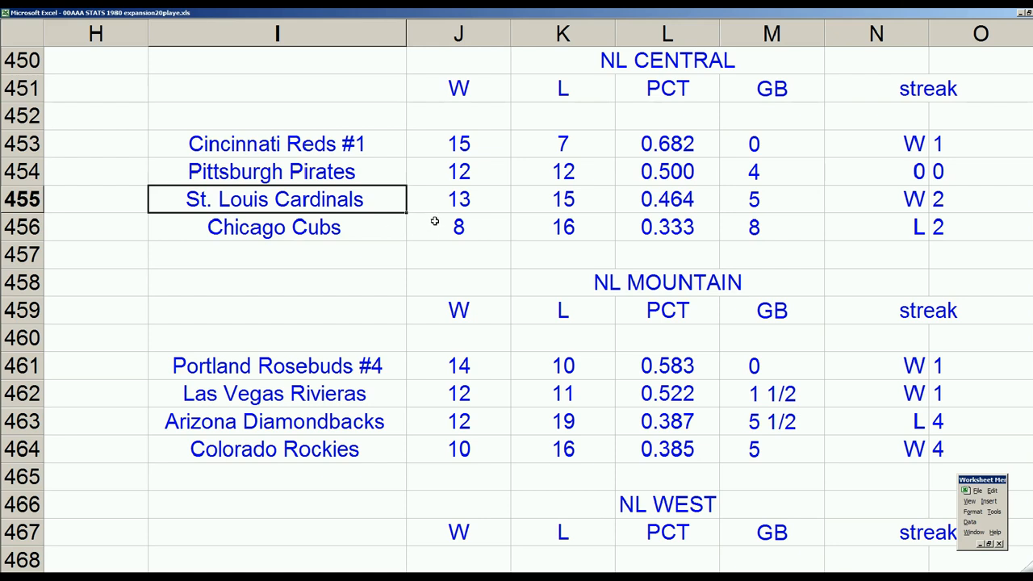
mouse_move(386, 211)
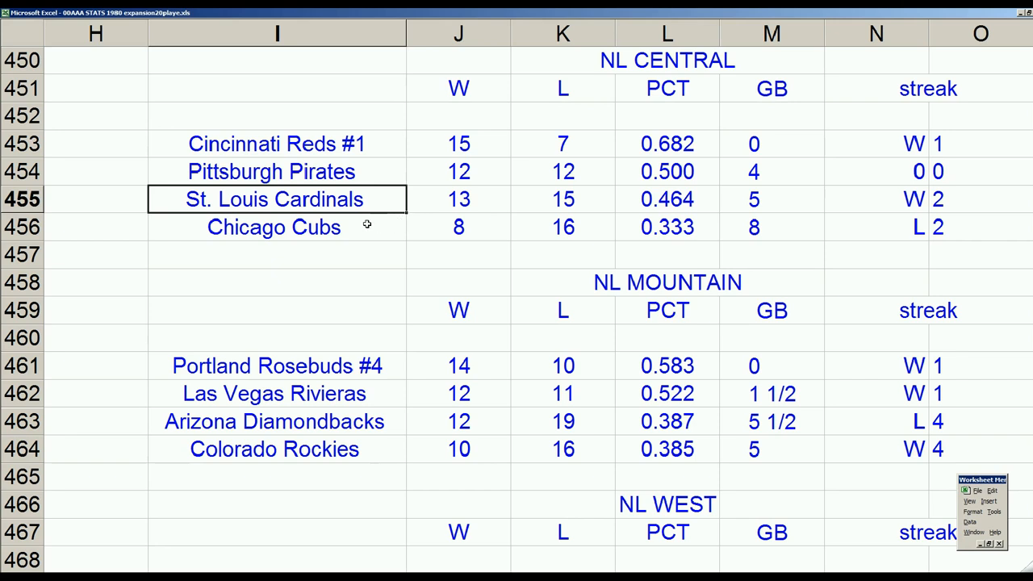
mouse_move(372, 199)
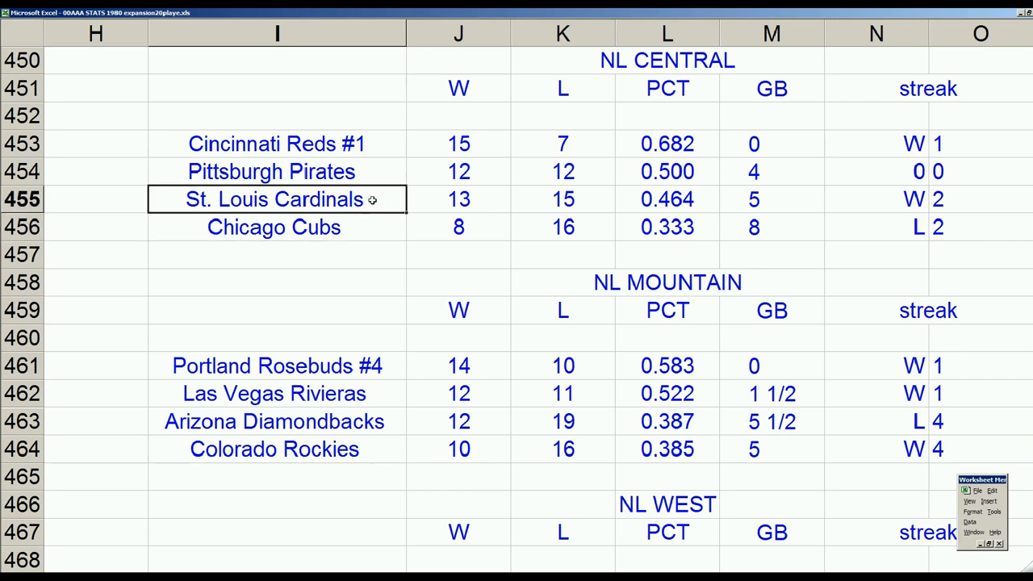
mouse_move(546, 216)
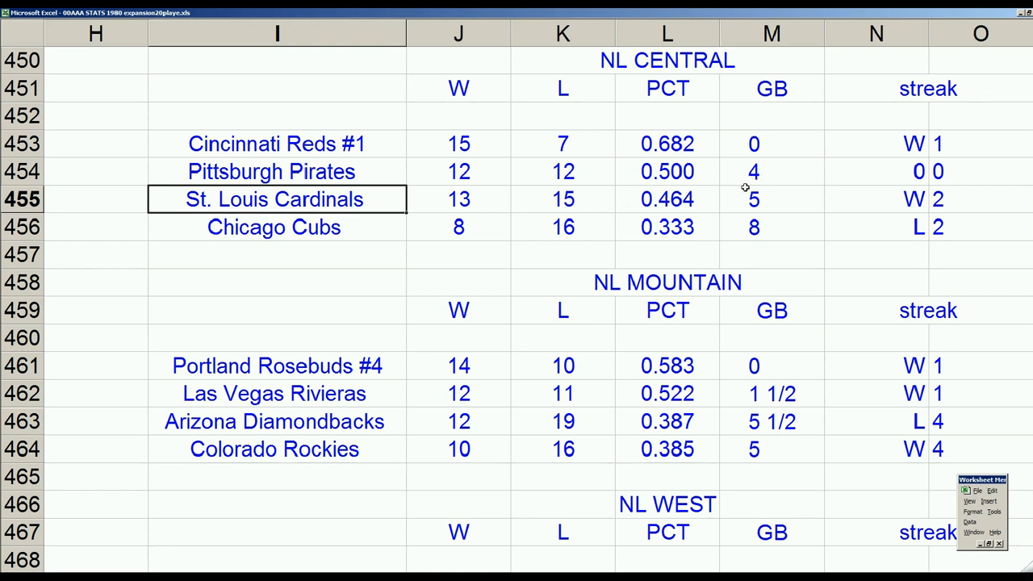
click(275, 171)
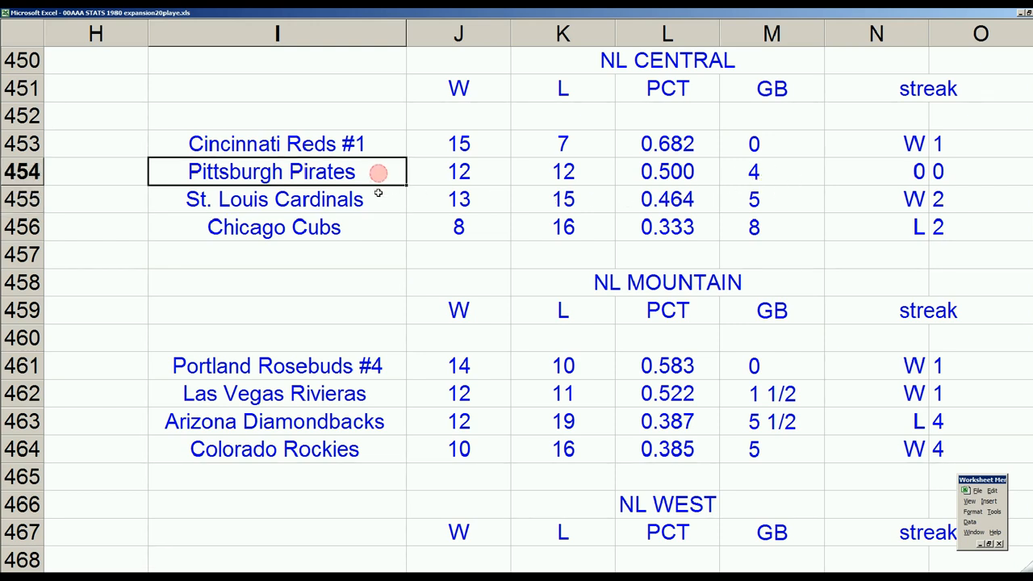
click(274, 200)
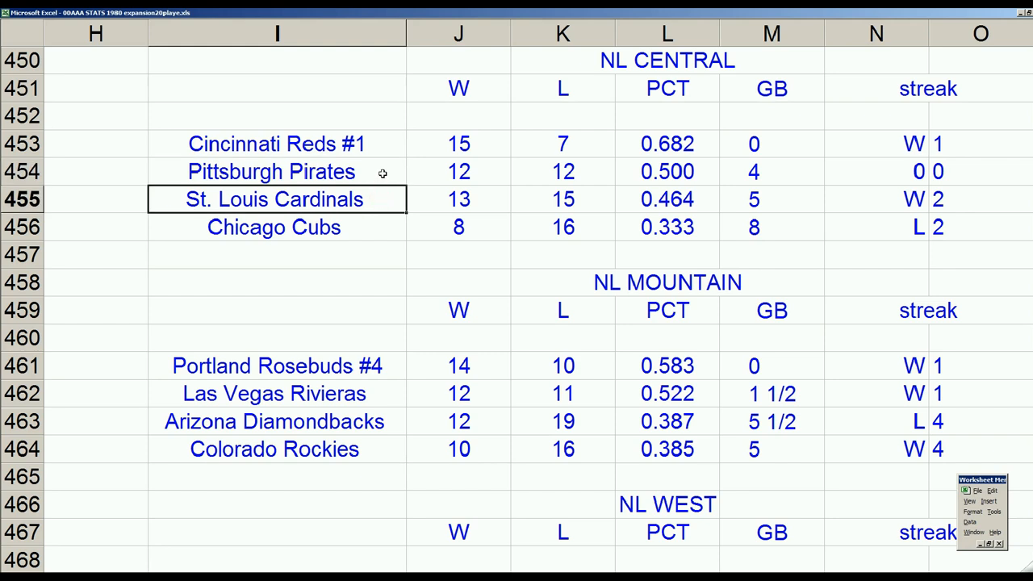
click(277, 171)
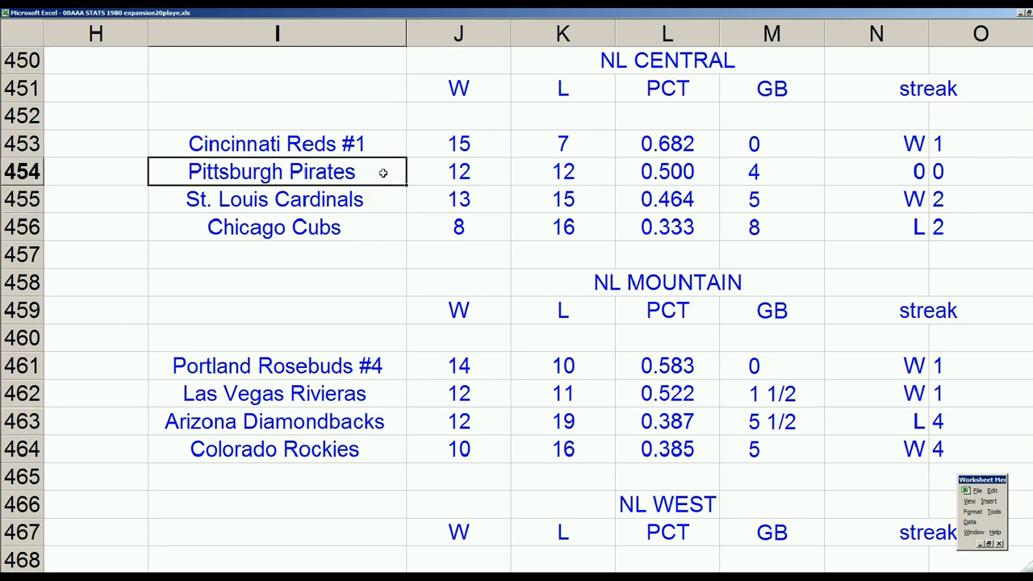
click(274, 199)
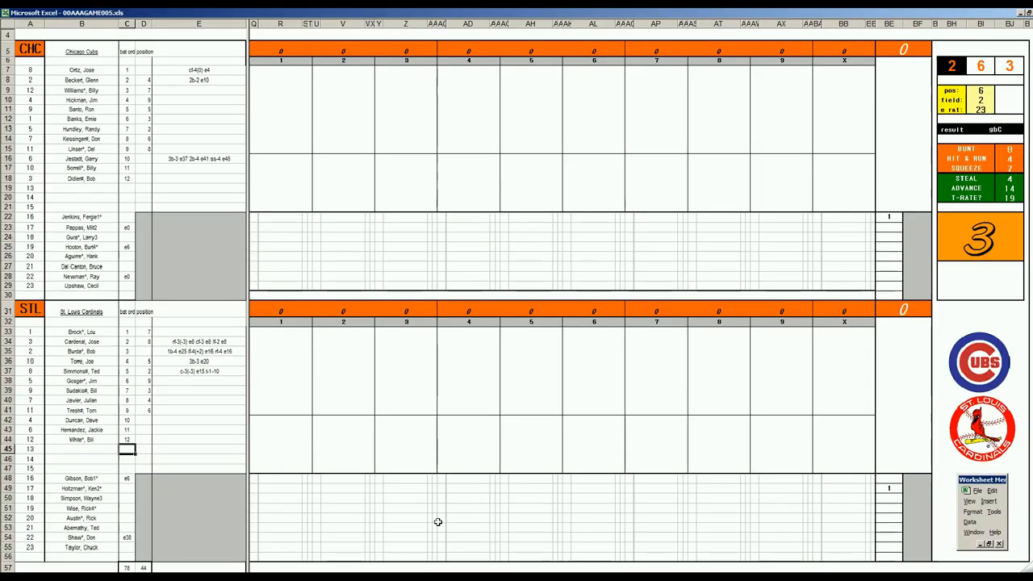
mouse_move(681, 361)
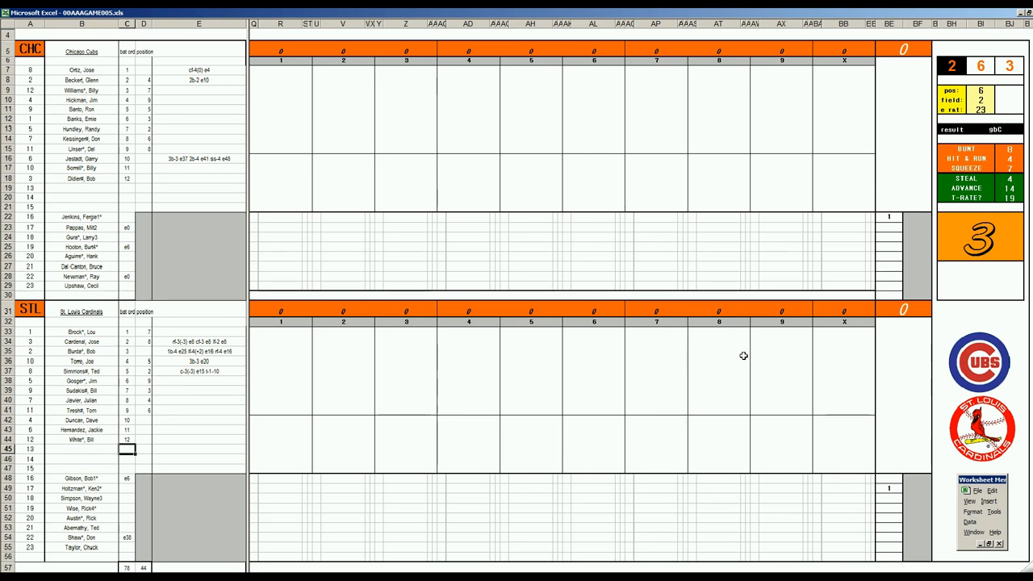
mouse_move(894, 219)
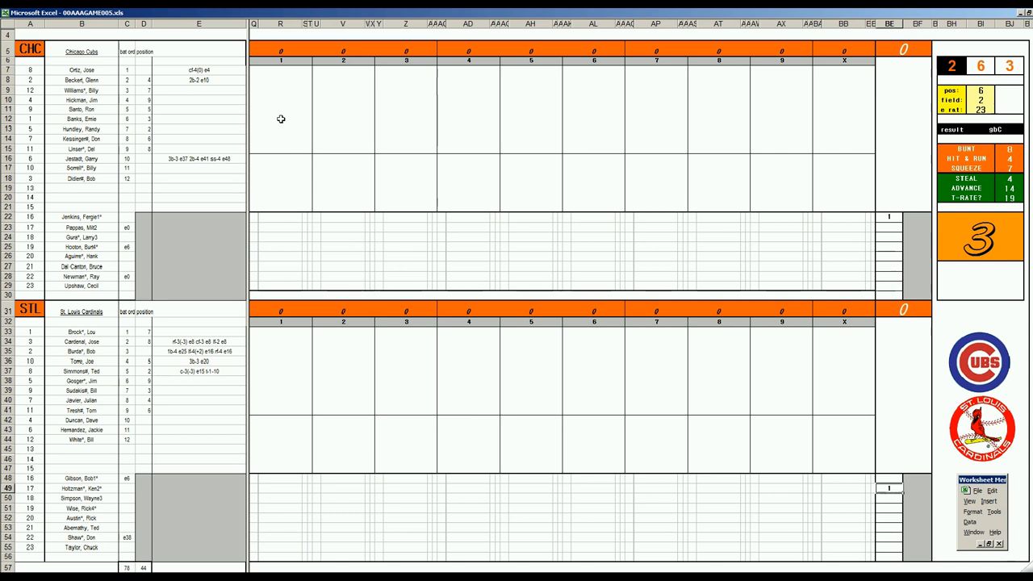
Score the Cubs' top of the first with play codes e5 and 643 for three outs
click(280, 71)
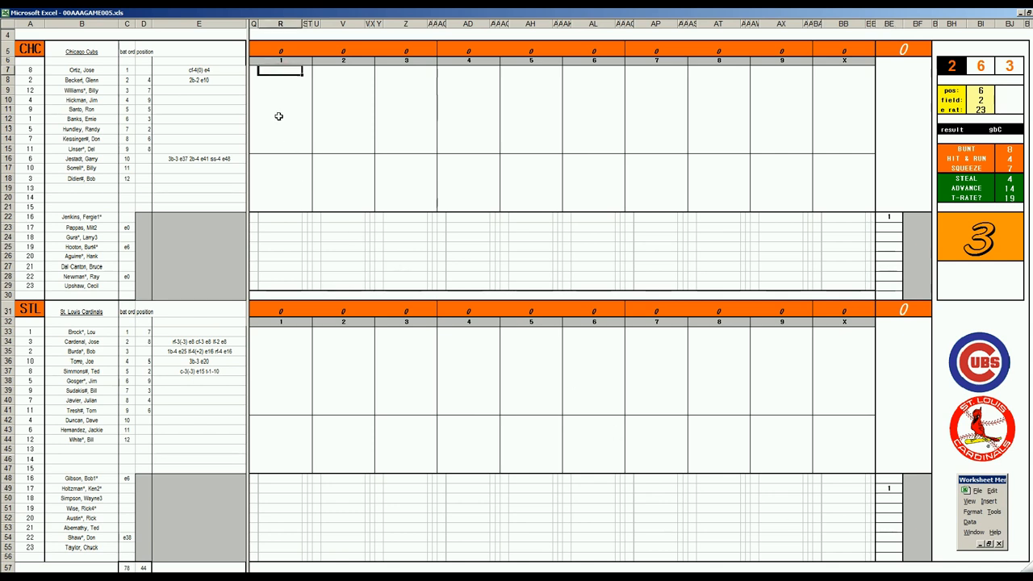
text(e53)
click(281, 90)
text(f)
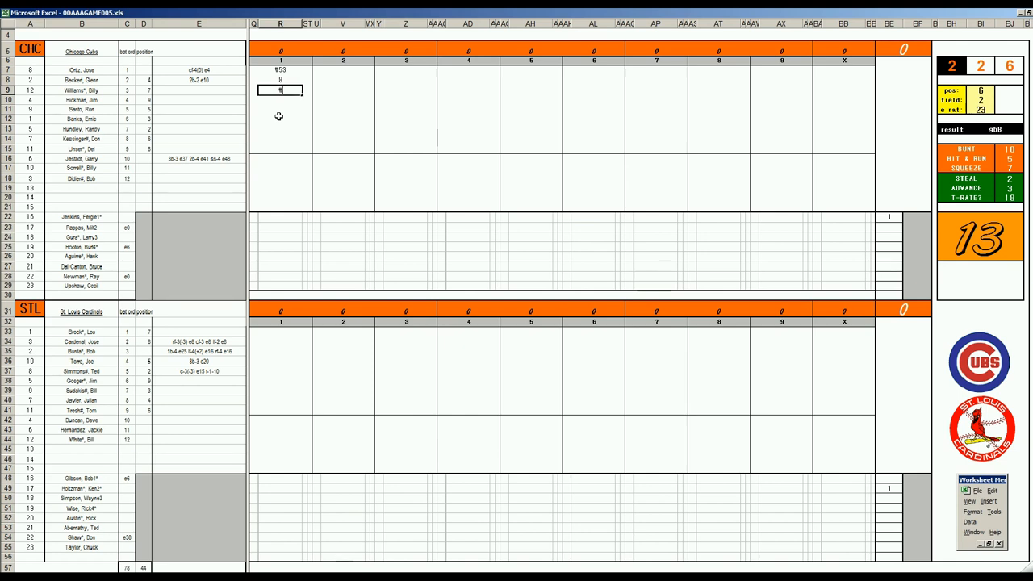
text(643)
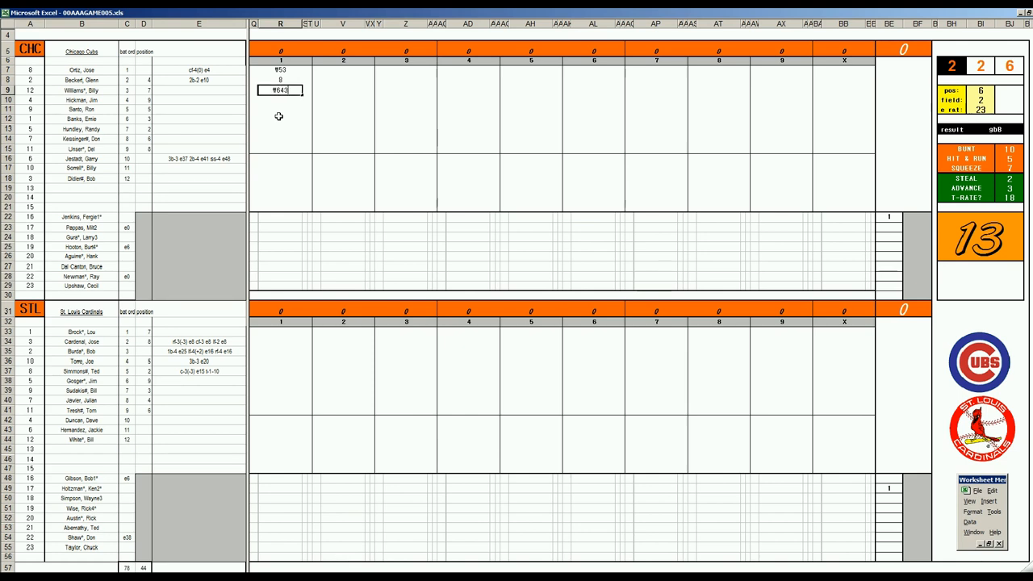
mouse_move(438, 182)
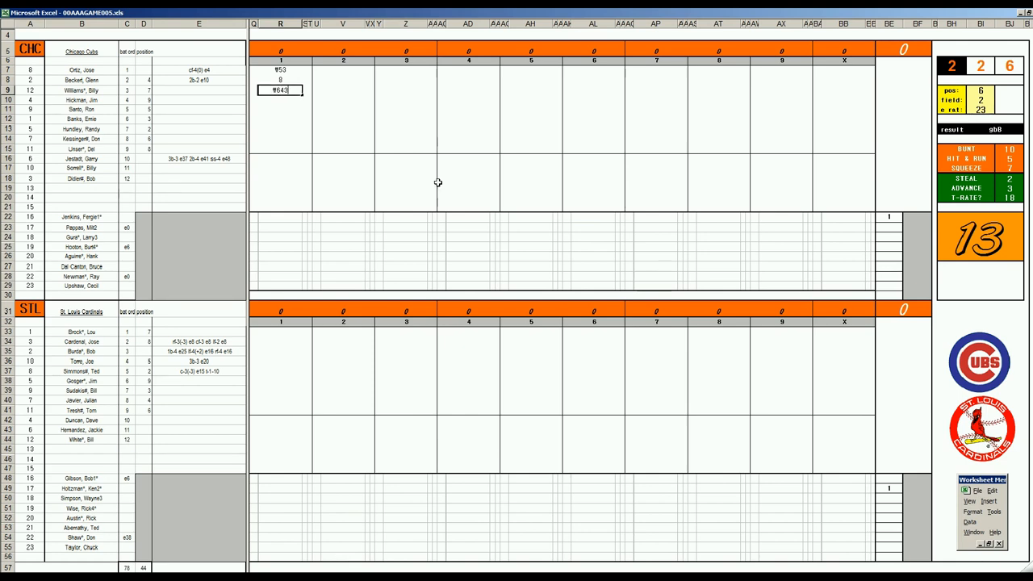
click(280, 331)
text(g33)
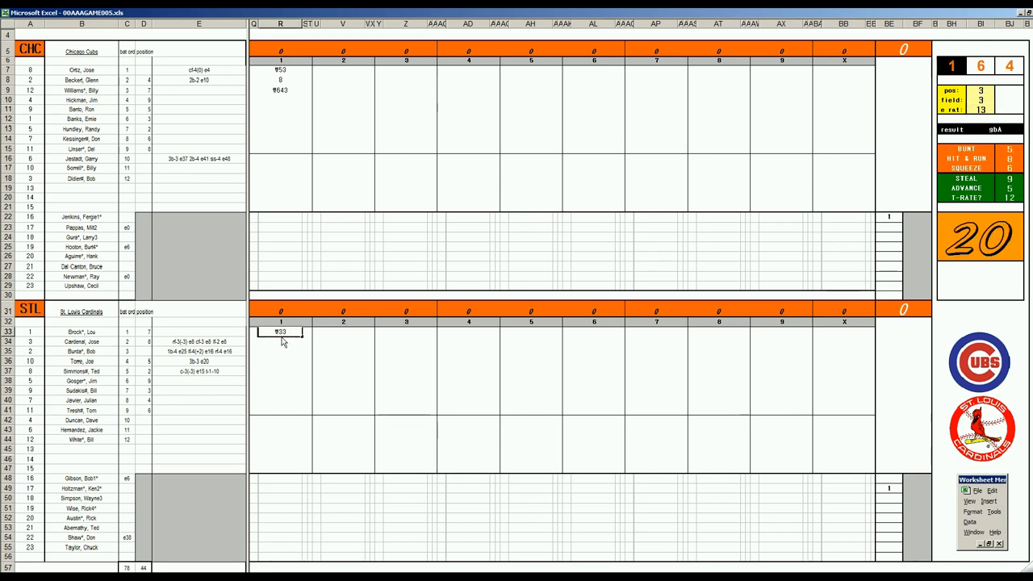
Enter the Cardinals' first-inning play codes, including two strikeouts (k)
click(280, 341)
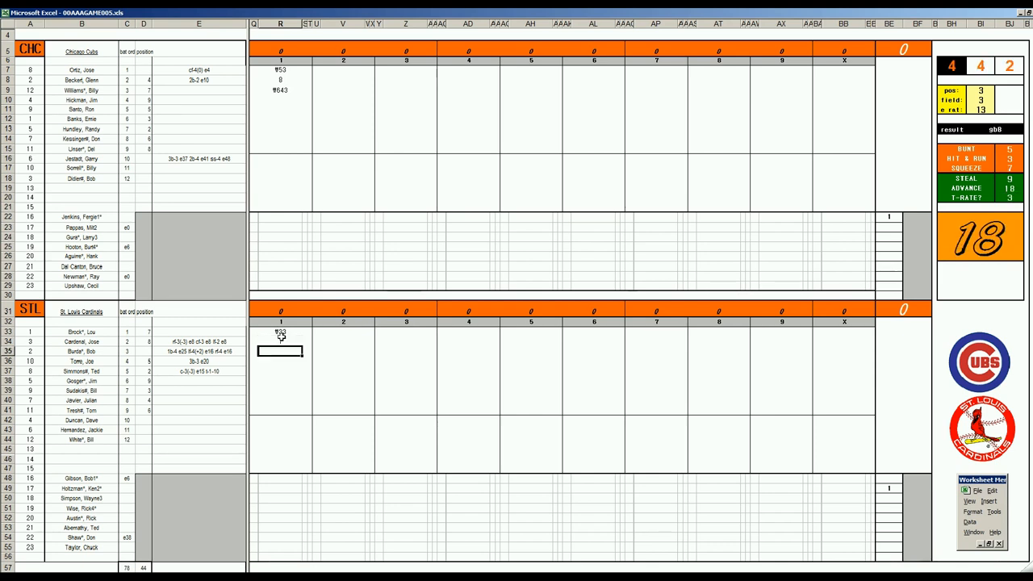
text(k)
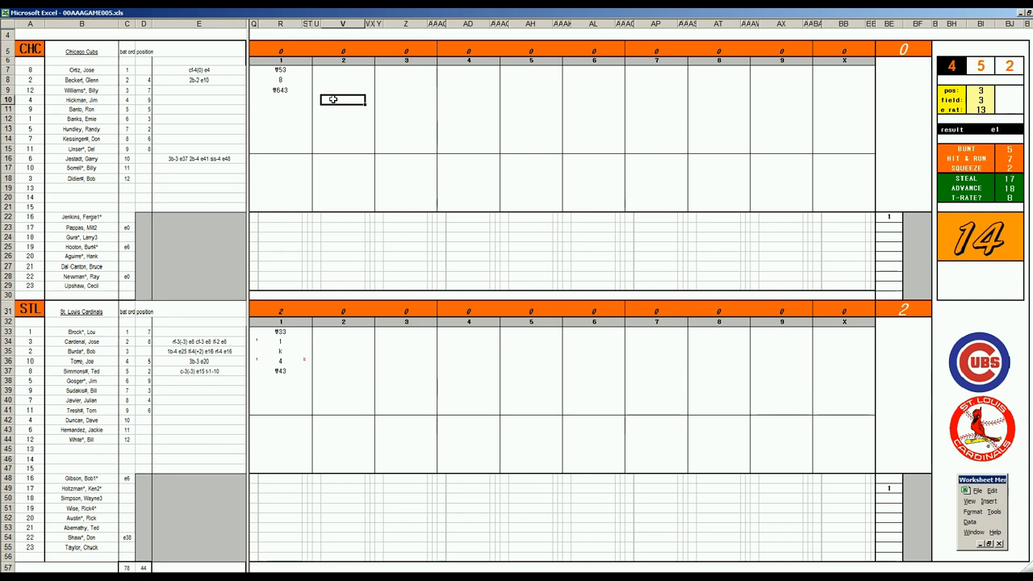
text(k)
click(343, 109)
text(1)
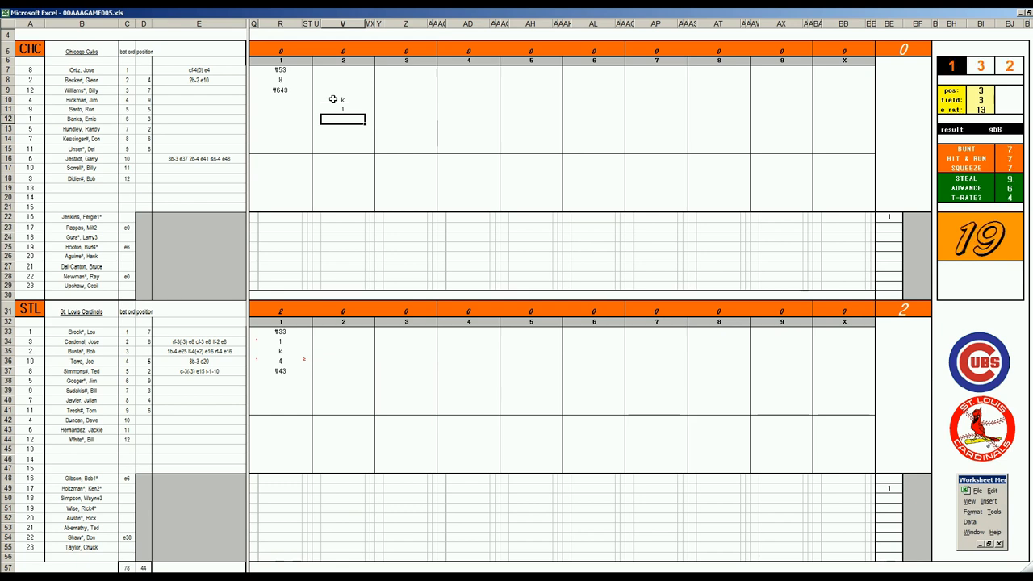
Type the at-bat results 9643 and 2 into the inning cells
text(9643)
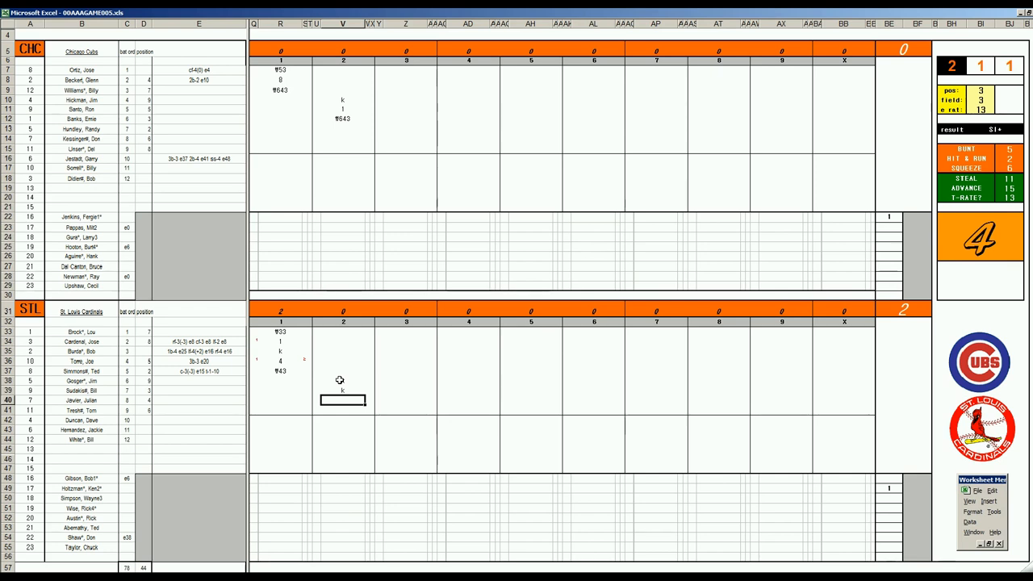
text(2)
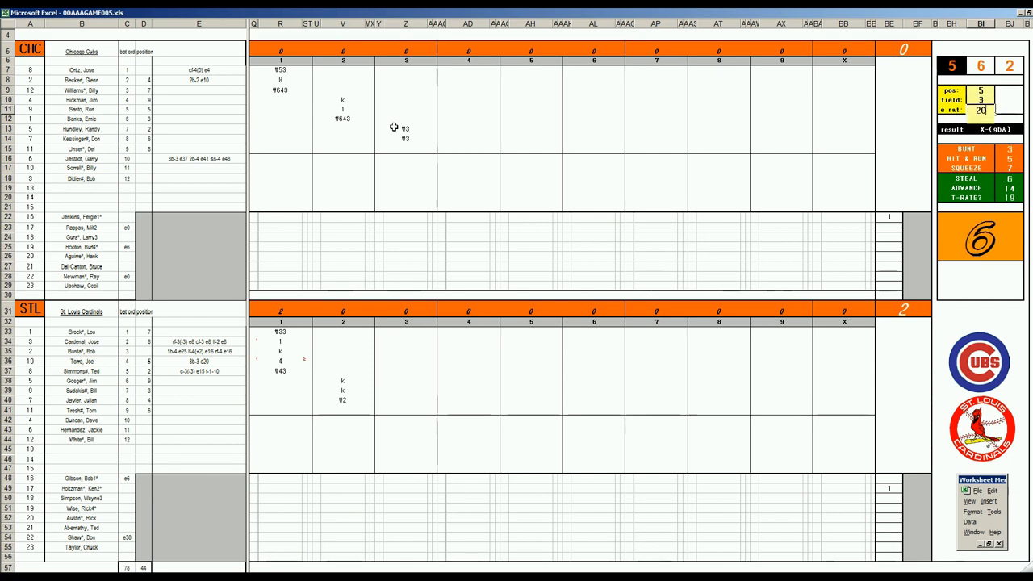
Enter 53 to close the Cubs' third inning and log the Cardinals' groundout
click(406, 147)
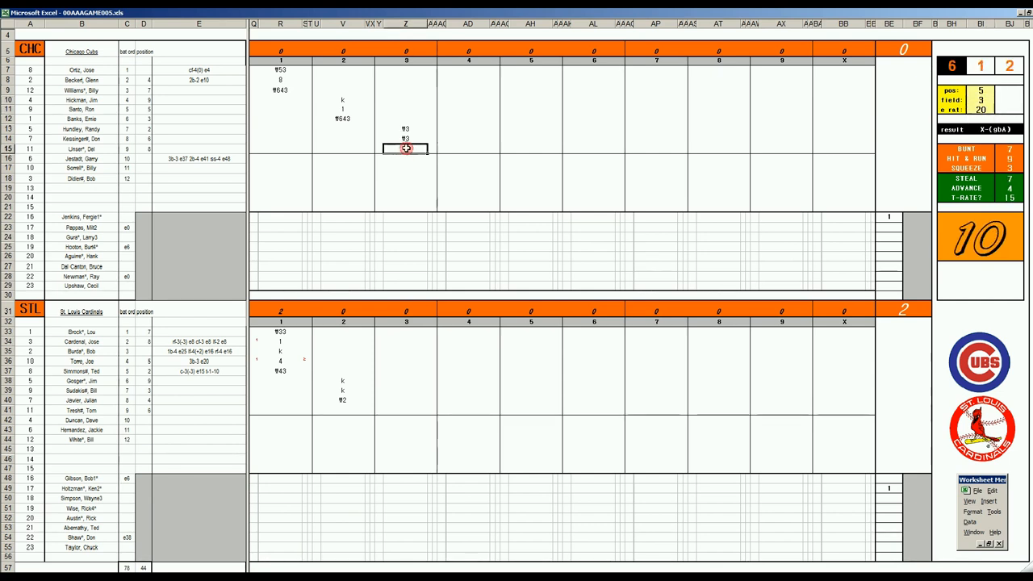
text(53)
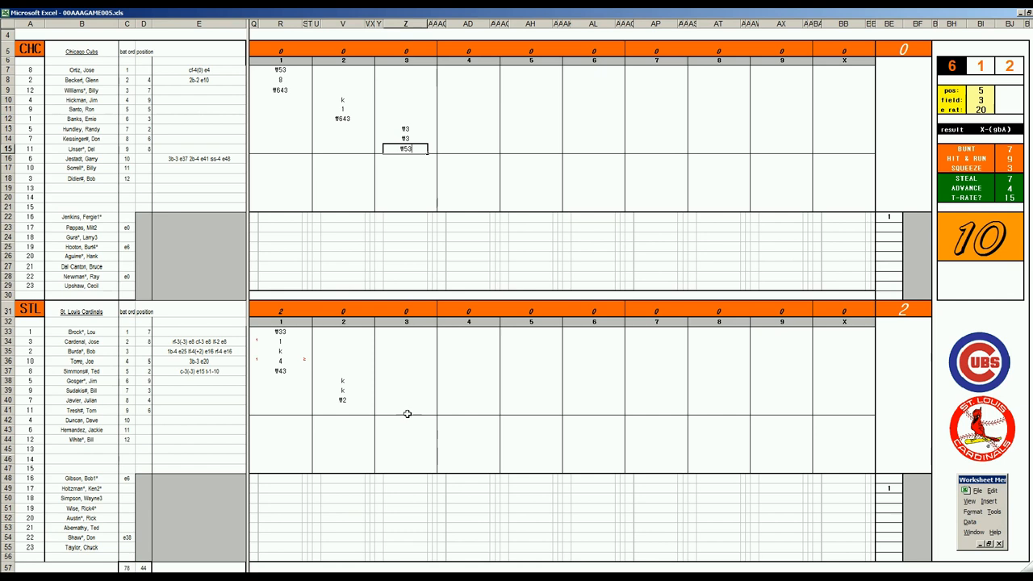
click(406, 410)
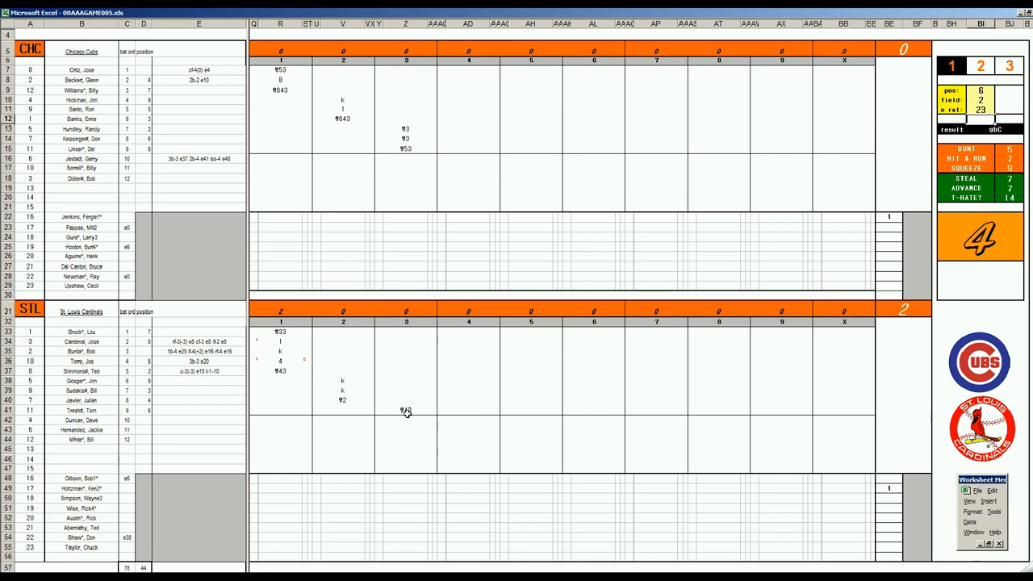
click(406, 331)
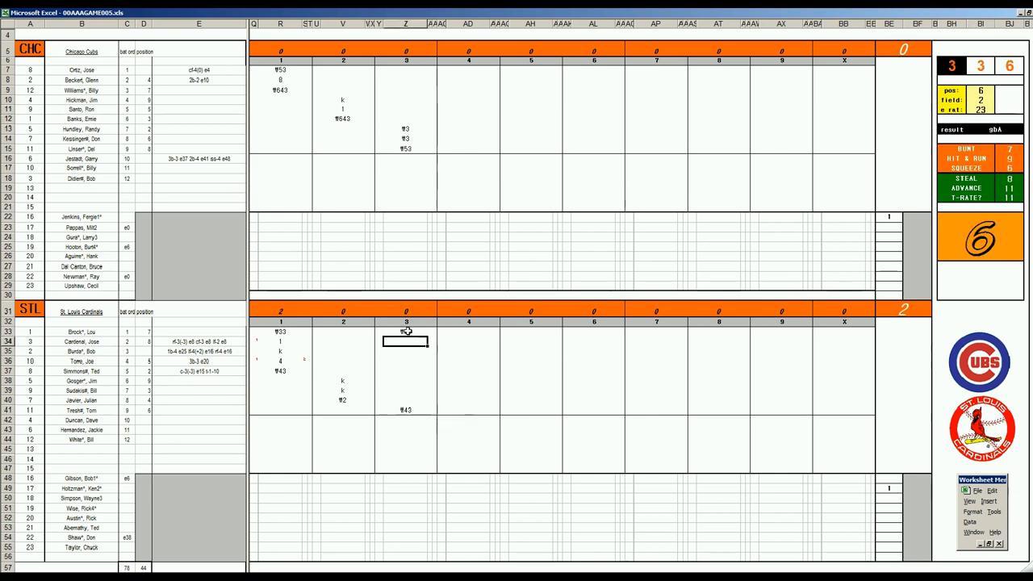
Log the Cardinals' third-inning groundout 663 and the Cubs' fourth-inning out 13
text(663)
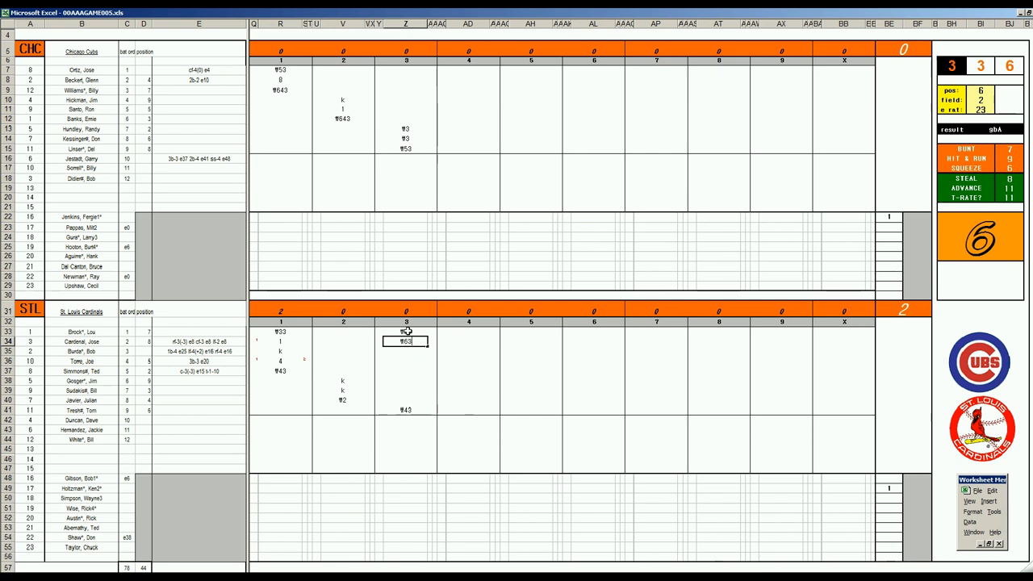
click(468, 70)
text(k)
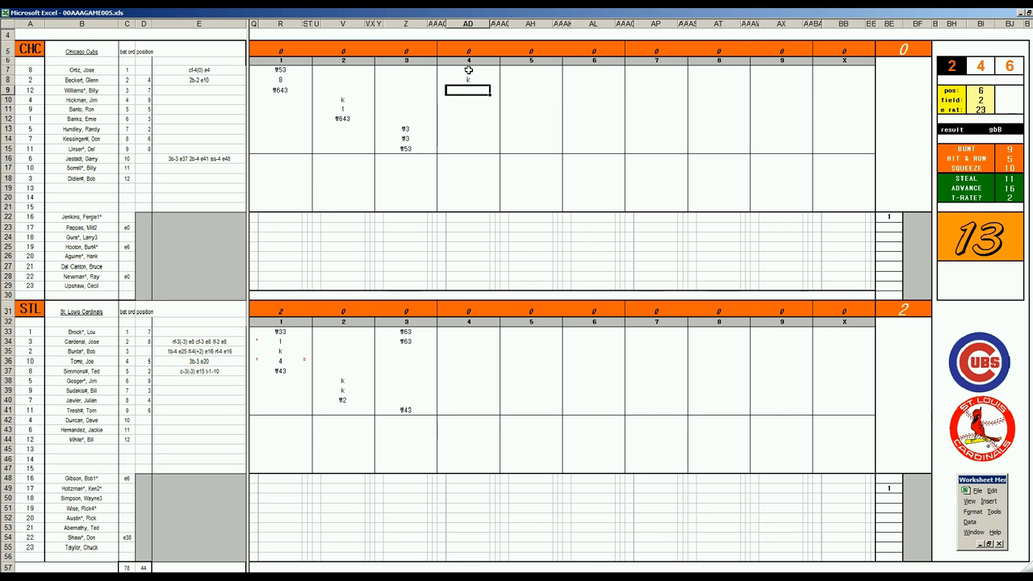
text(13)
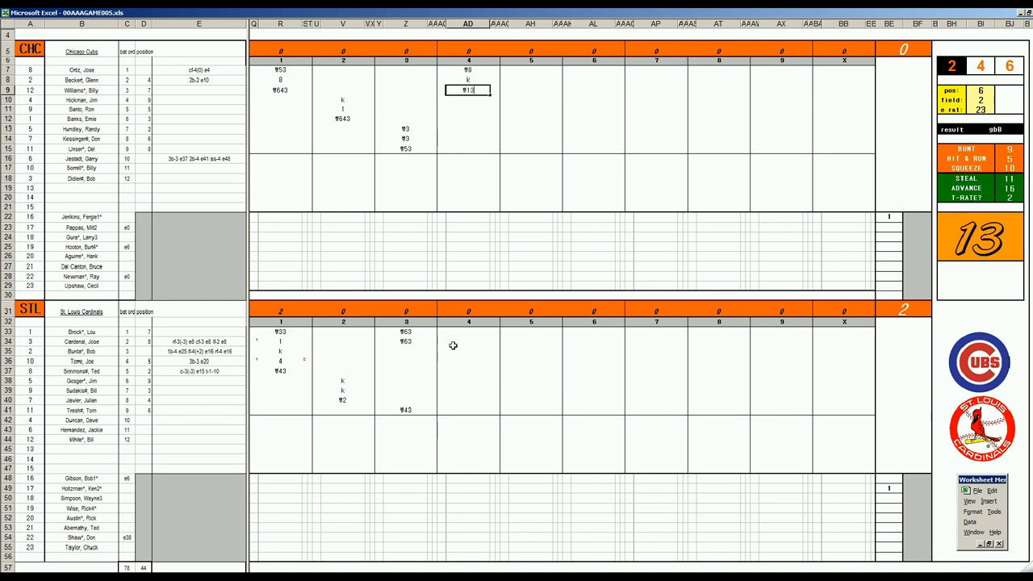
click(468, 341)
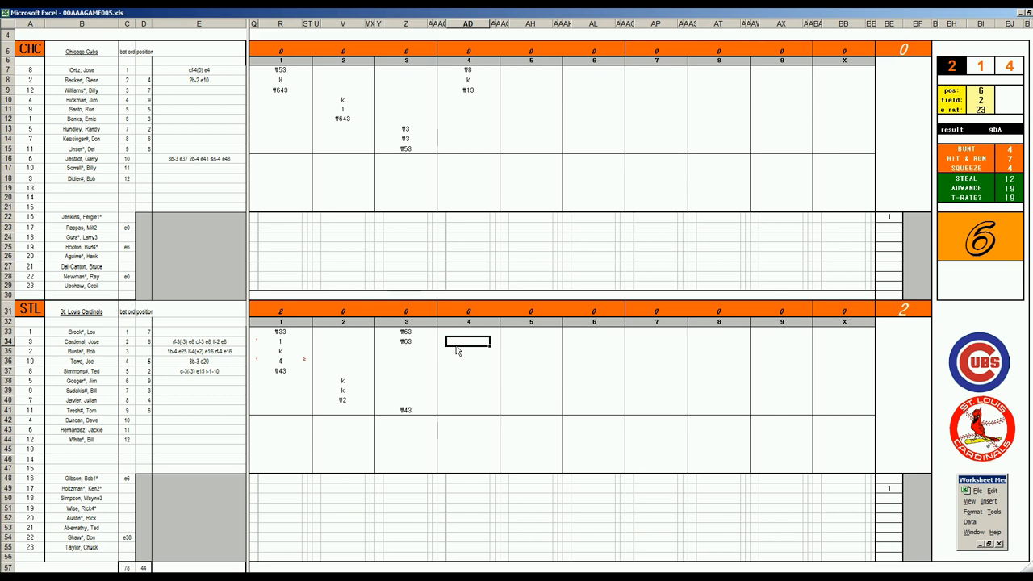
Record the Cardinals' fourth-inning results #43, 2 and 1 in the STL inning 4 cells
click(467, 352)
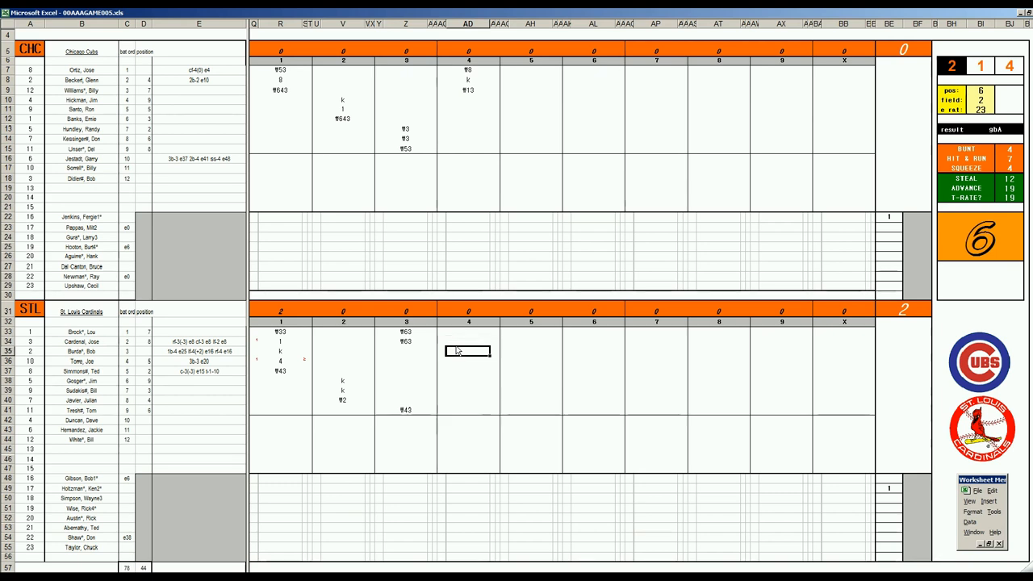
text(#43)
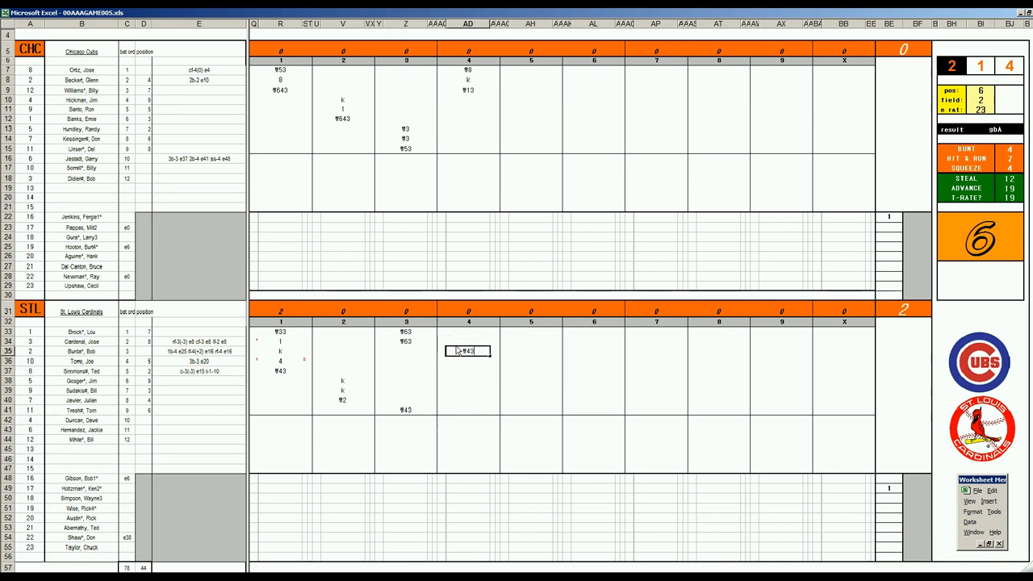
click(468, 361)
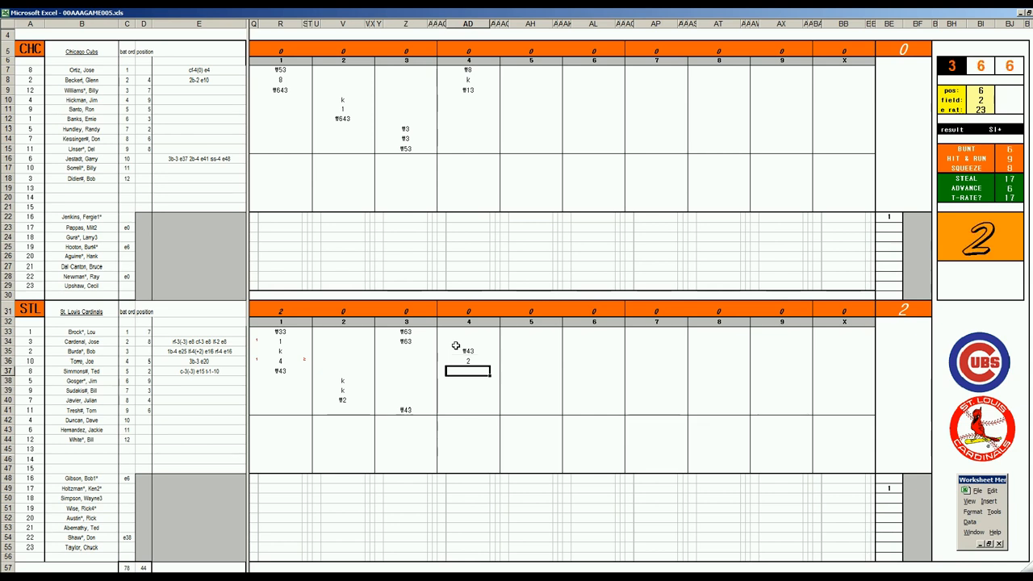
text(2)
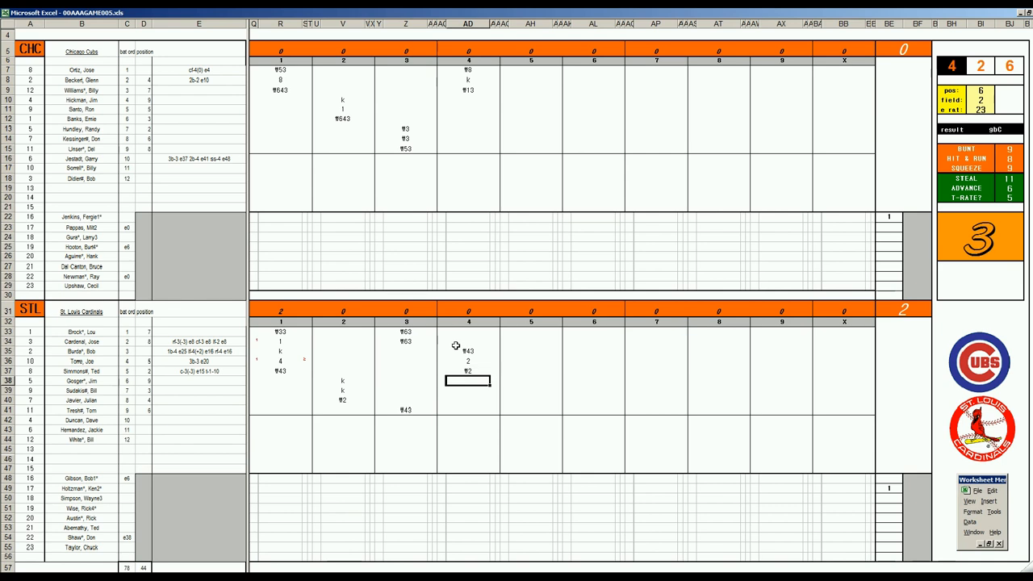
text(1)
click(467, 391)
text(4)
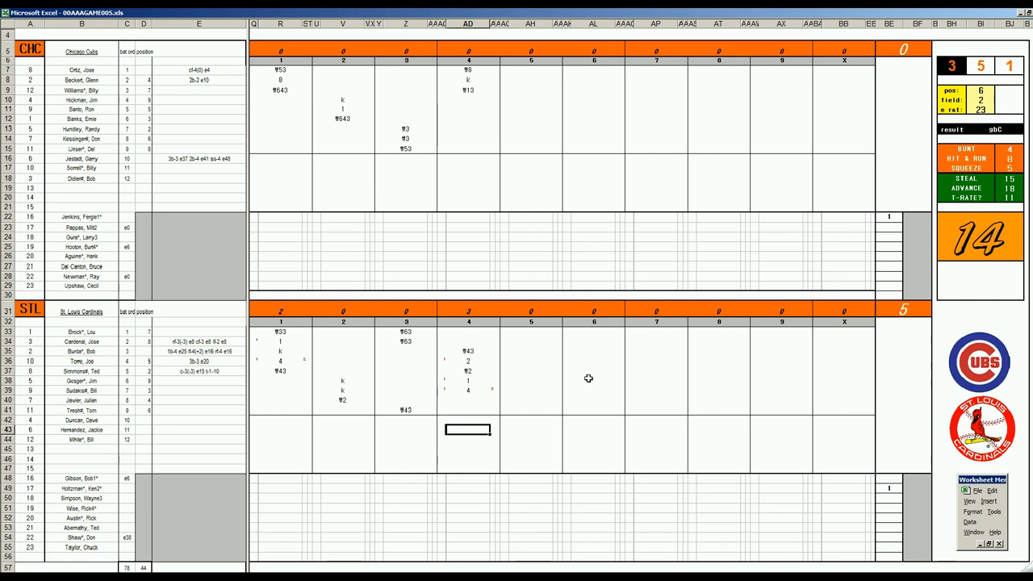
Enter the remaining Cardinals fourth-inning results 8 and 1
text(8)
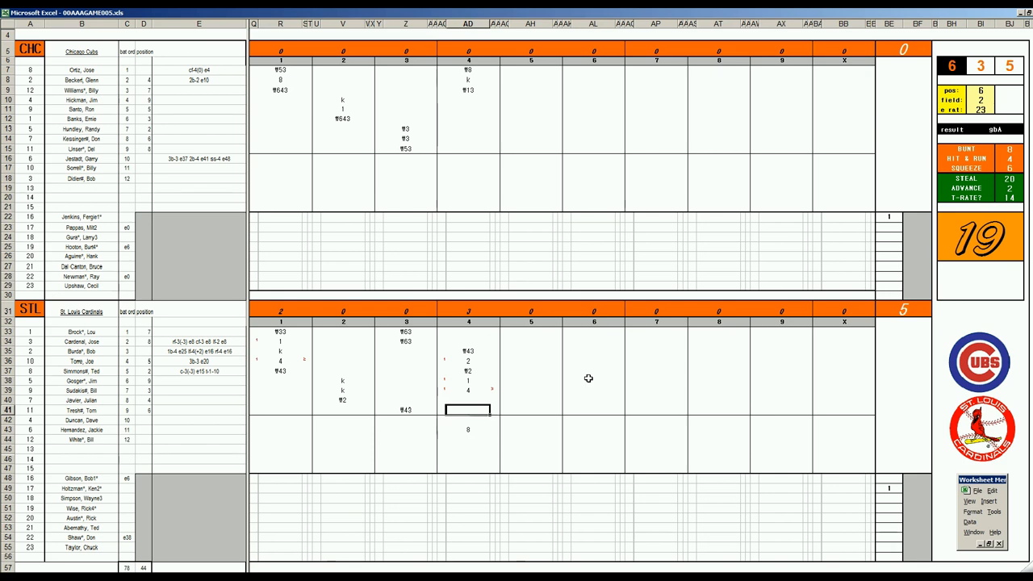
text(1)
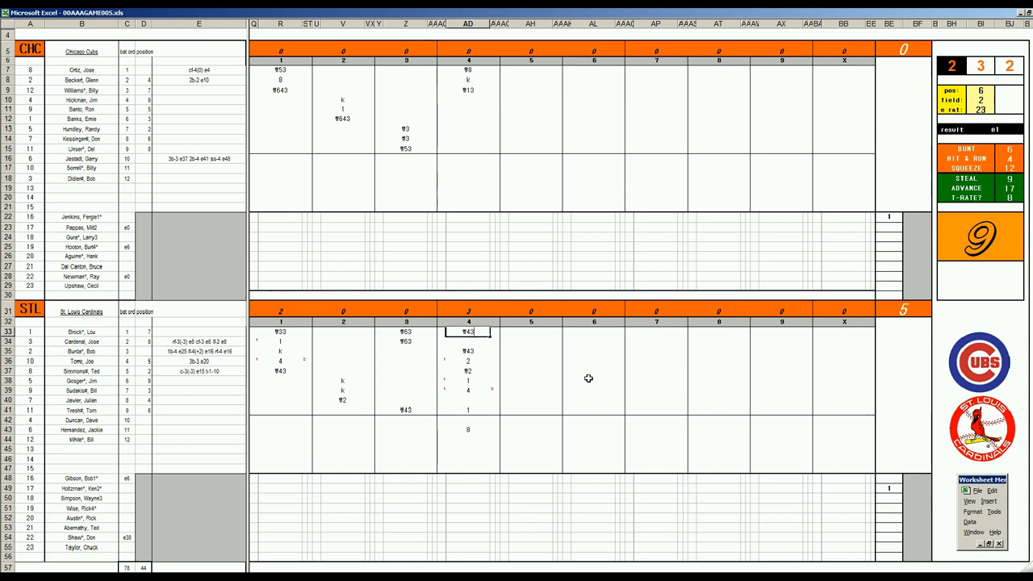
mouse_move(835, 422)
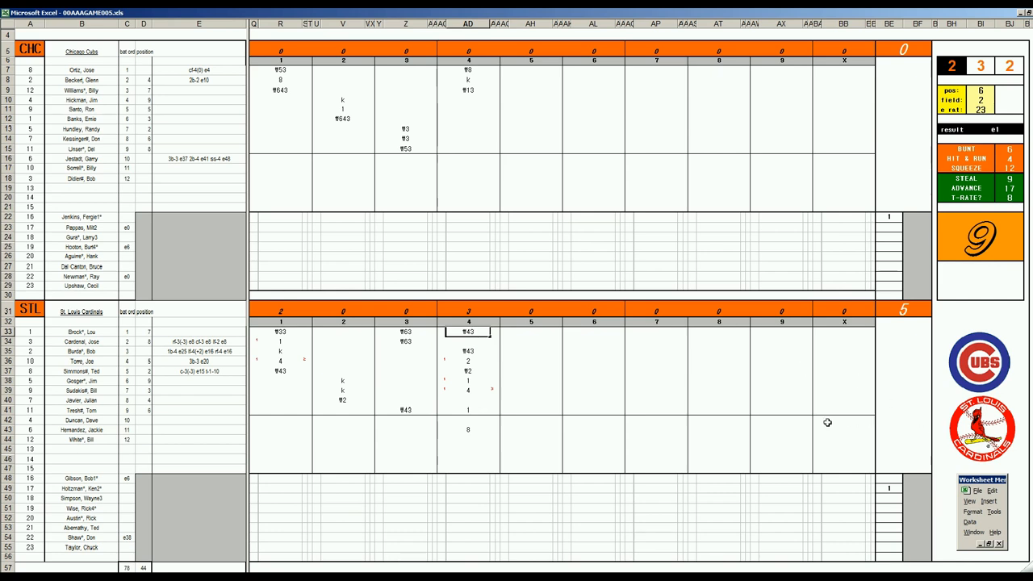
mouse_move(652, 299)
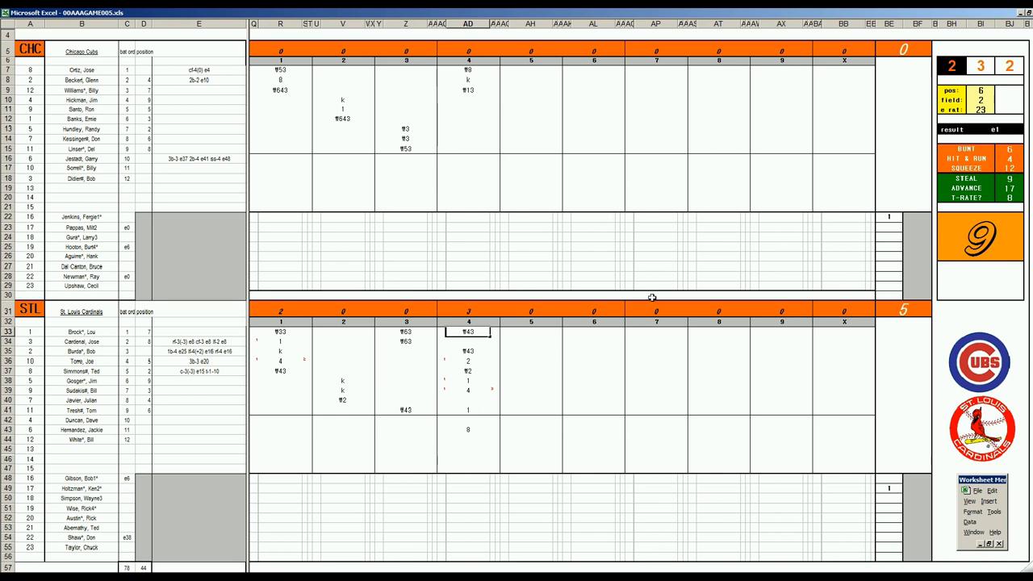
mouse_move(490, 108)
text(#7)
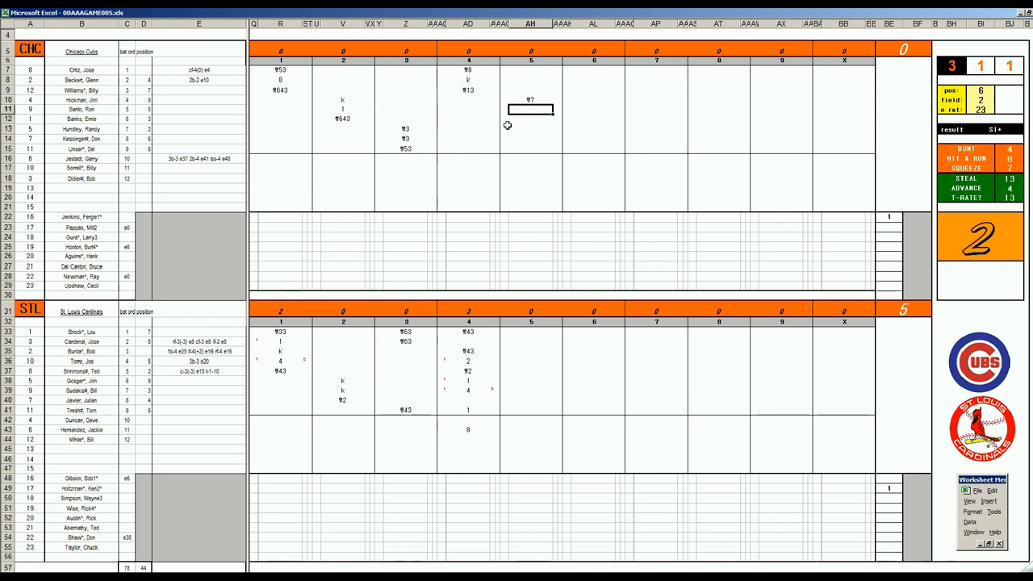
Enter the next Cubs fifth-inning results, including the #64 groundout
click(530, 120)
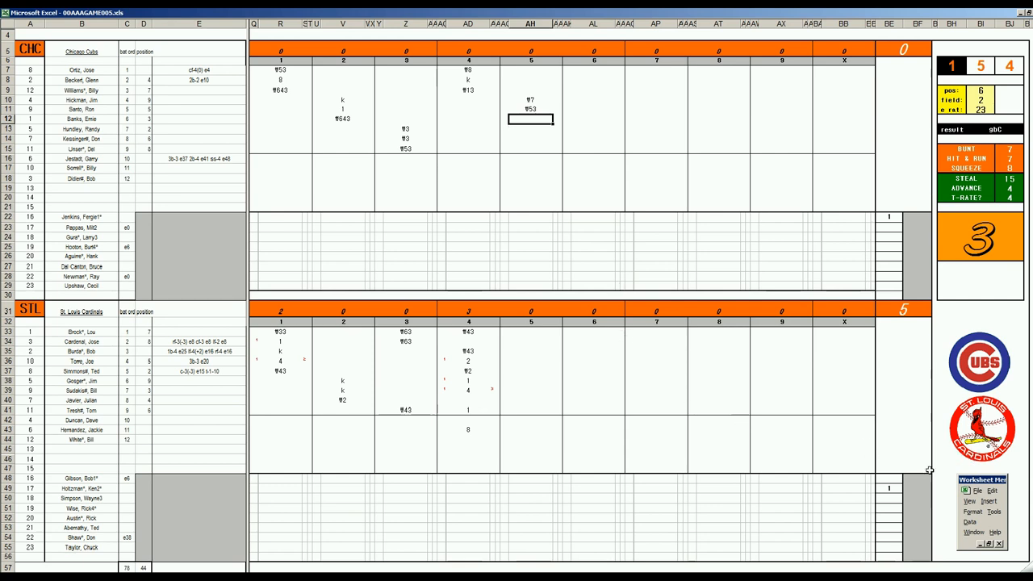
mouse_move(216, 477)
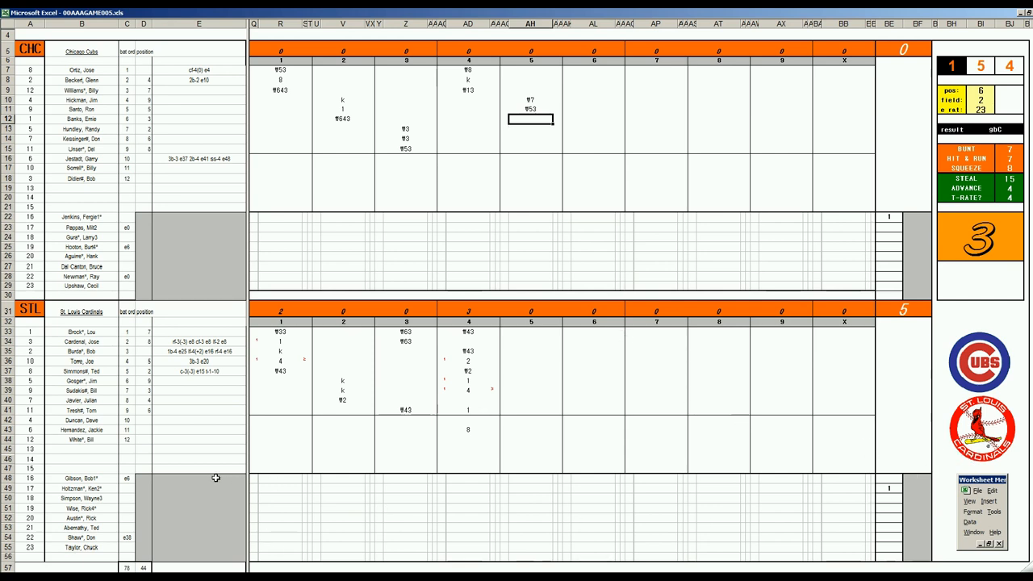
mouse_move(535, 270)
text(1)
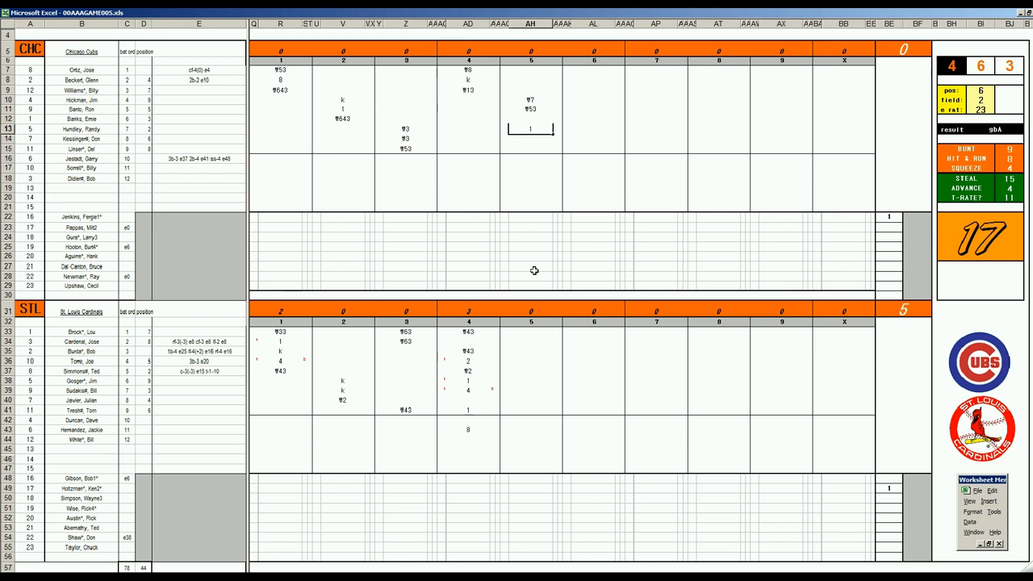
click(530, 139)
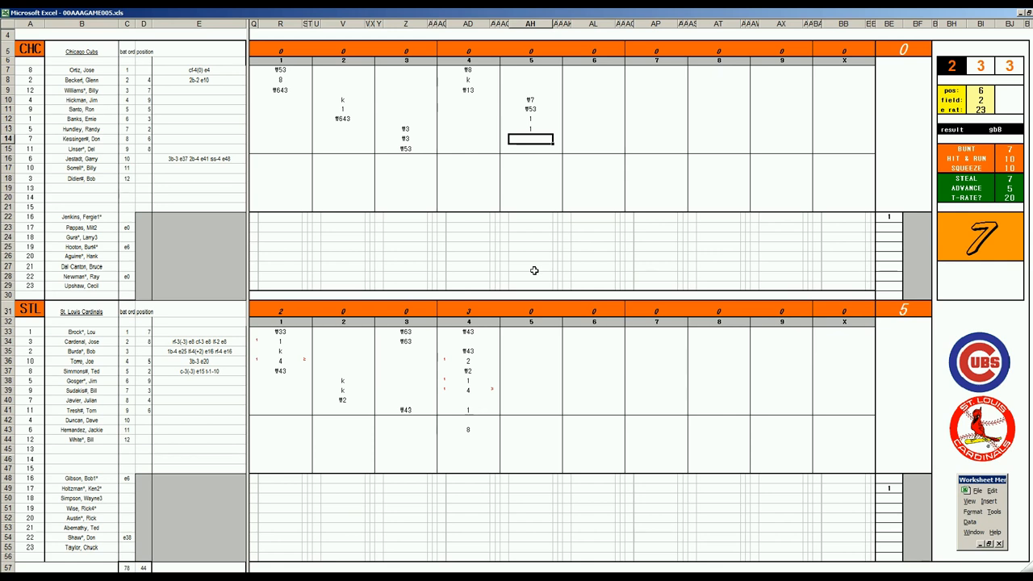
text(#64)
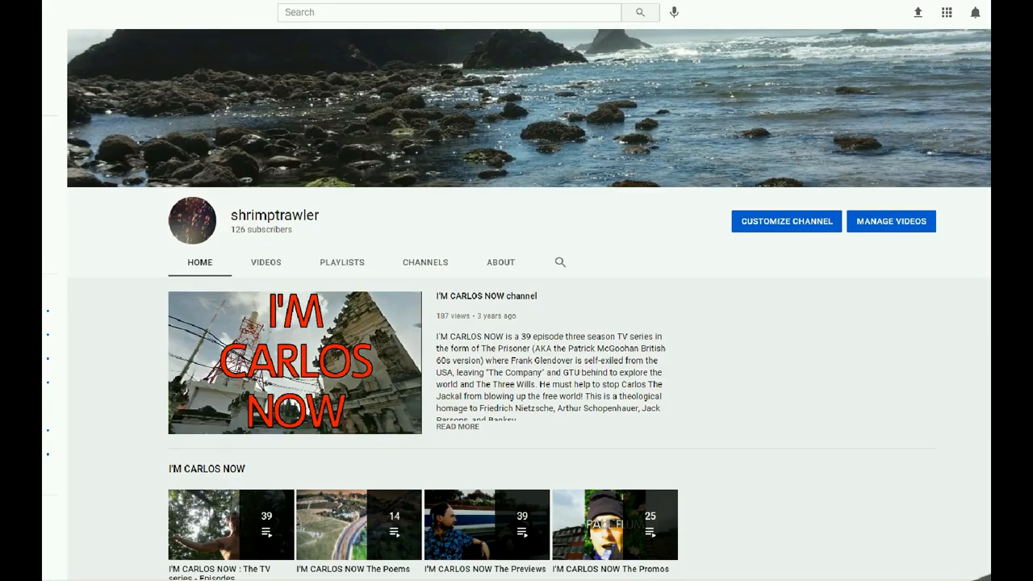
Scroll down the 00AAAGAME005.xls scoresheet to bring the innings back into view
scroll(down, 3)
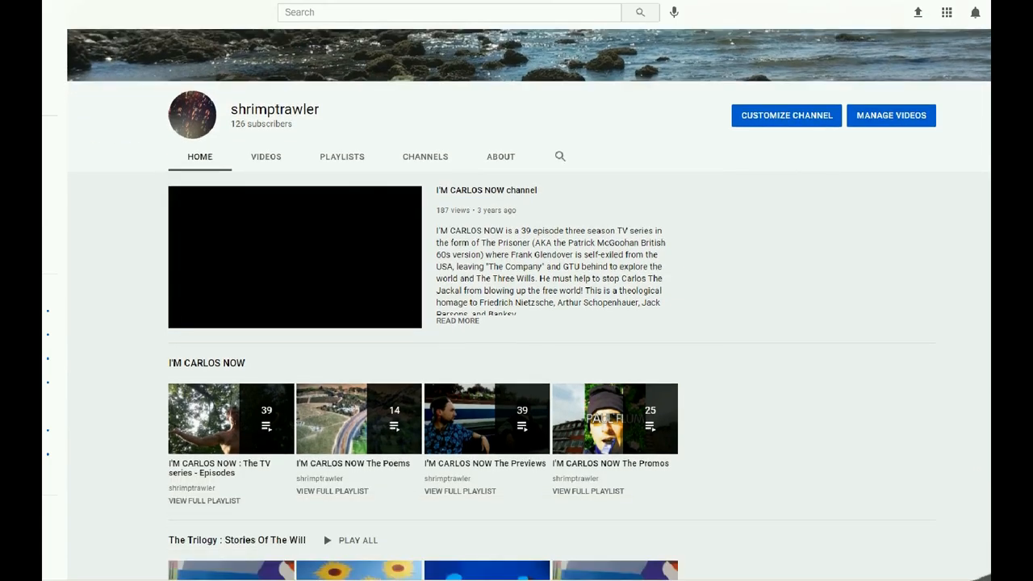
scroll(down, 3)
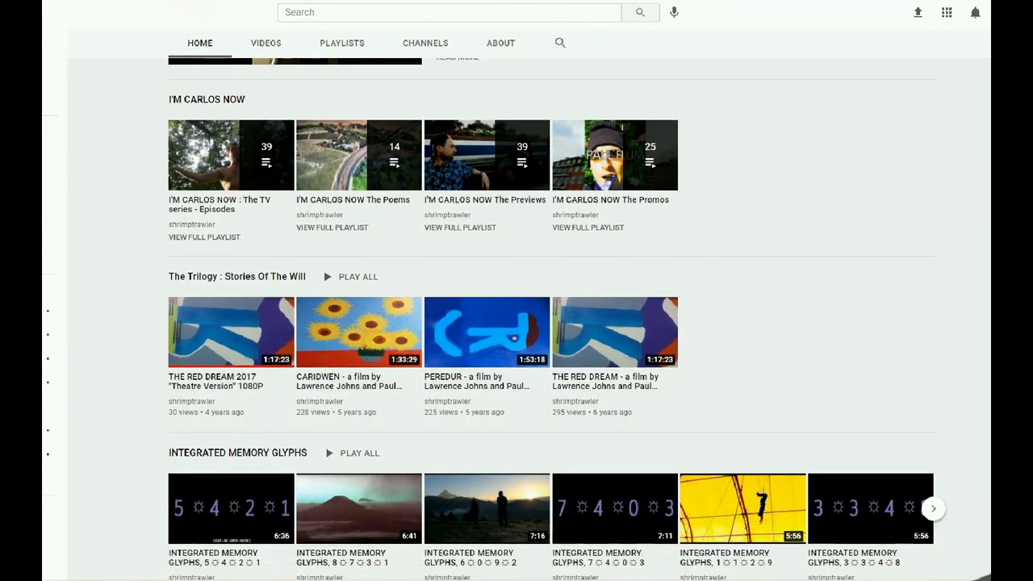
scroll(down, 3)
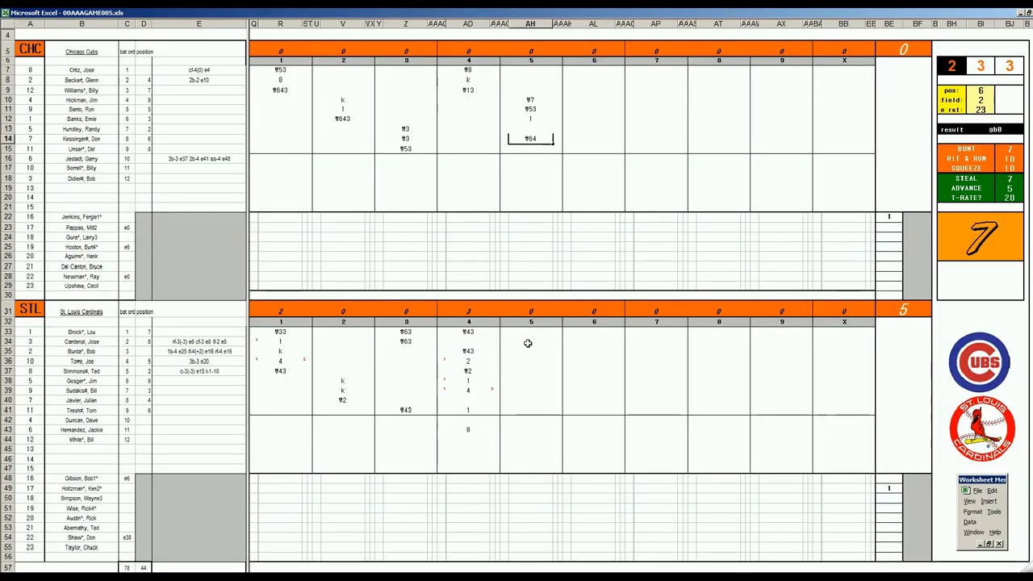
Enter the play codes 9 and 63 in the Cardinals' fifth-inning cells
click(530, 342)
text(₸63)
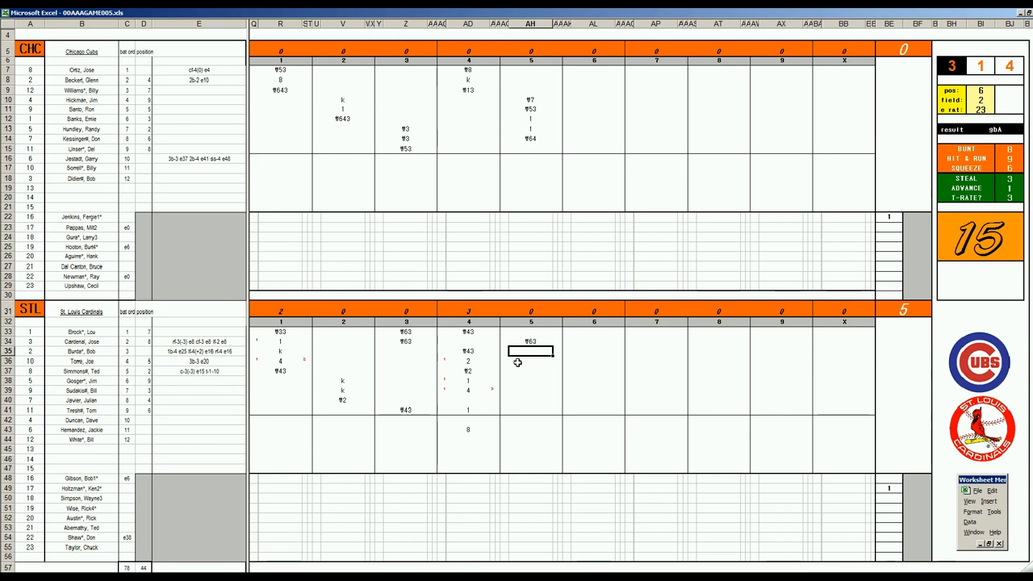
text(9)
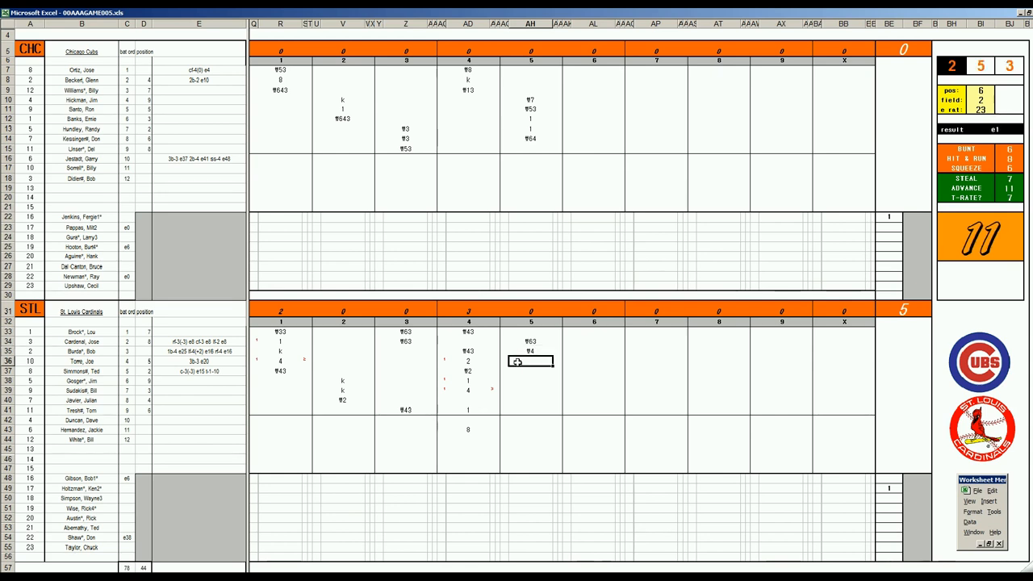
text(63)
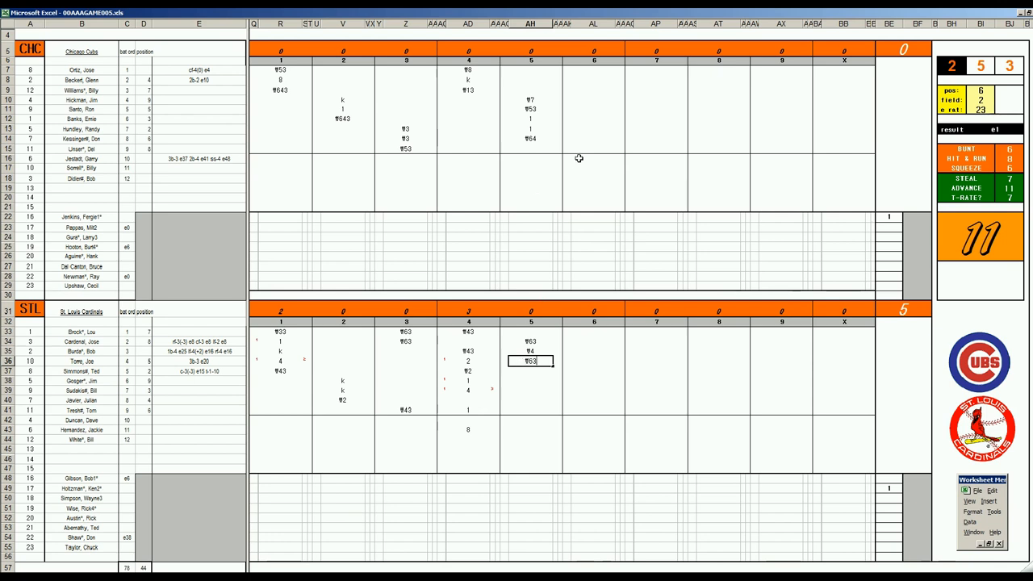
click(593, 148)
text(¶9)
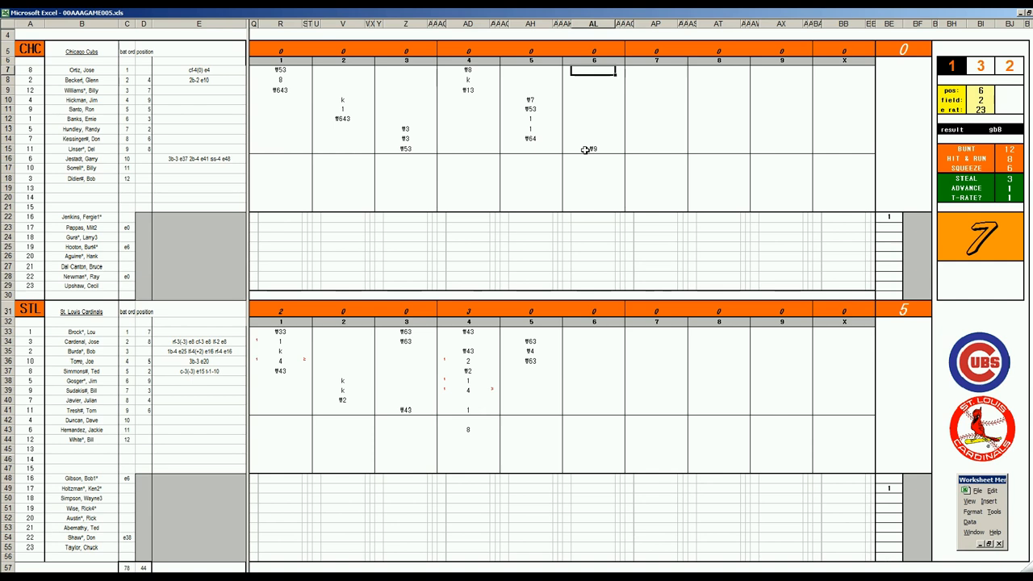
Enter the Cubs' sixth-inning results 2, 43 and 33, putting two Chicago runs up
text(2)
click(593, 80)
text(1)
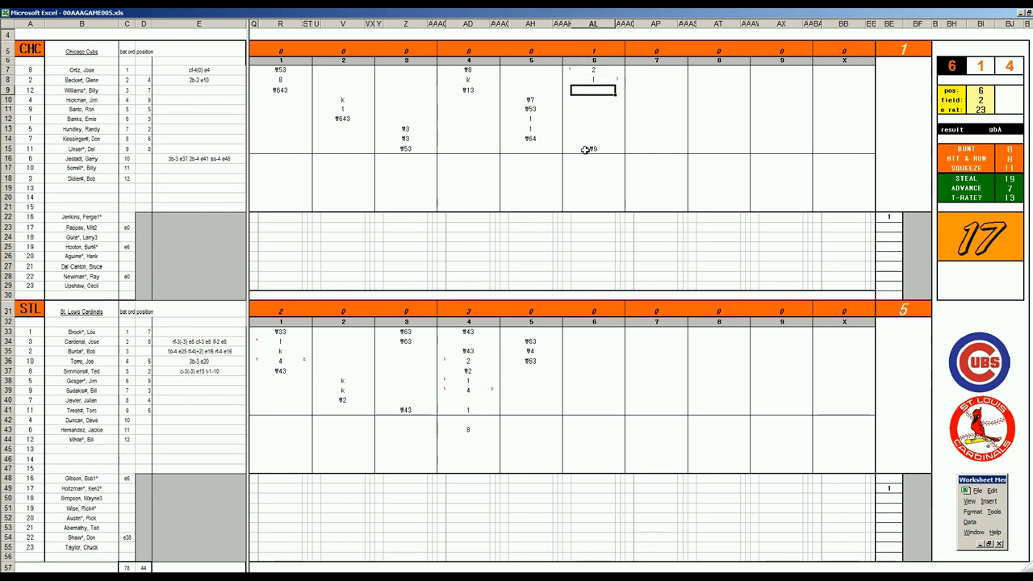
text(43)
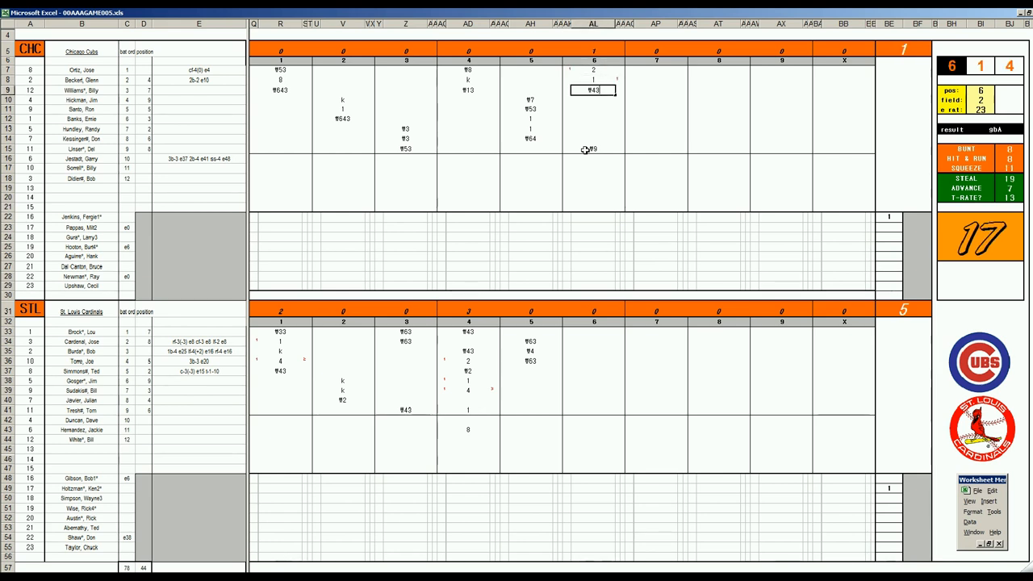
click(593, 100)
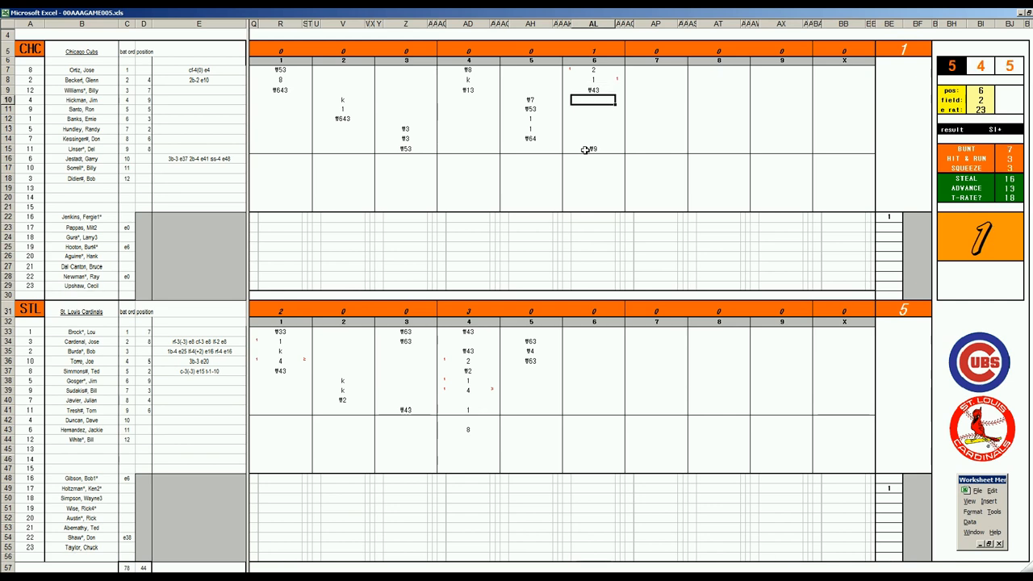
click(593, 79)
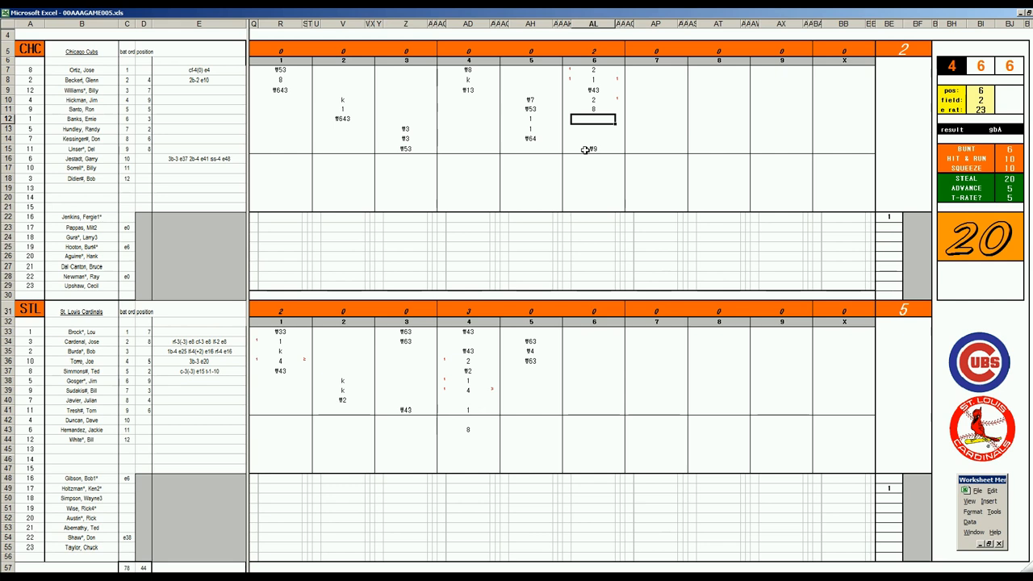
text(33)
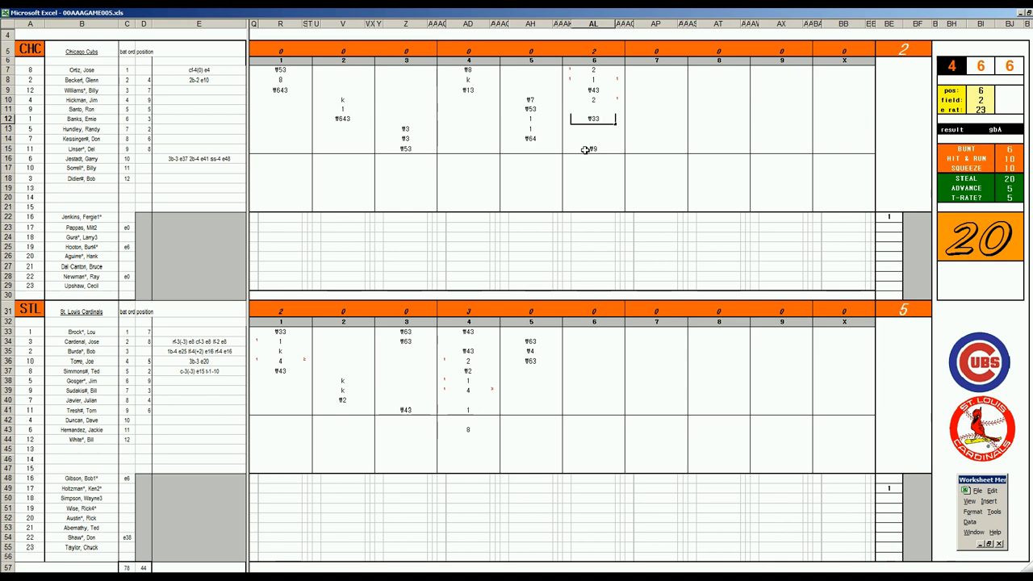
mouse_move(592, 167)
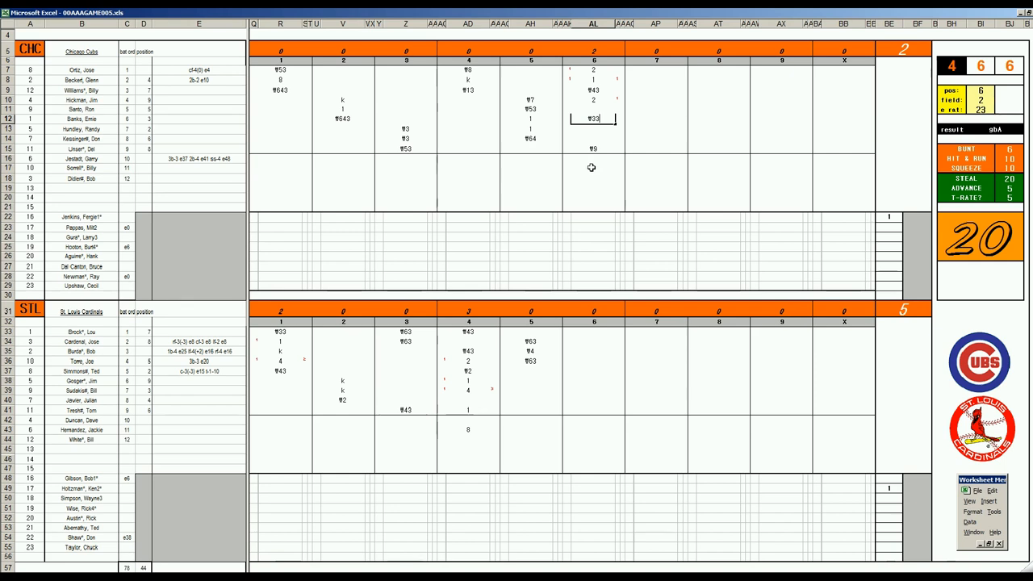
mouse_move(566, 379)
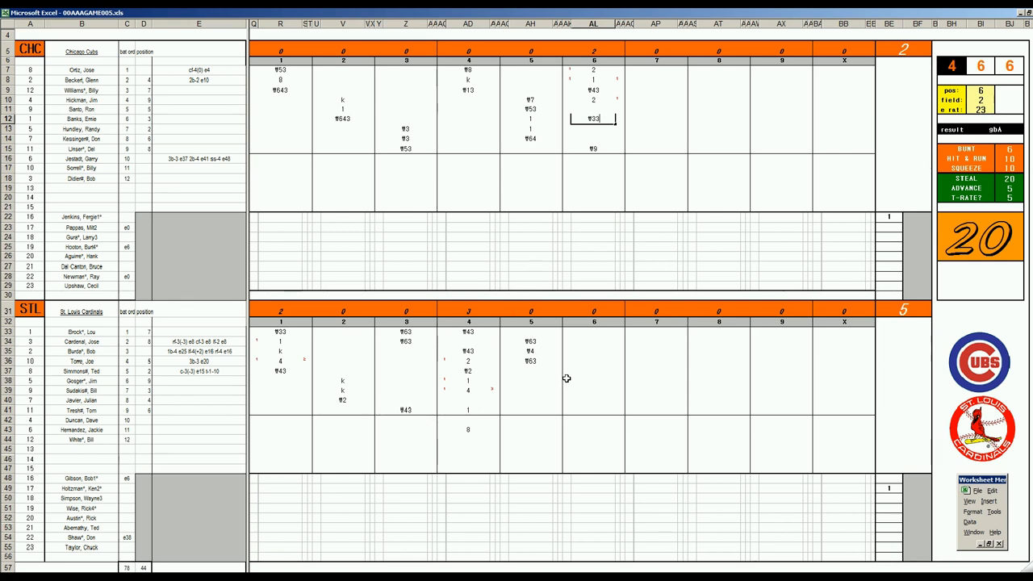
Enter Cardinals sixth-inning results 1 and 8 and mark the leadoff batter's run
click(593, 371)
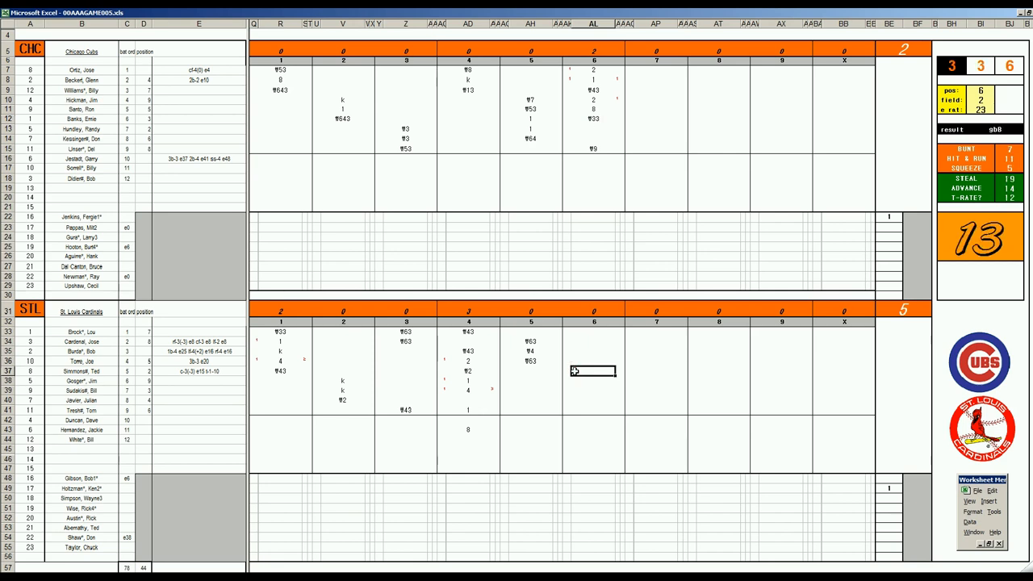
text(1)
click(593, 381)
text(k)
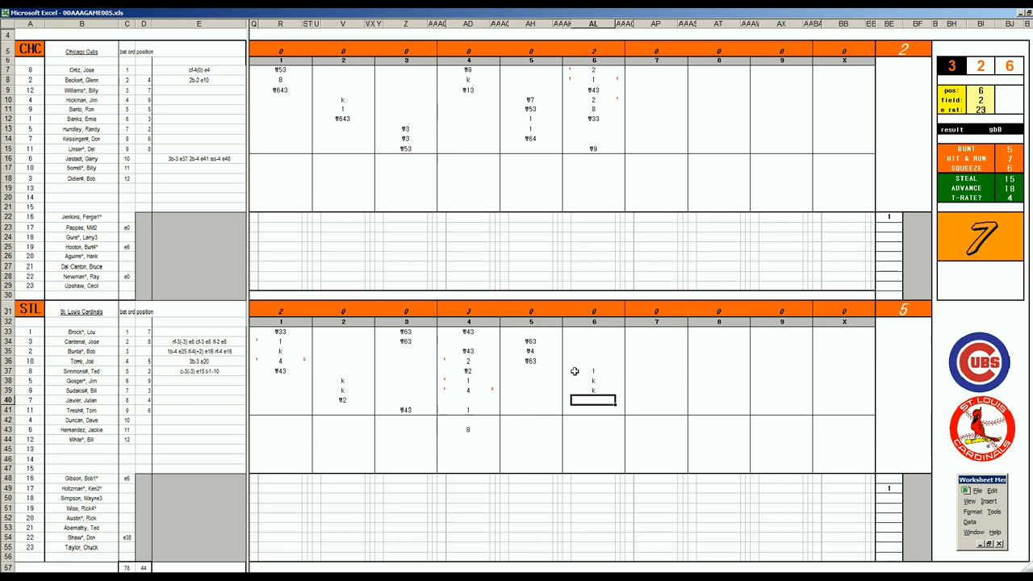
click(593, 410)
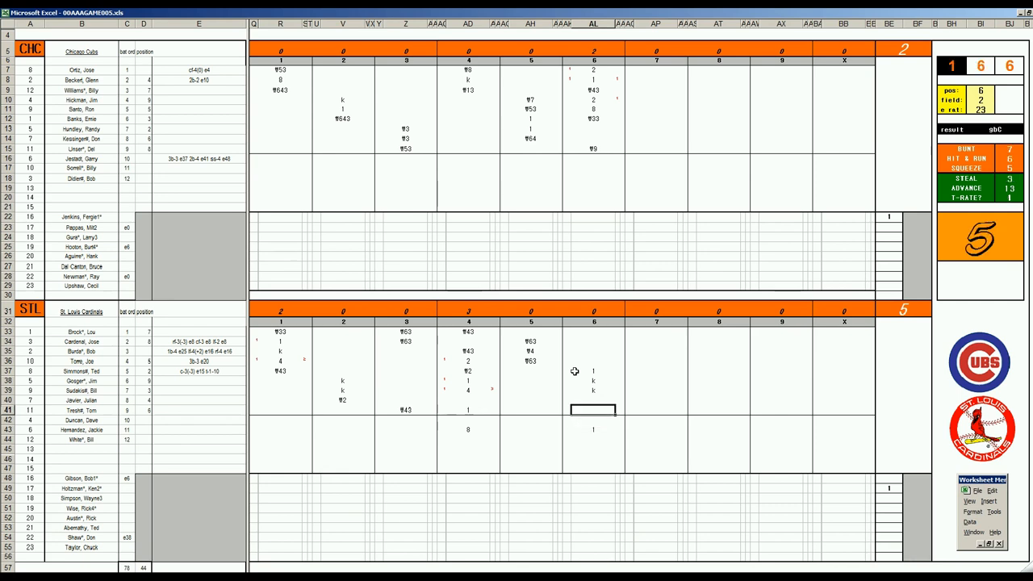
text(8)
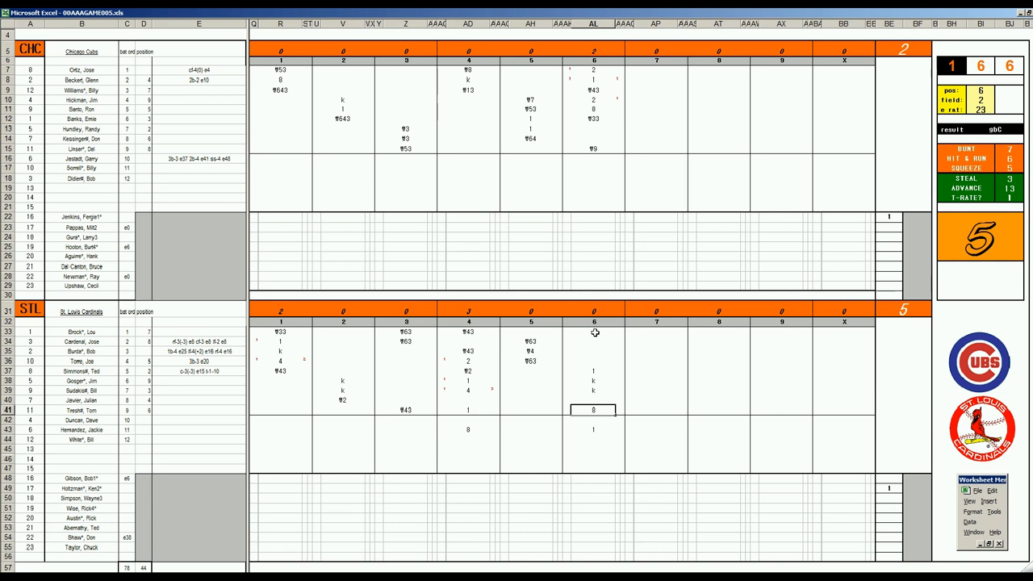
click(593, 332)
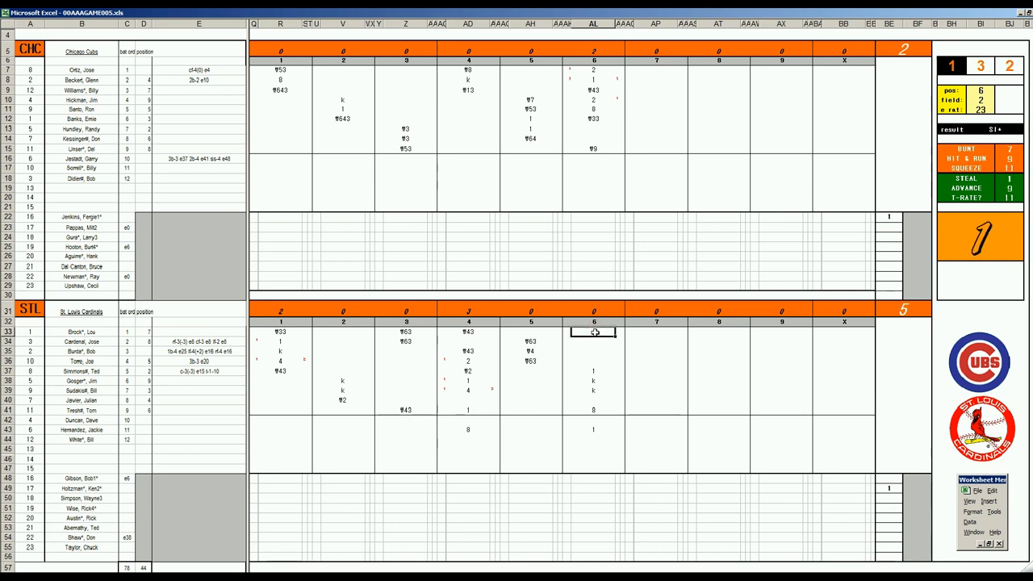
mouse_move(743, 218)
text(4)
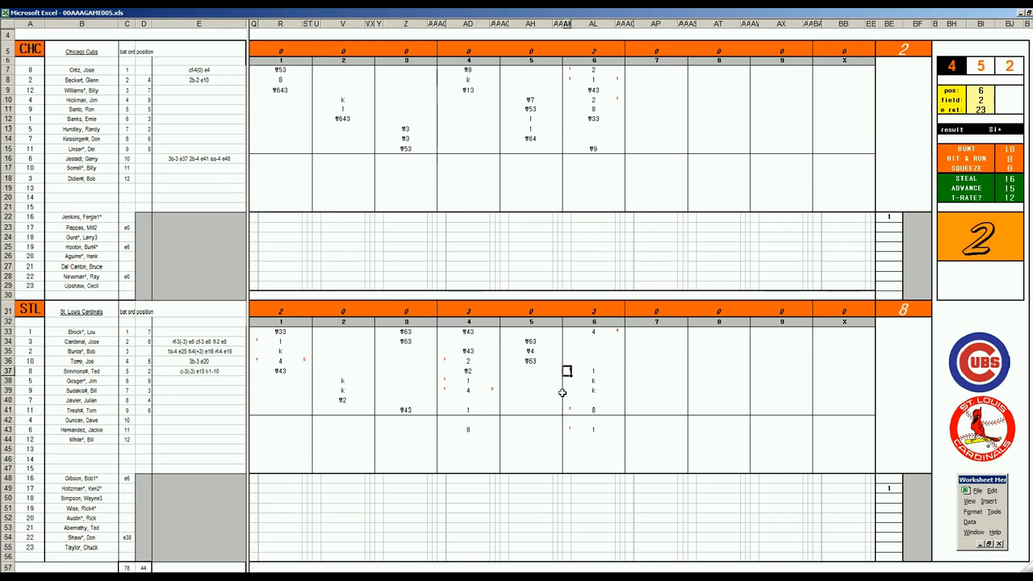
click(567, 331)
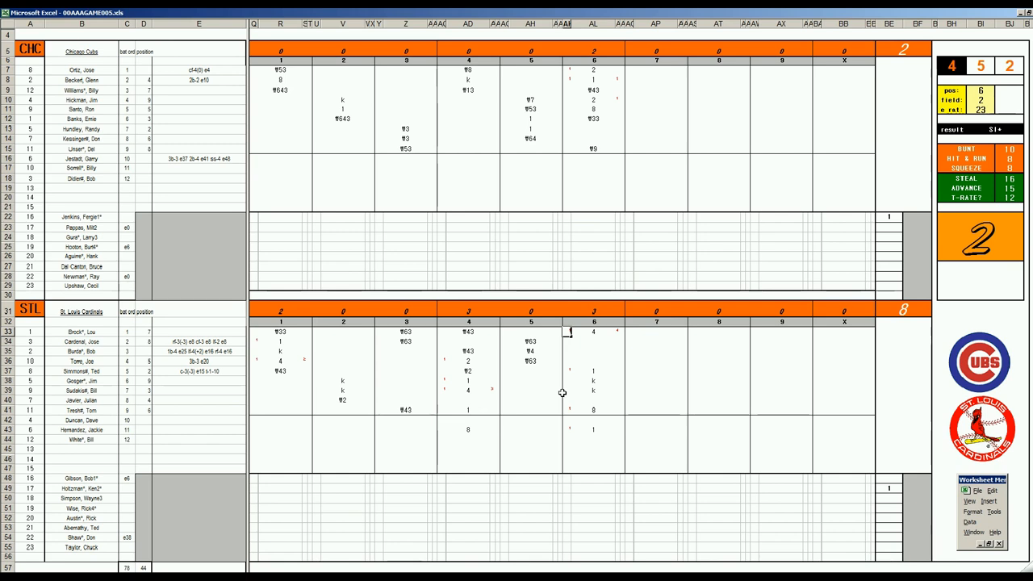
click(593, 342)
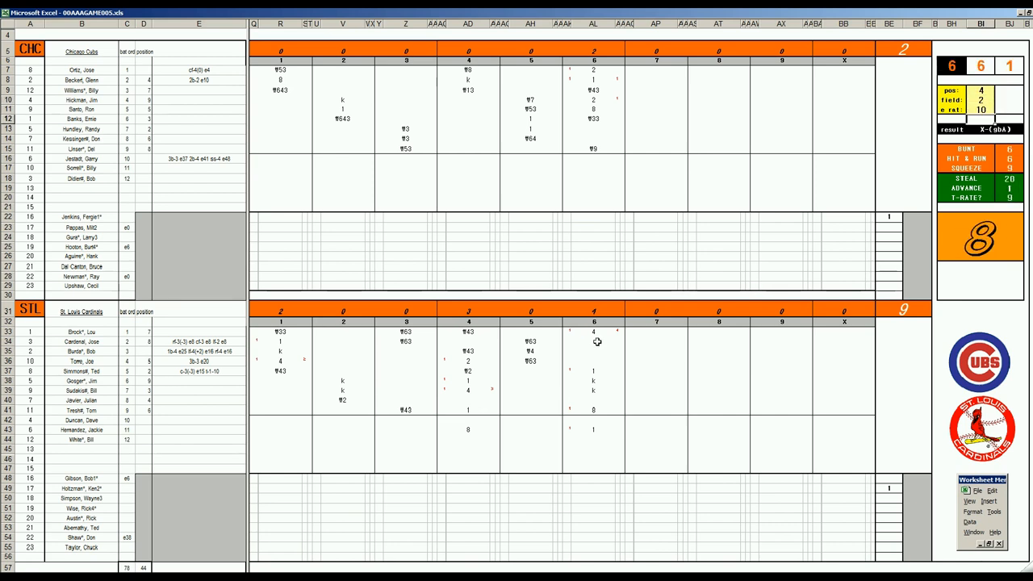
Select the next Cardinals sixth-inning entry for the 43 out, then the Cubs' seventh-inning cell
click(593, 341)
text(ᵽ43)
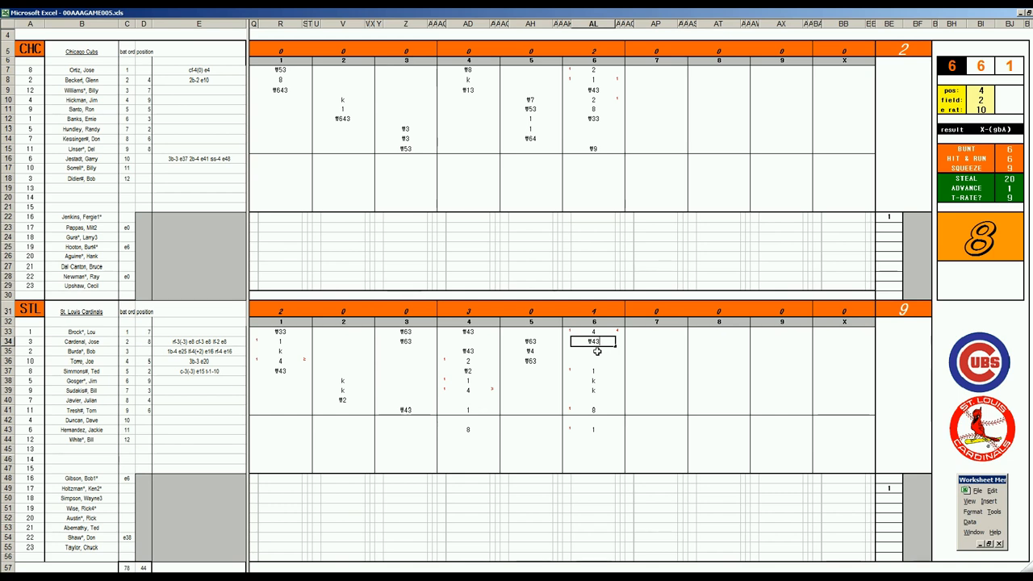
click(656, 129)
text(2)
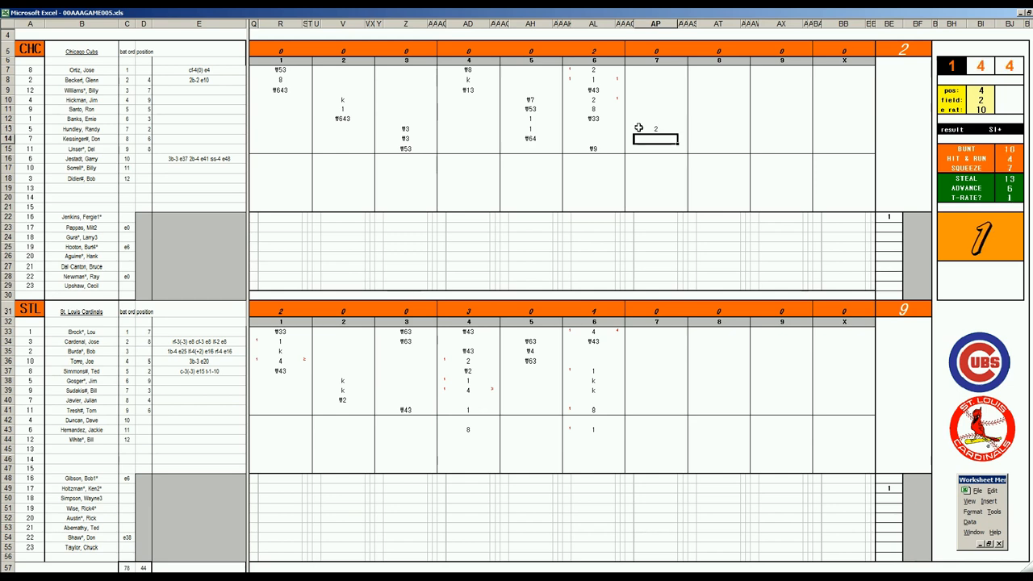
Enter the Cubs' seventh-inning results 8 and 99 on the scoresheet
text(8)
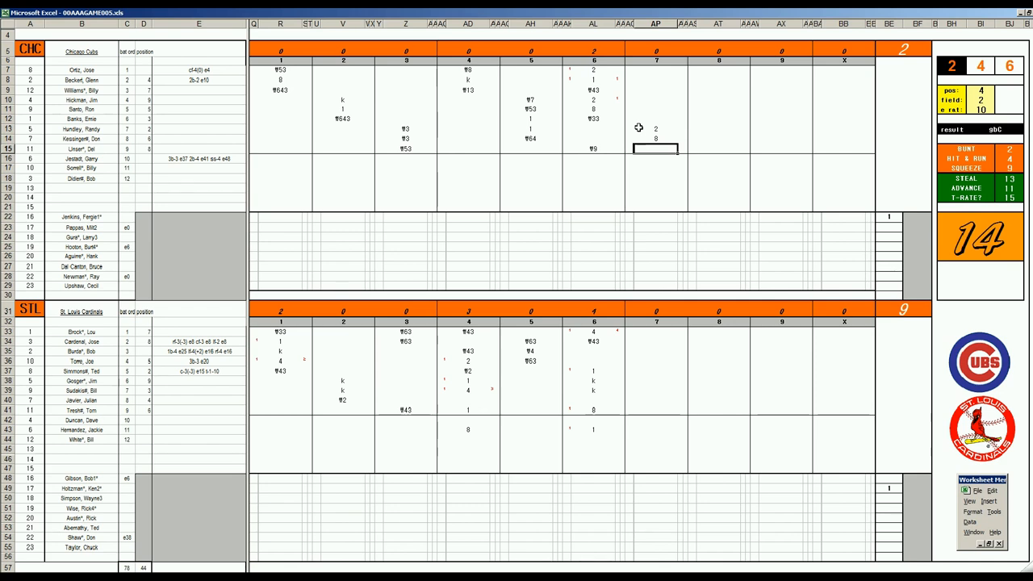
text(99)
click(890, 527)
text(7)
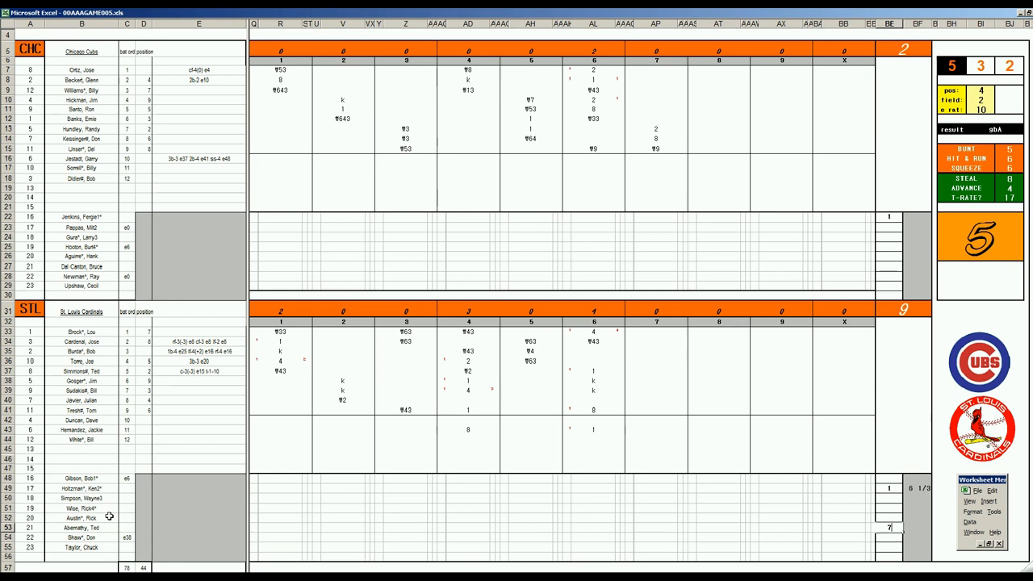
mouse_move(103, 528)
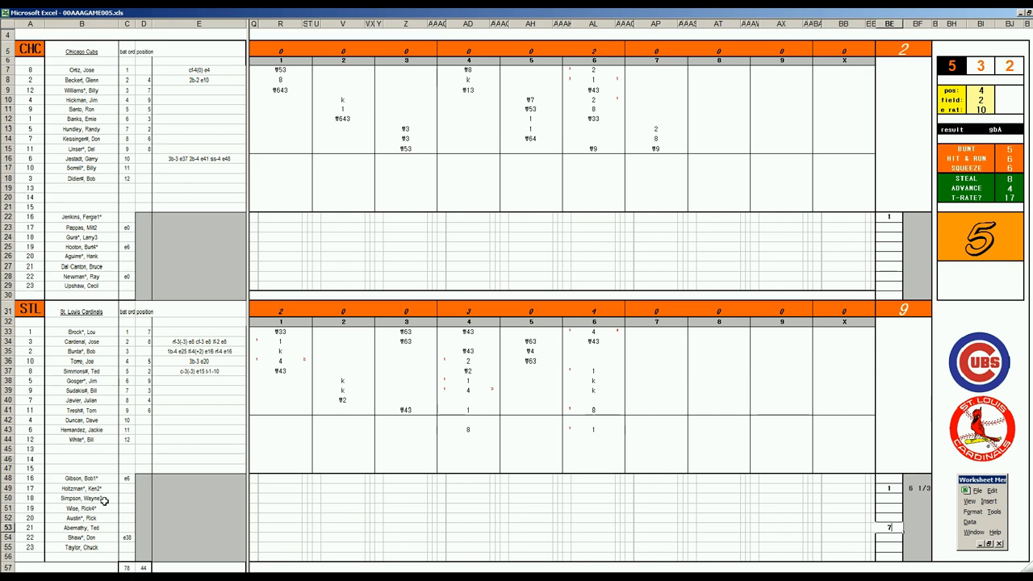
mouse_move(653, 192)
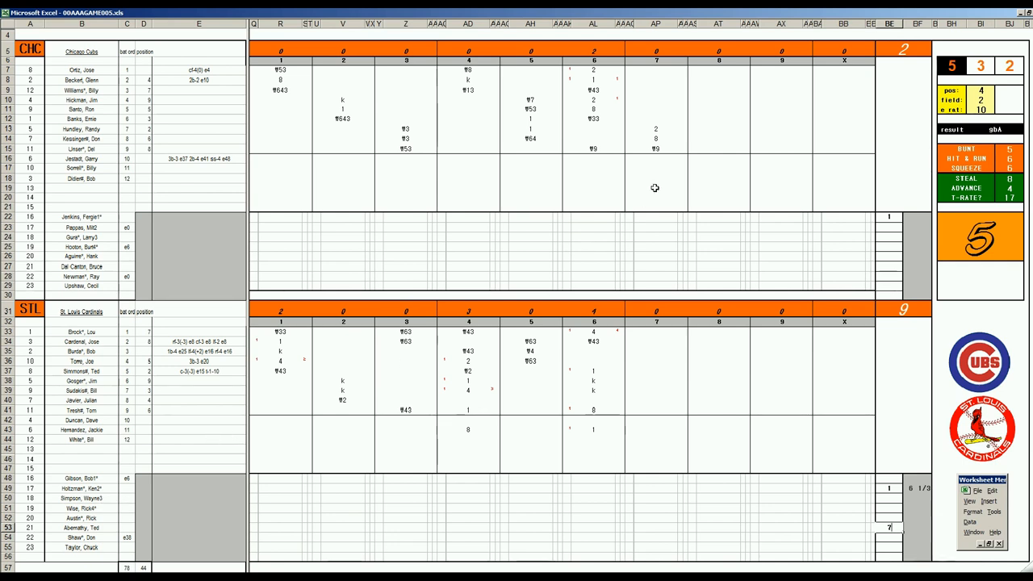
Record W4 for the top Cubs batter and a 64 out for the second in the seventh
click(656, 71)
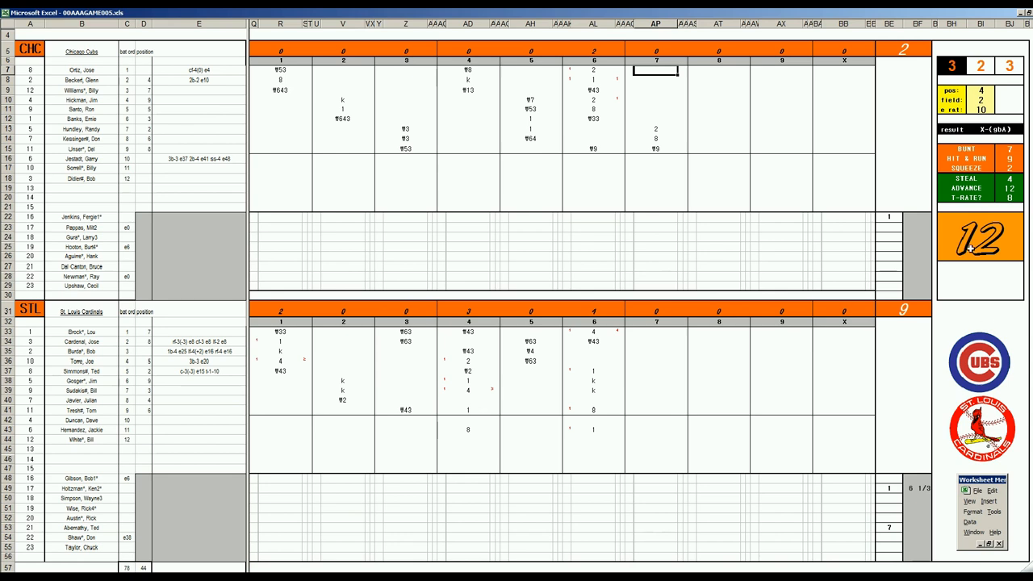
text(W4)
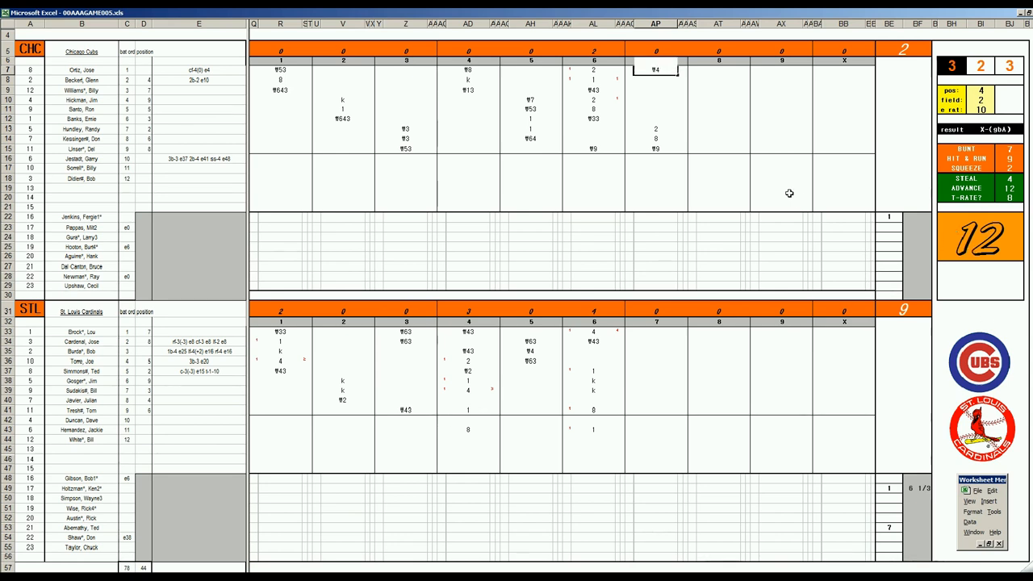
click(655, 79)
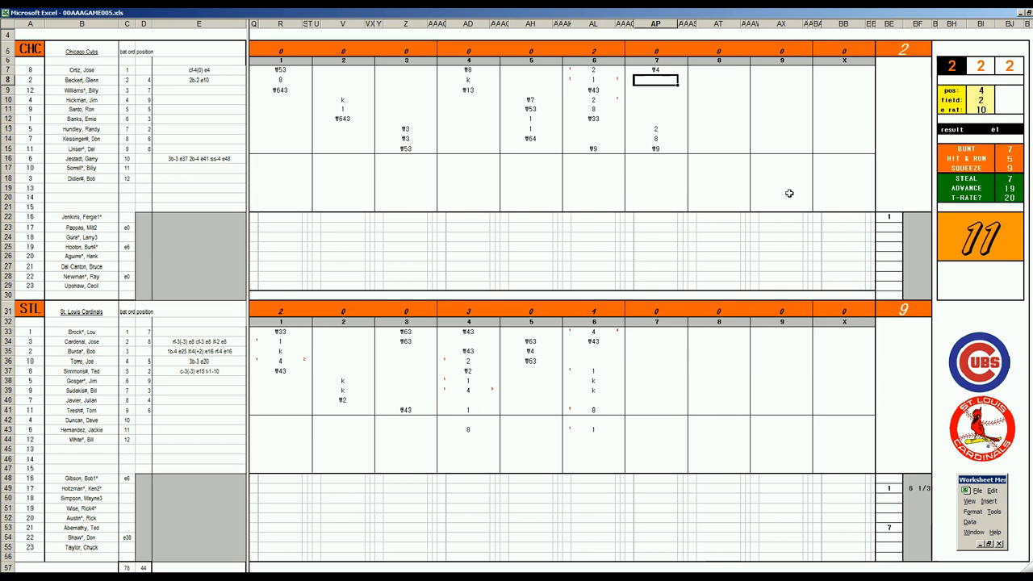
text(64)
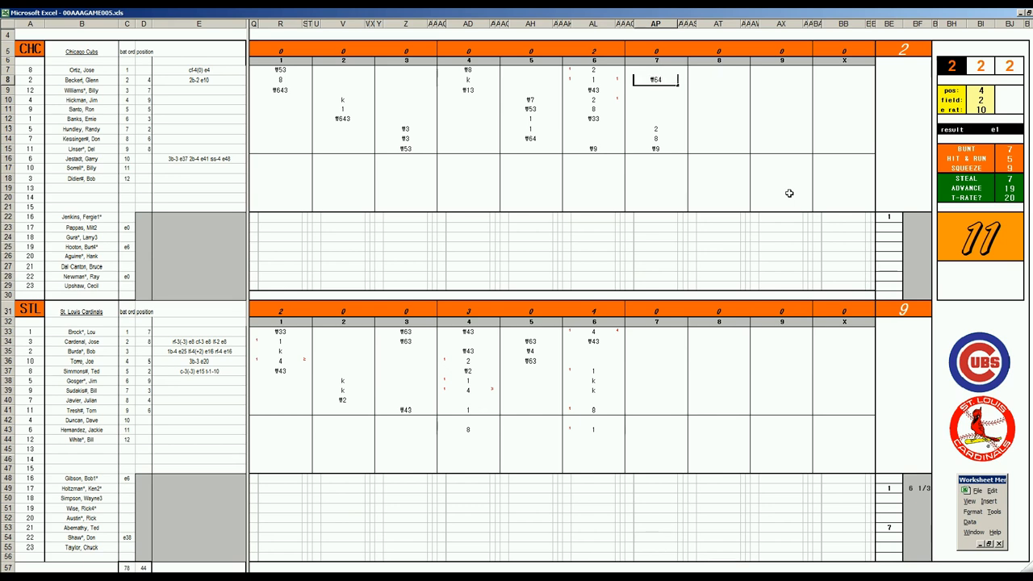
mouse_move(789, 194)
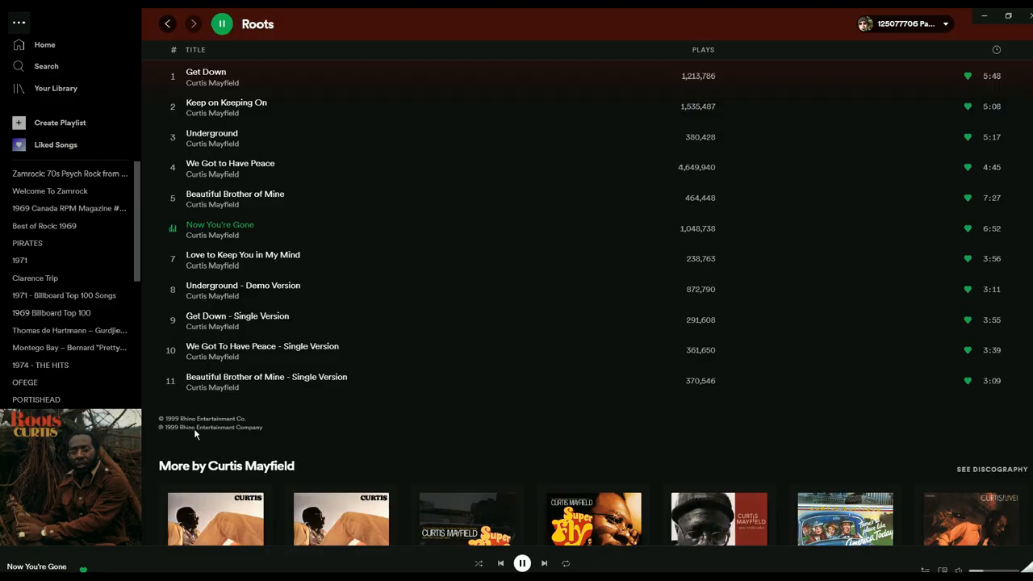
Scroll up the Roots album page in Spotify
scroll(up, 3)
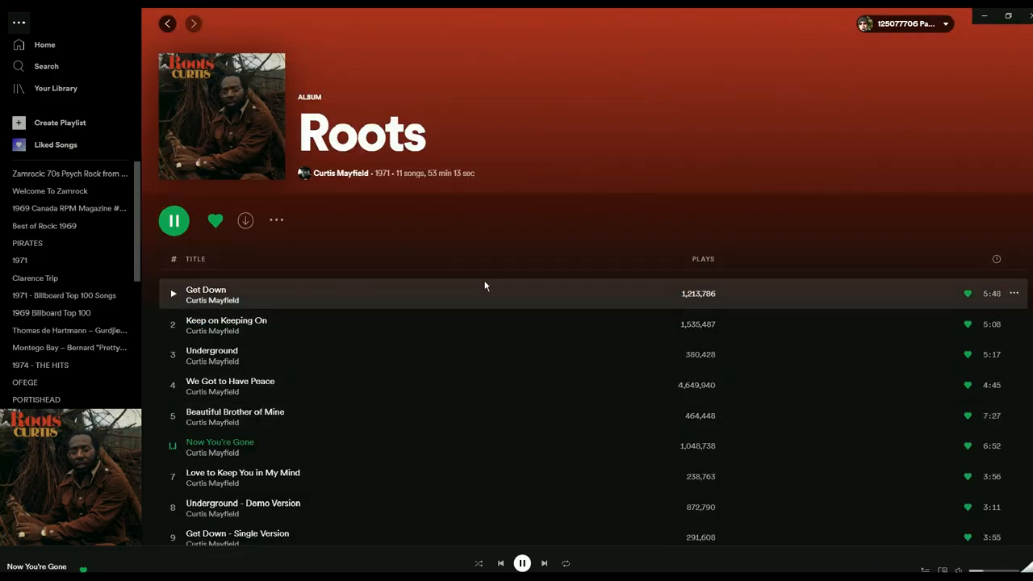
mouse_move(443, 258)
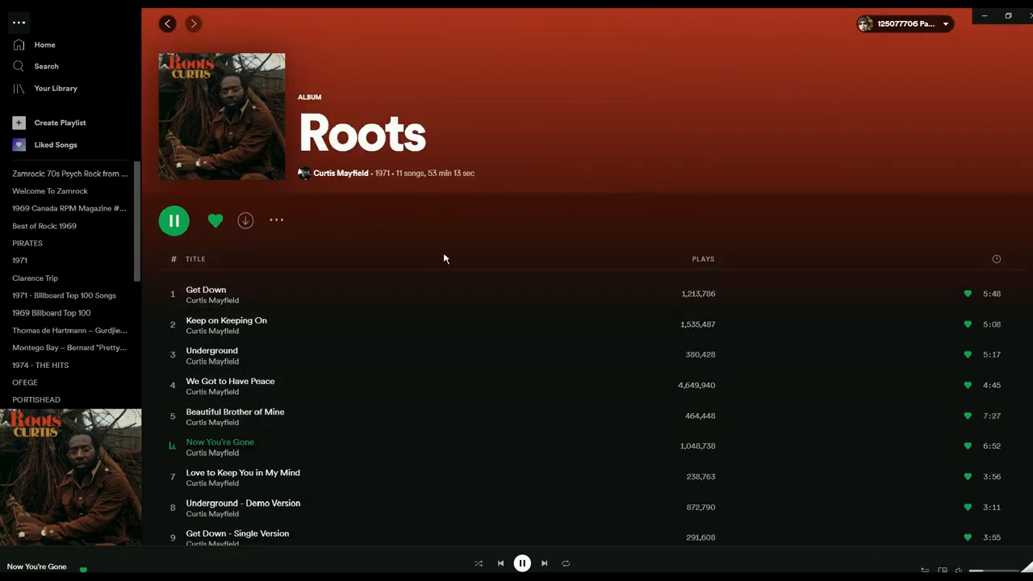
mouse_move(490, 207)
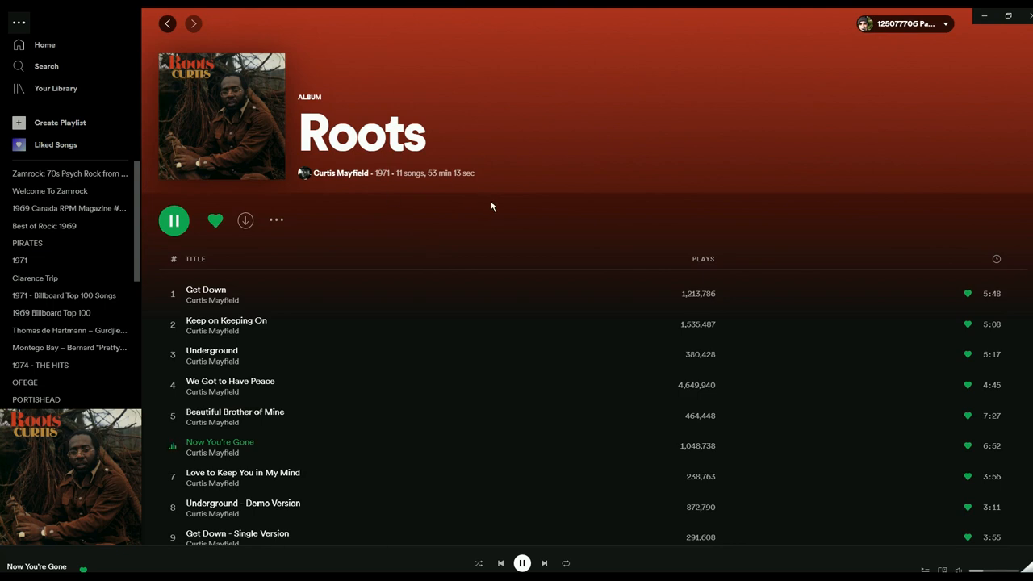
mouse_move(485, 212)
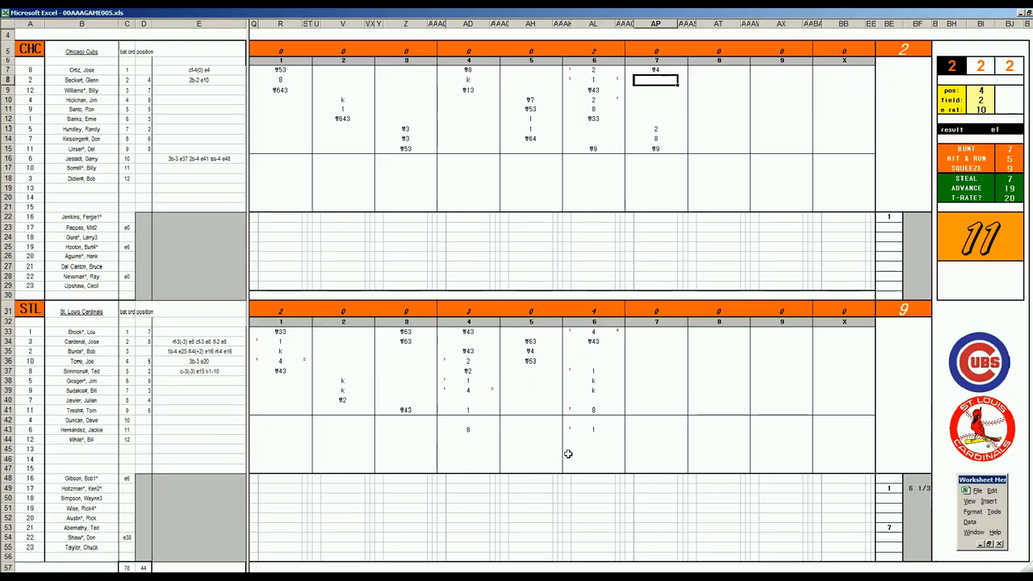
mouse_move(592, 426)
text(7)
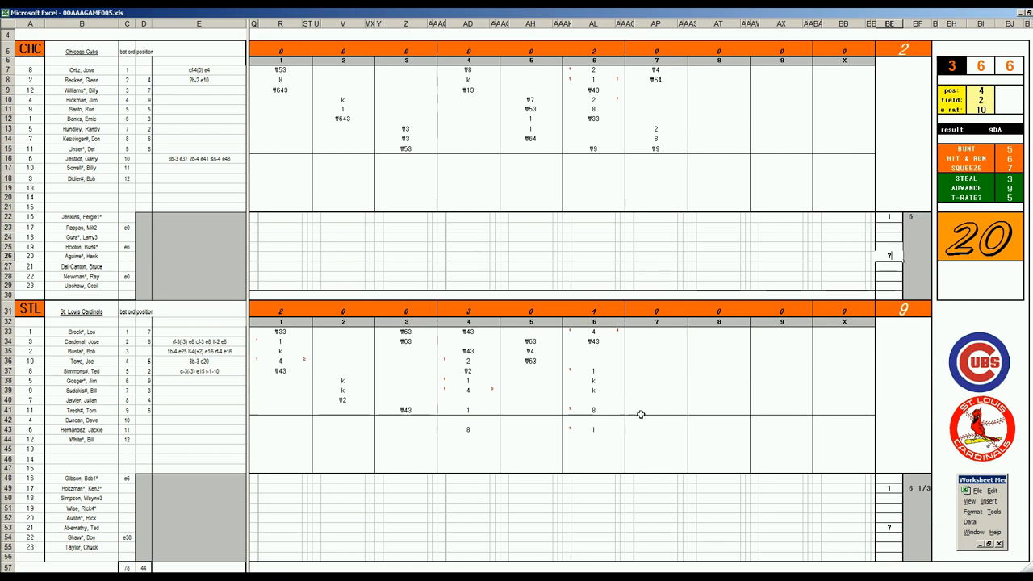
Confirm the Cubs reliever and enter the Cardinals' seventh-inning outs 23 and 63
click(656, 440)
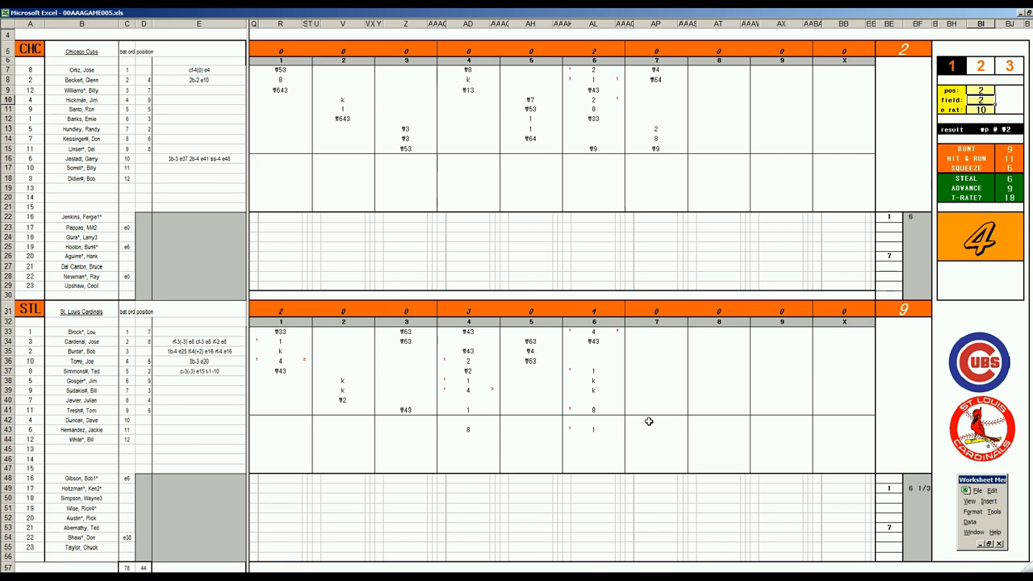
click(653, 419)
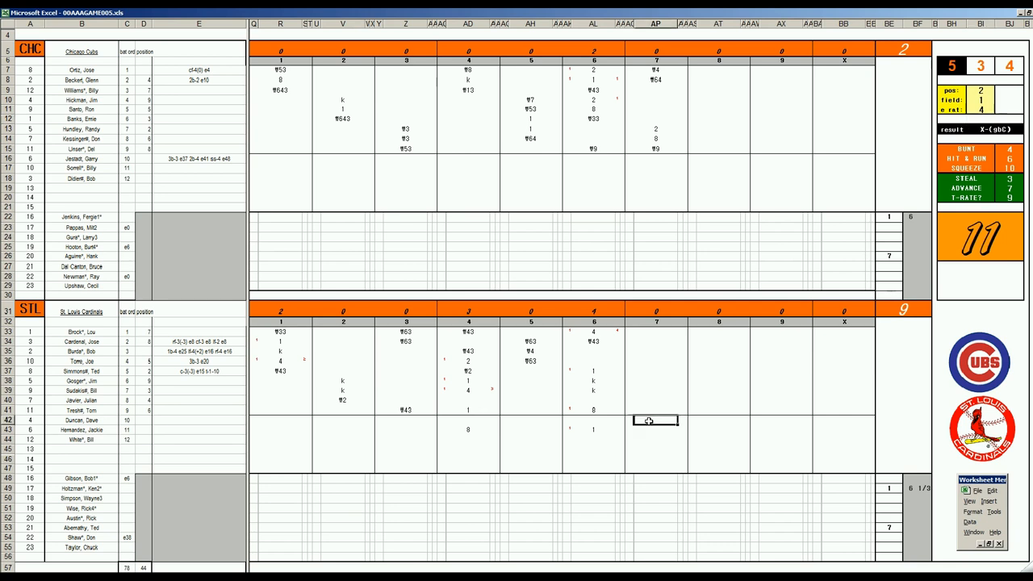
click(656, 438)
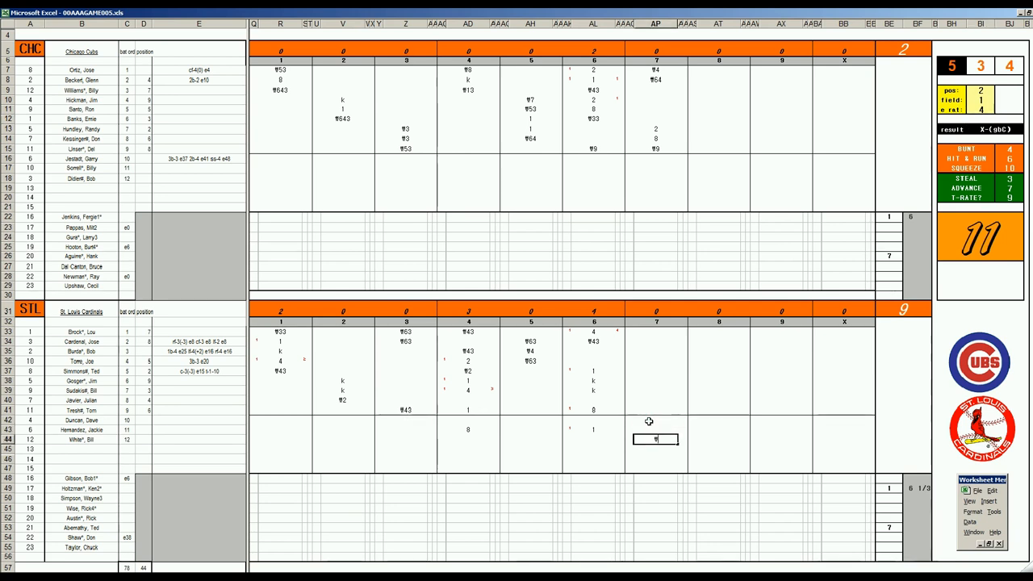
text(23)
click(655, 361)
text(‡)
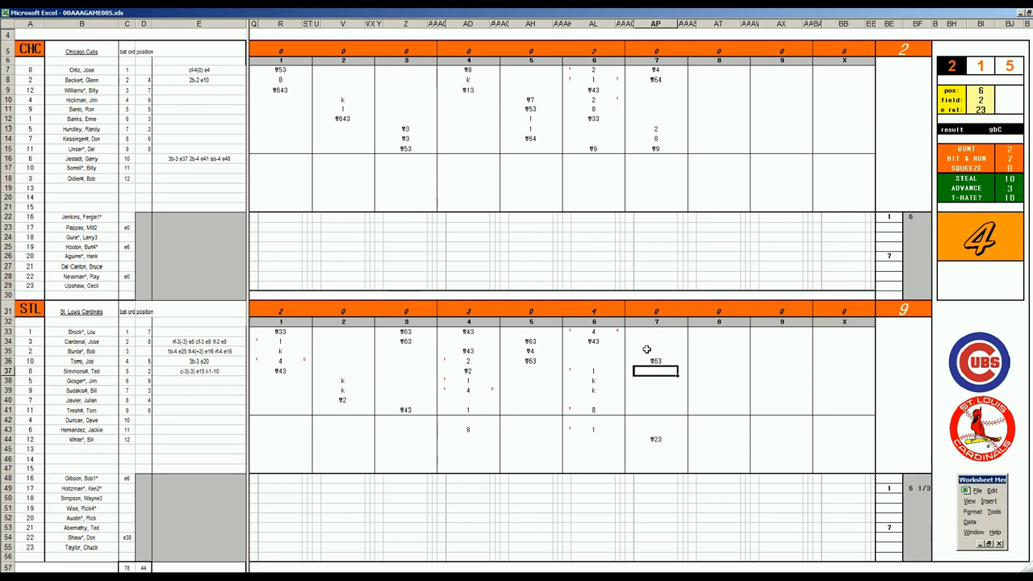
text(63)
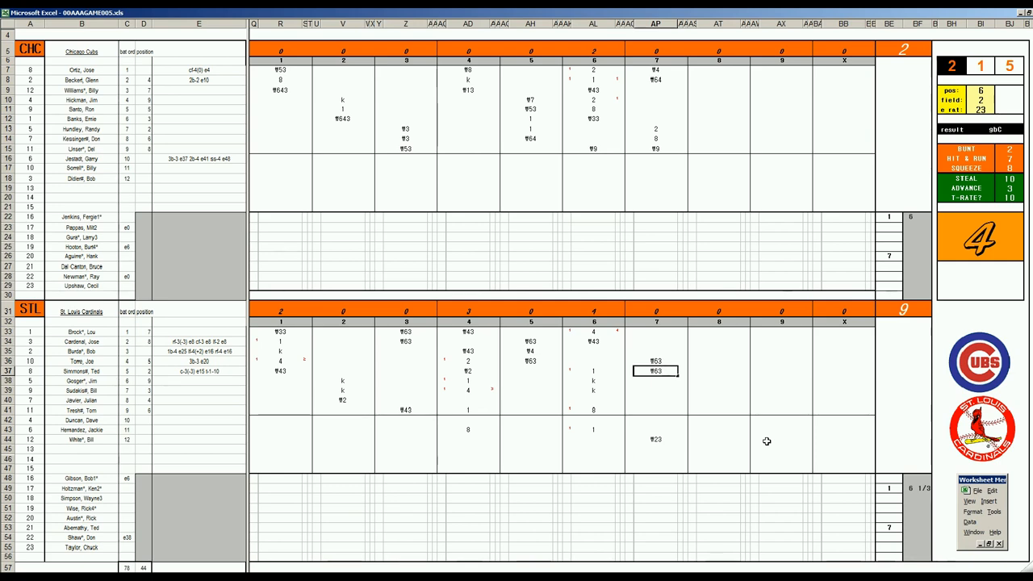
Score the Cubs' and Cardinals' eighth-inning batters on the scoresheet
click(718, 89)
text(⊽7)
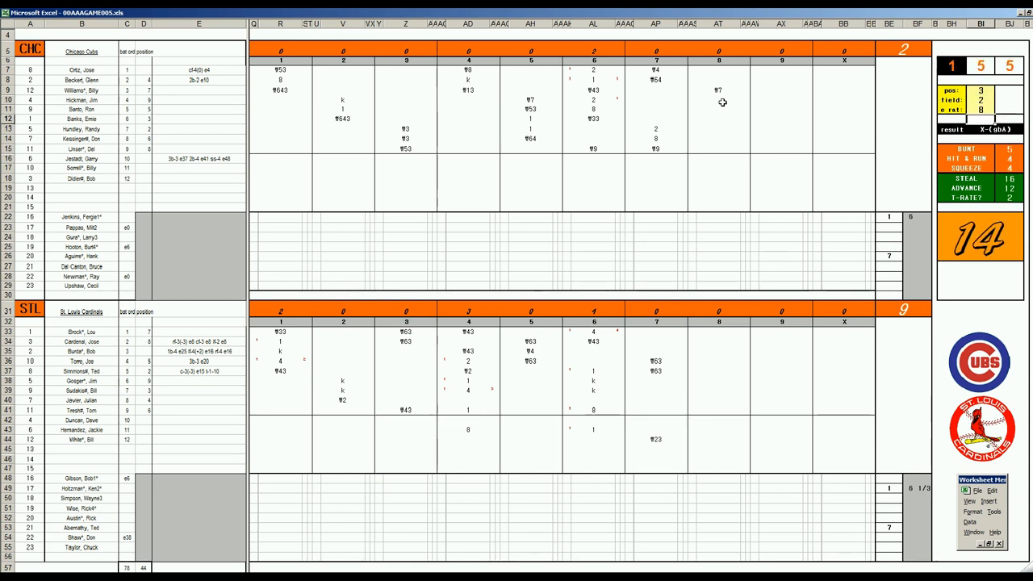
click(718, 109)
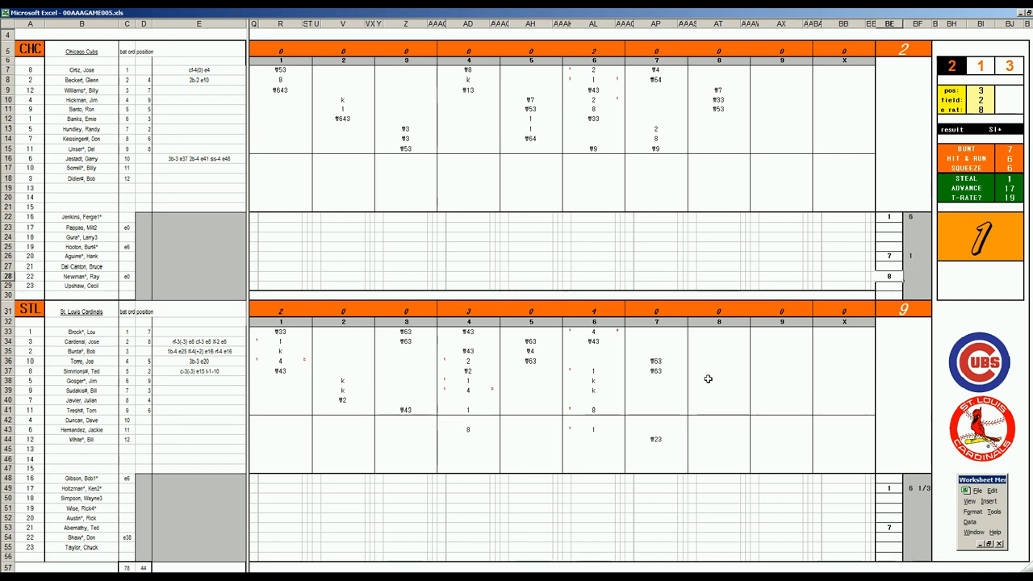
click(718, 380)
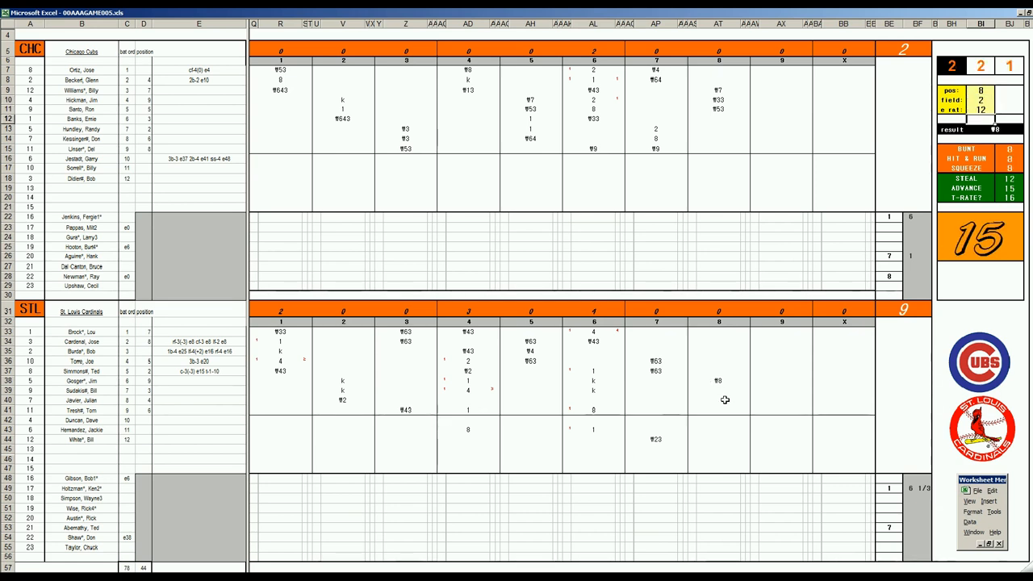
click(718, 390)
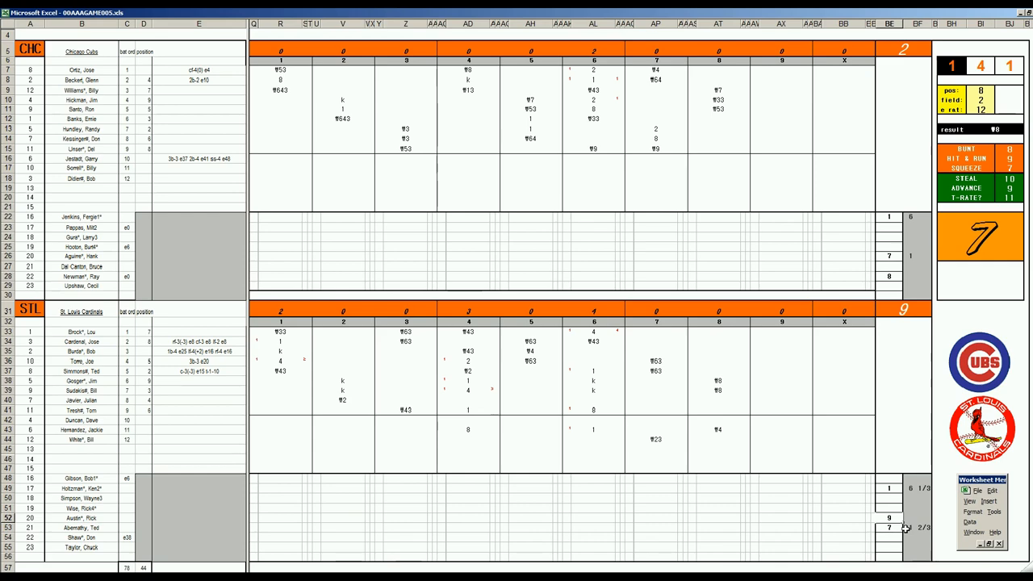
Update the Cardinals reliever's innings pitched and record a 53 out in the Cubs' ninth
click(778, 119)
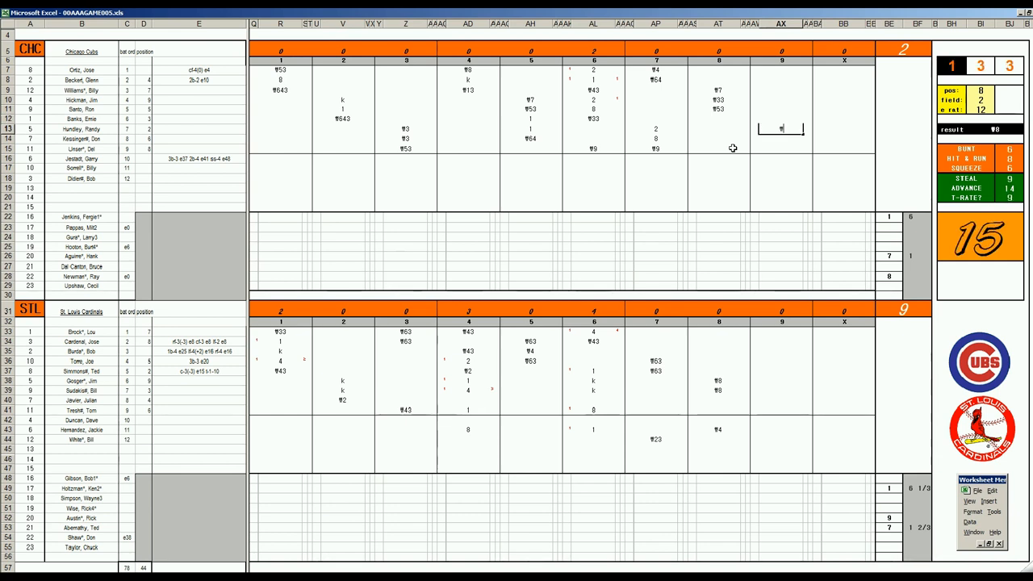
text(53)
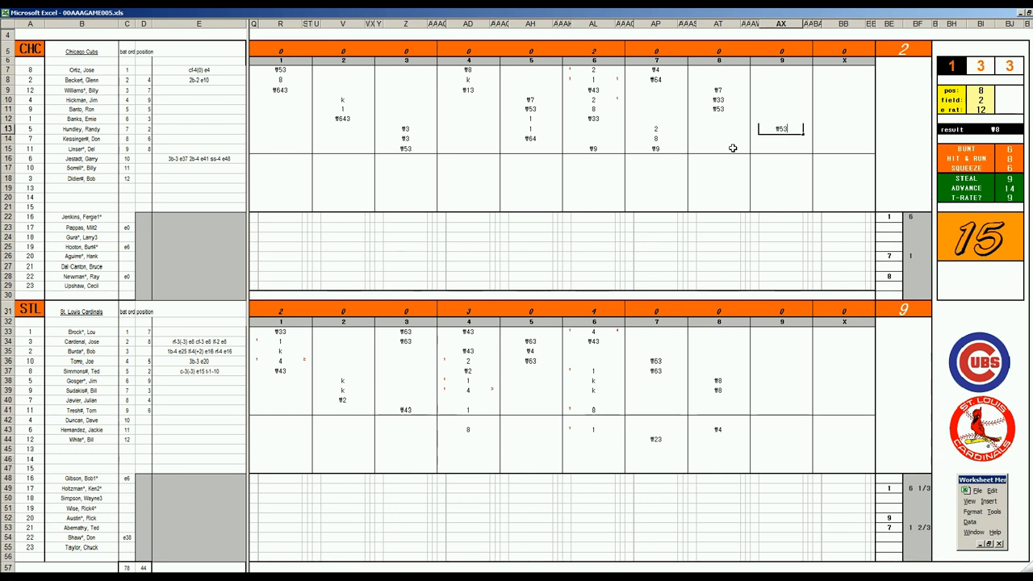
click(781, 138)
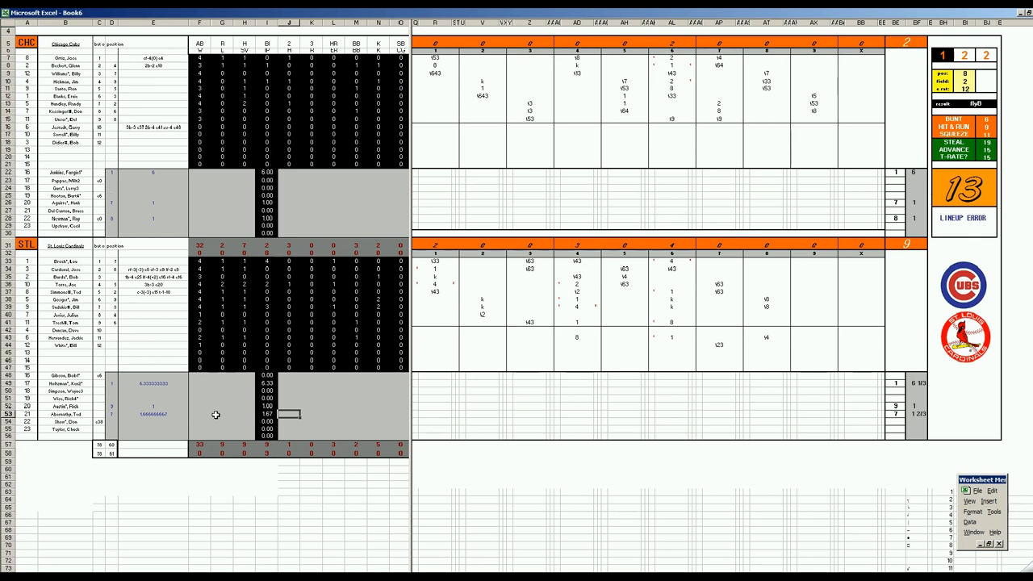
Complete the winning pitcher's stat line in the Book6 totals
click(267, 384)
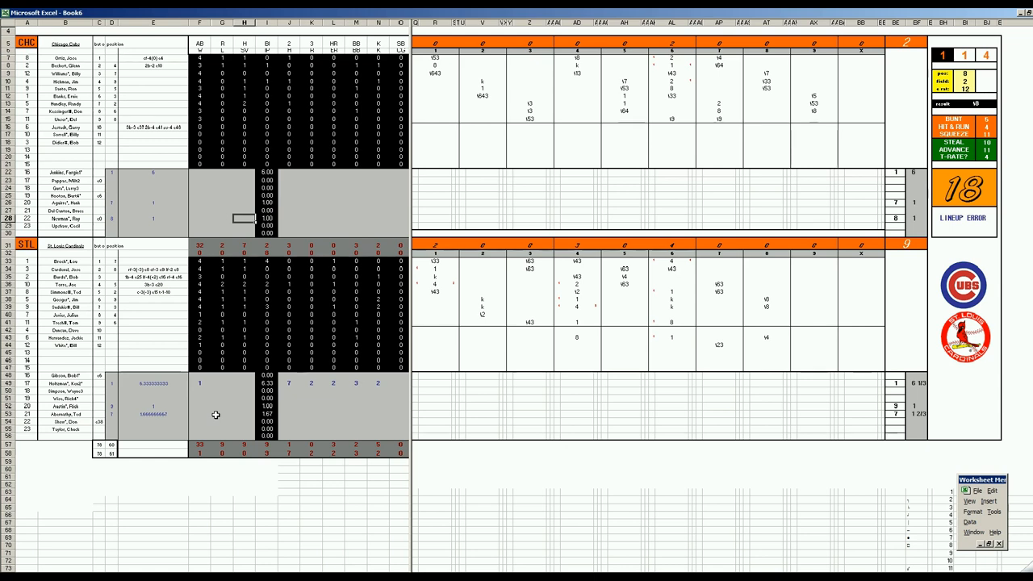
click(222, 180)
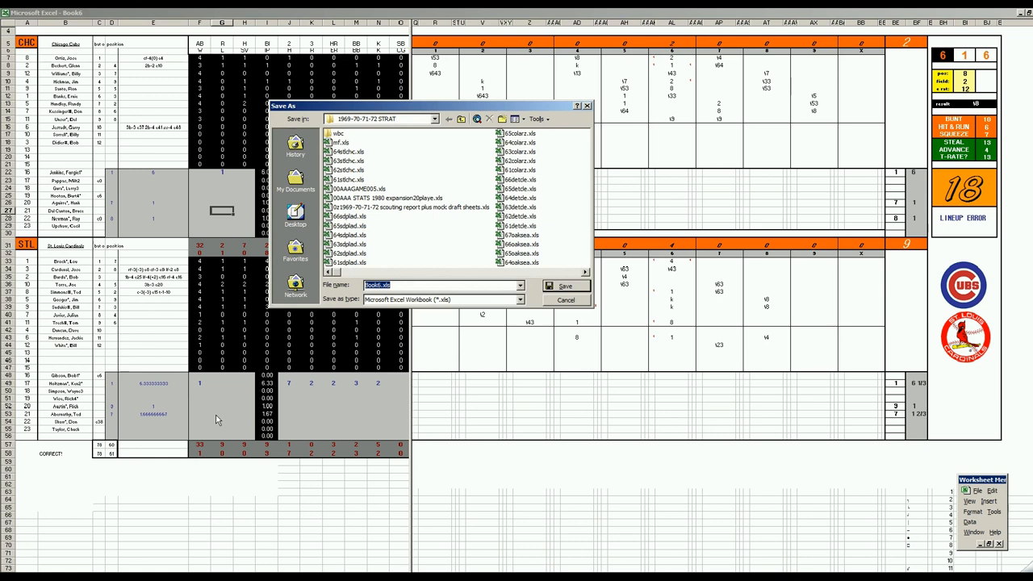
Save the game as 65stlchc.xls, then overwrite the existing mf.xls
click(349, 151)
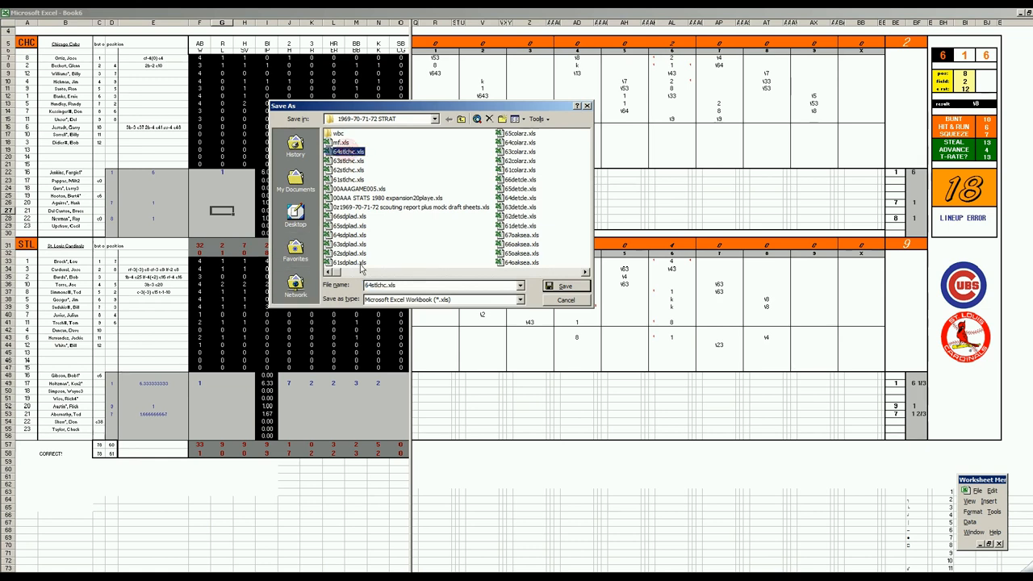
click(347, 152)
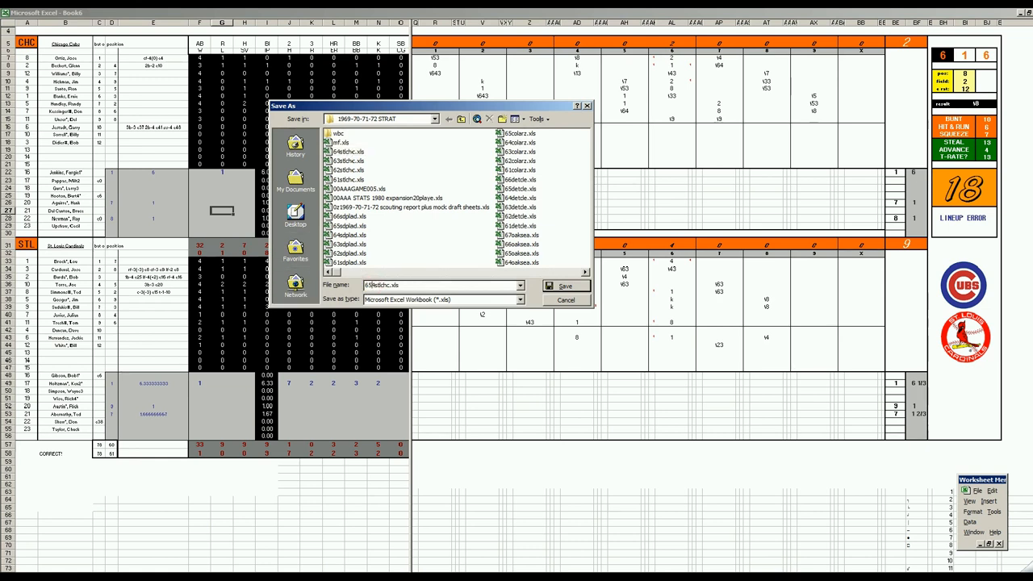
click(566, 285)
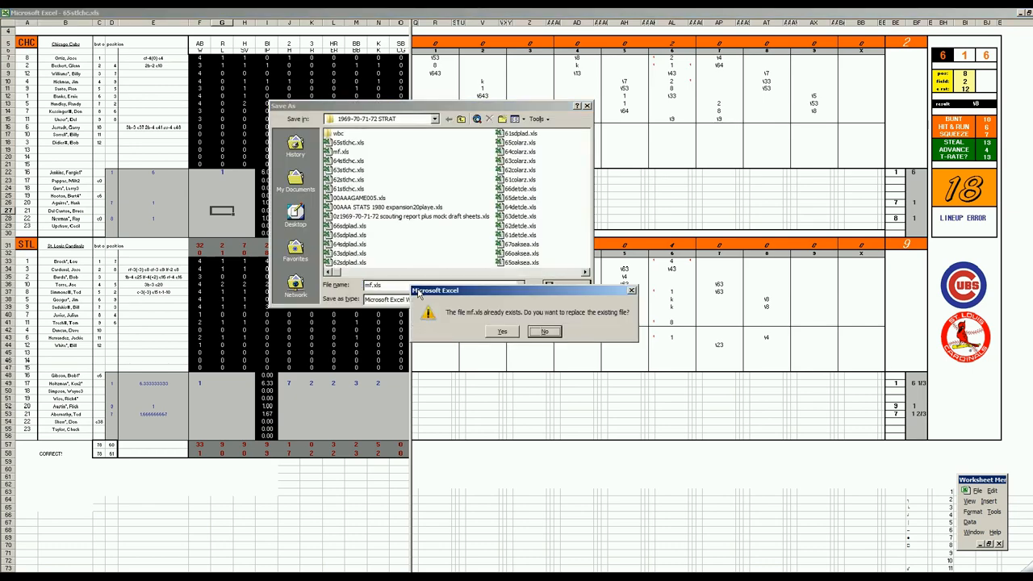
click(501, 332)
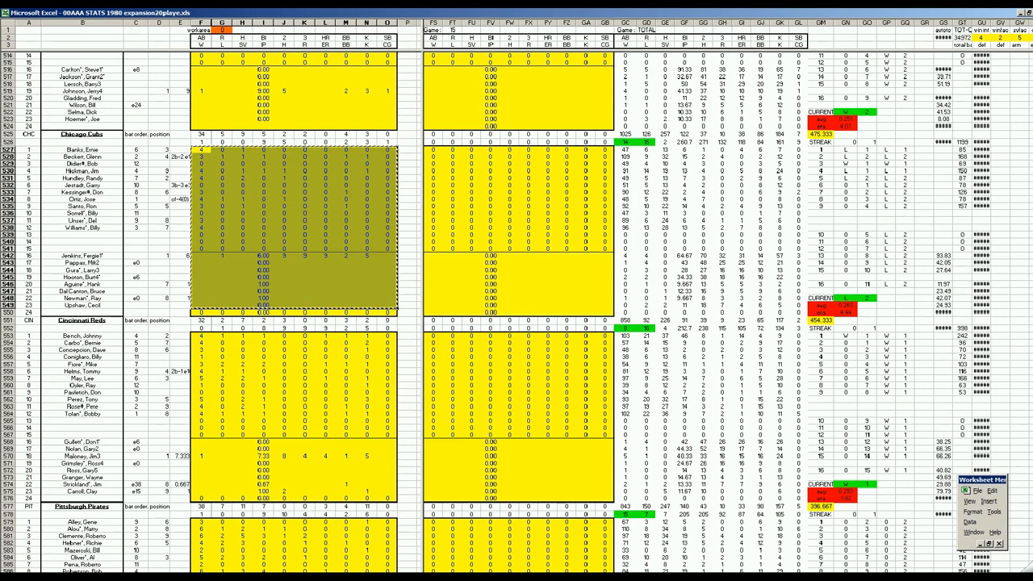
scroll(right, 3)
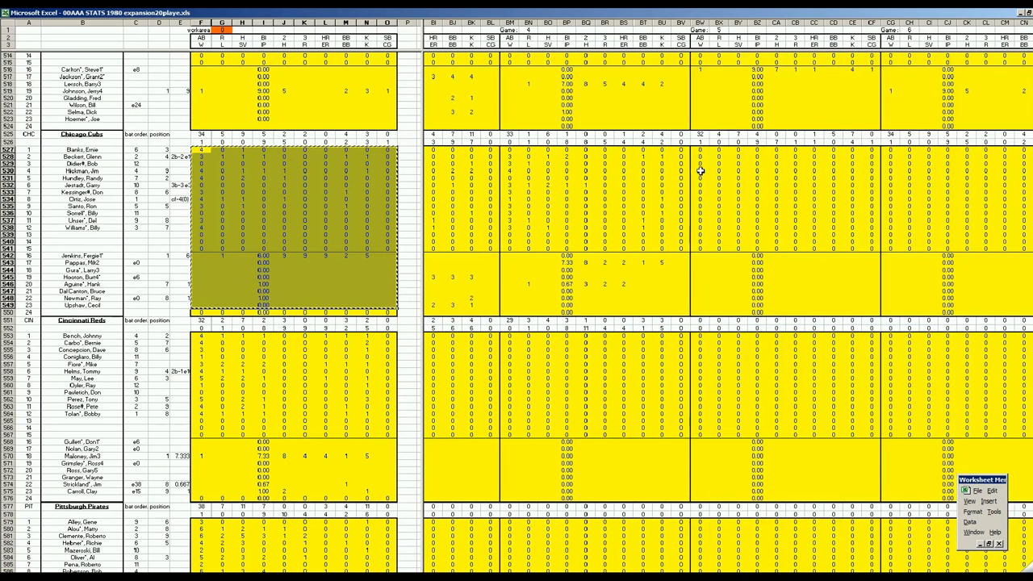
right_click(717, 152)
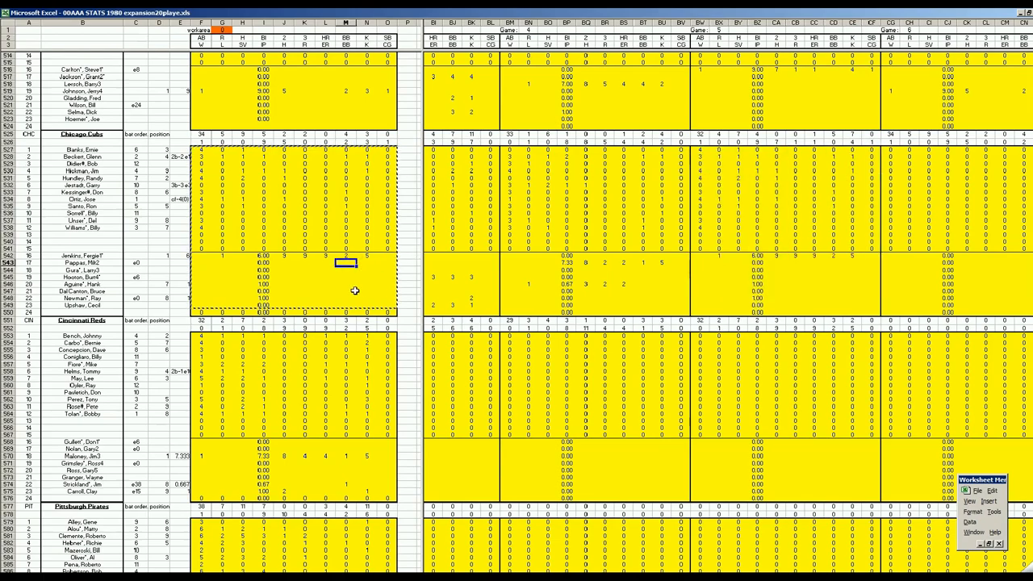
scroll(down, 3)
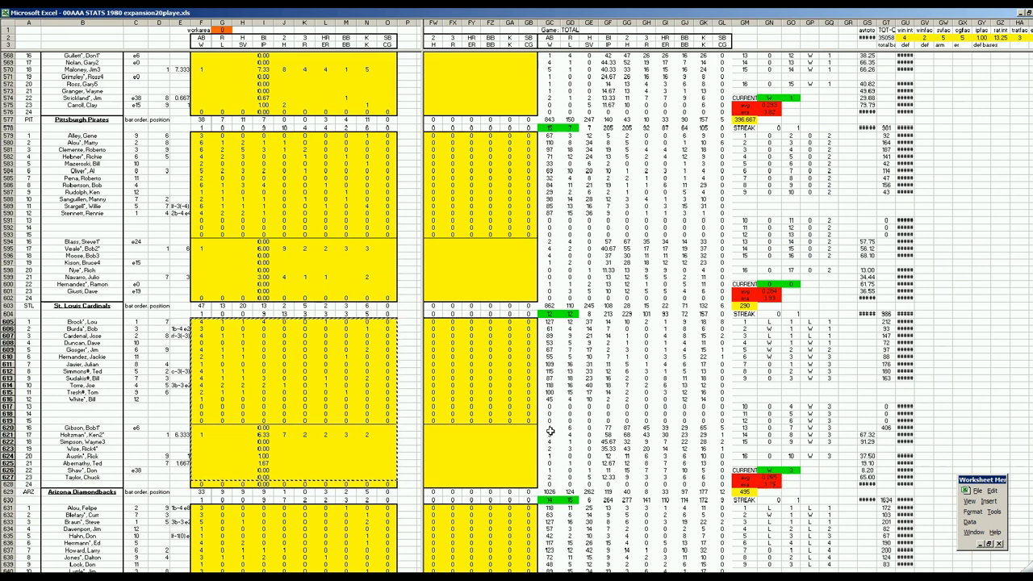
mouse_move(522, 444)
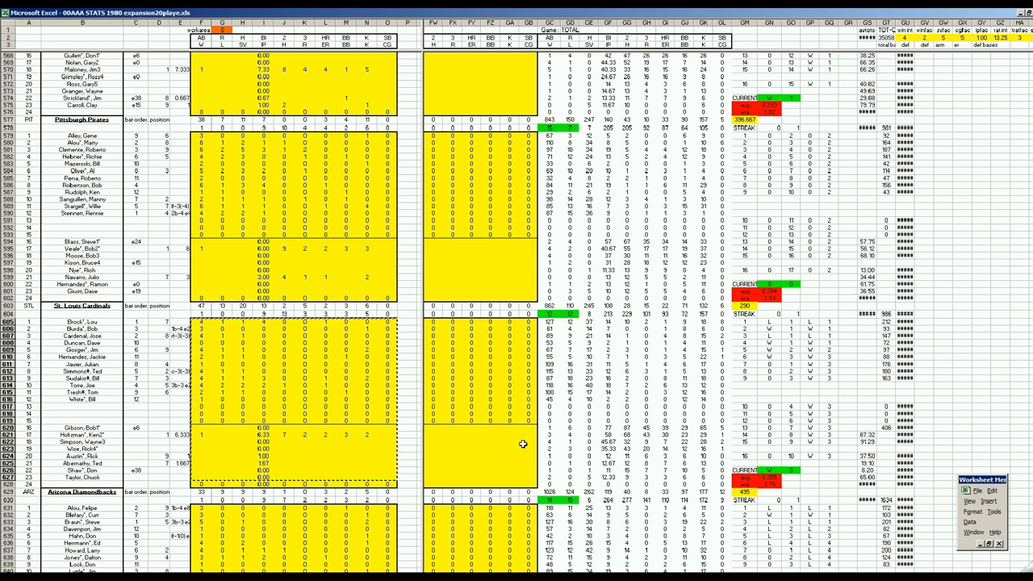
mouse_move(498, 448)
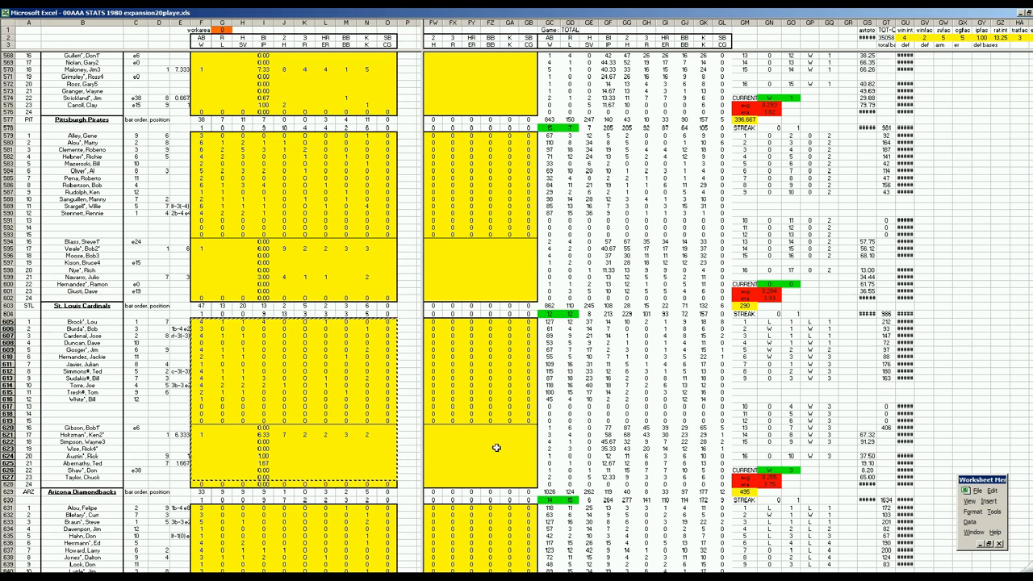
click(492, 448)
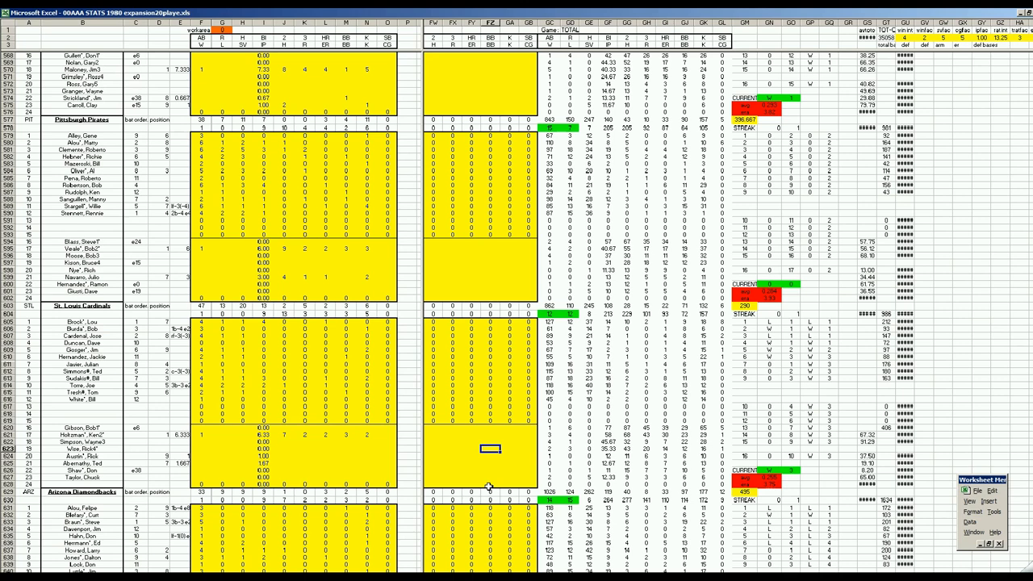
mouse_move(544, 429)
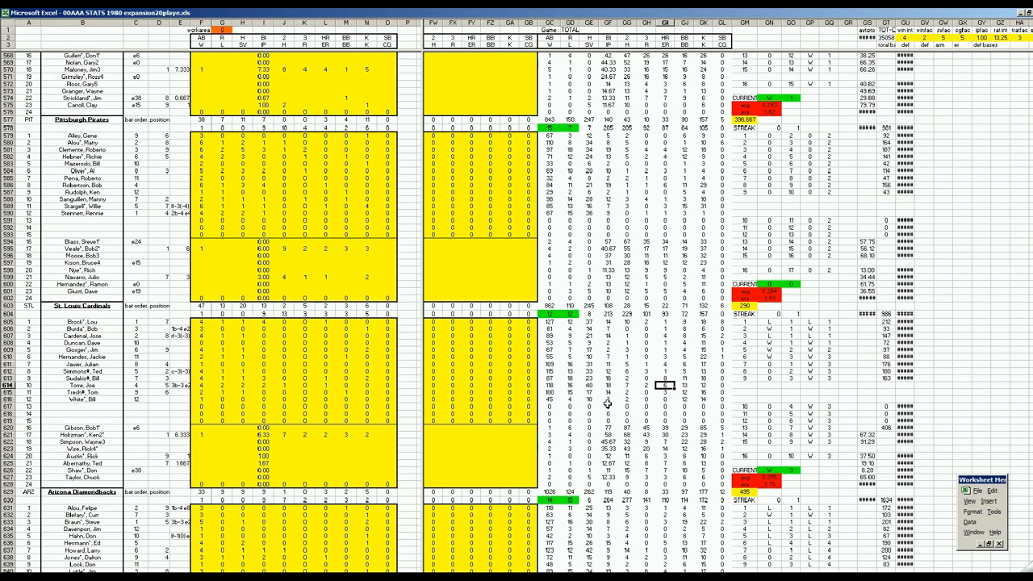
mouse_move(515, 434)
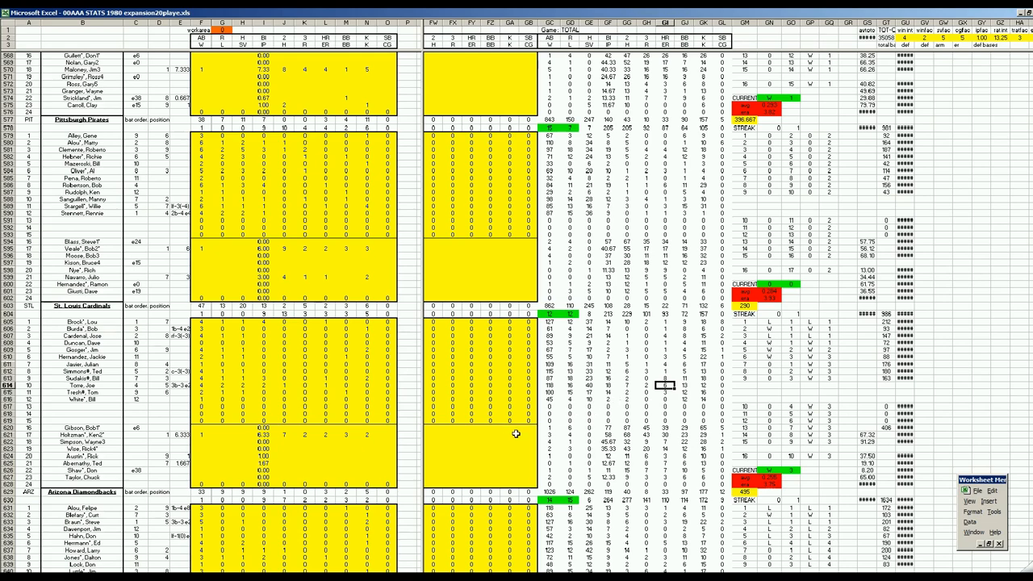
Scroll up to the Chicago Cubs and Cincinnati Reds player stat sections
scroll(up, 3)
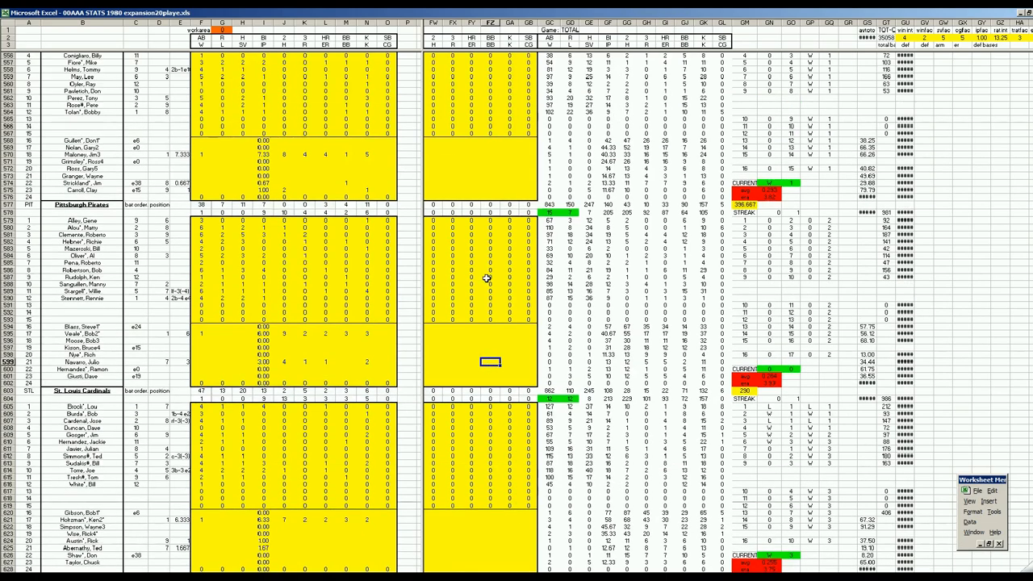
scroll(up, 3)
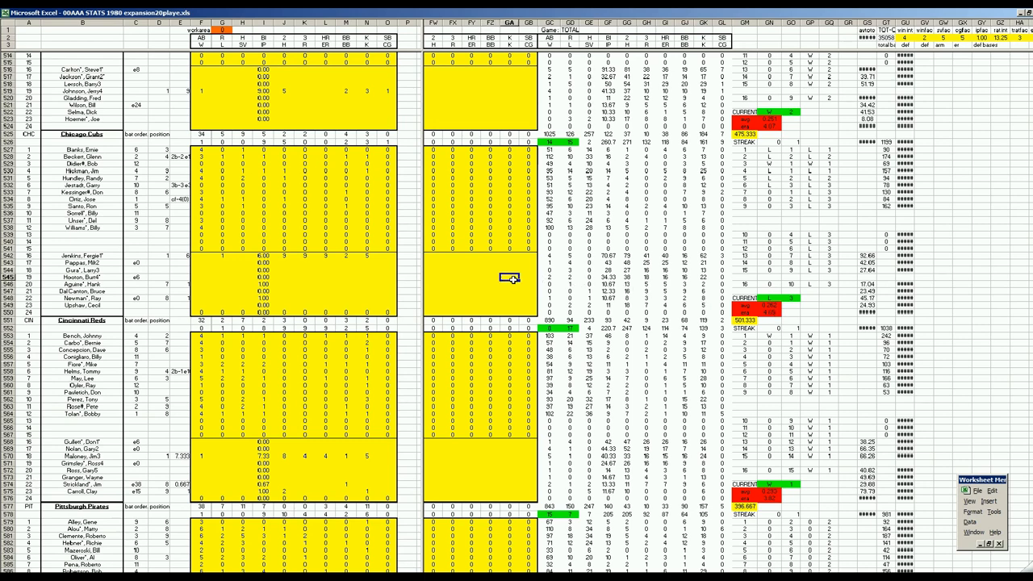
mouse_move(508, 292)
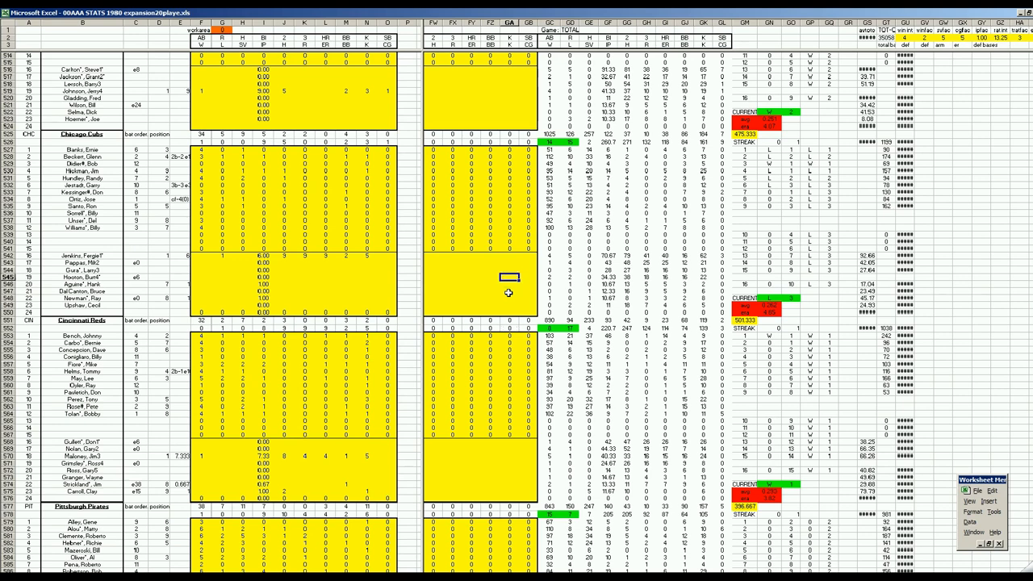
mouse_move(528, 286)
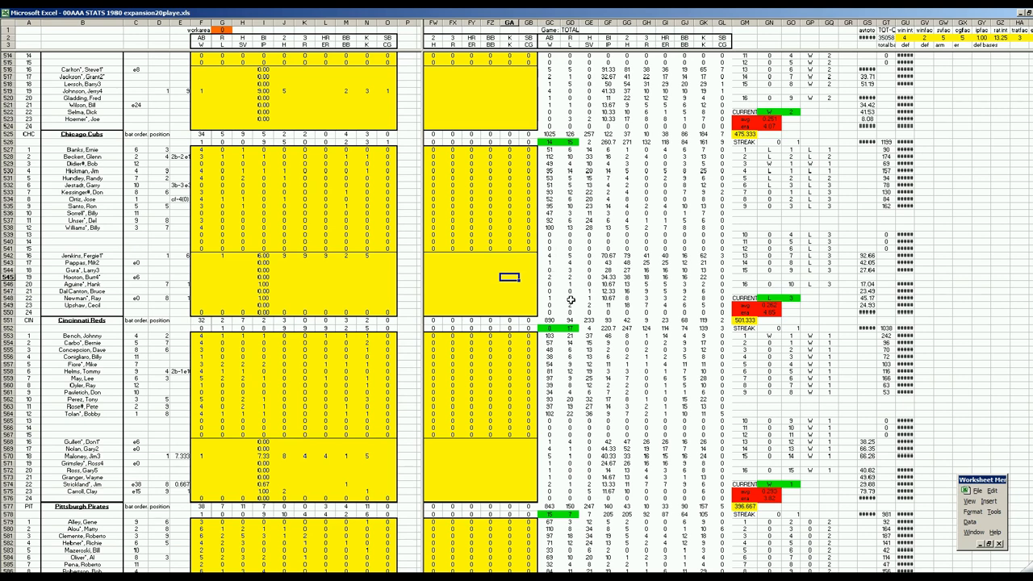
mouse_move(694, 179)
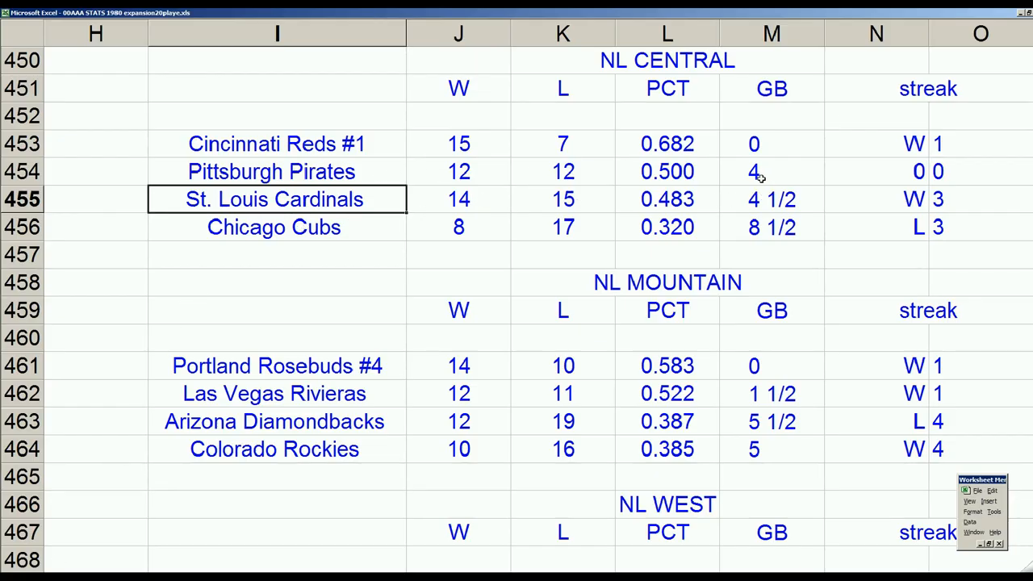
click(277, 171)
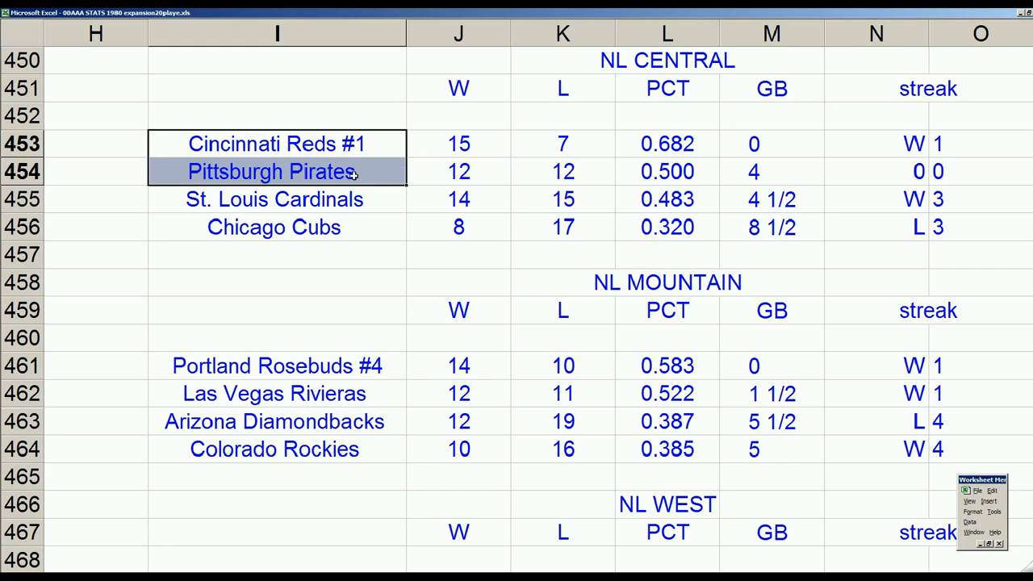
click(277, 144)
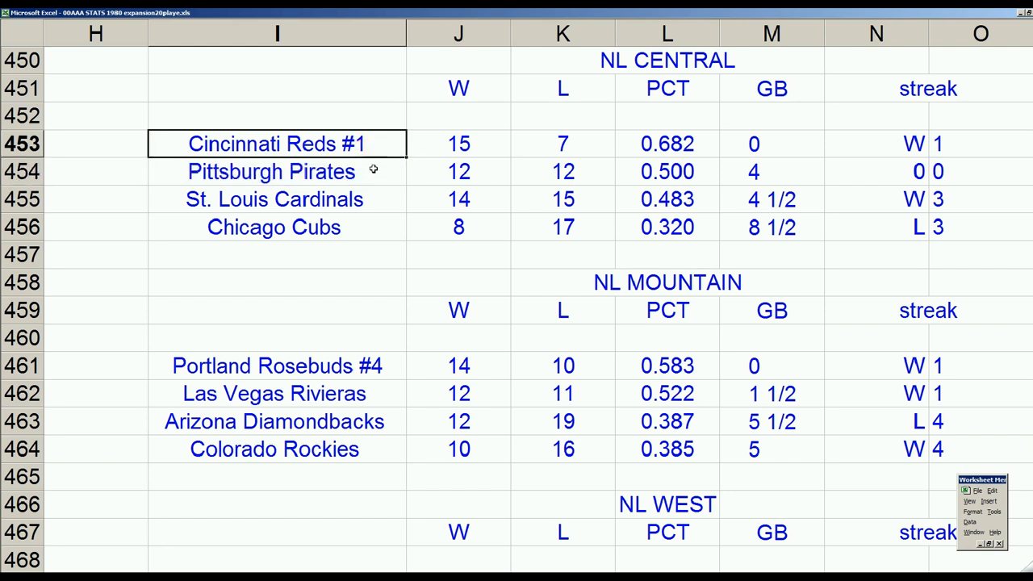
click(277, 171)
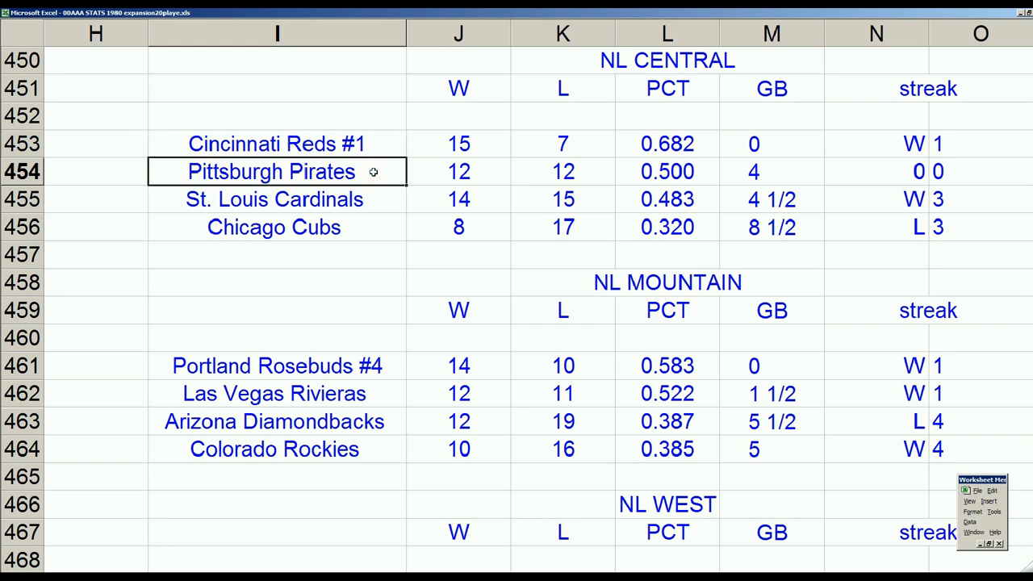
mouse_move(343, 177)
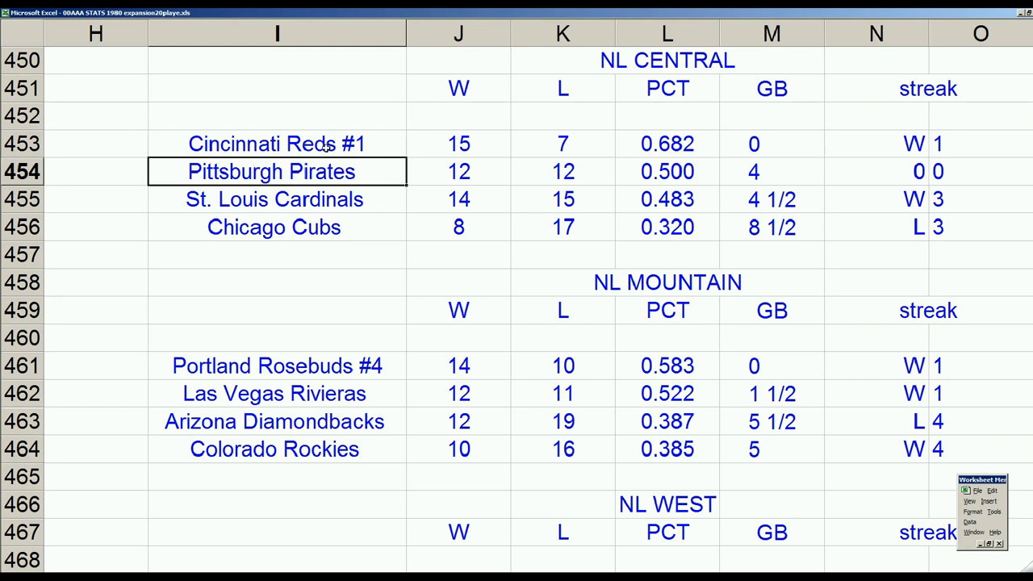
mouse_move(362, 167)
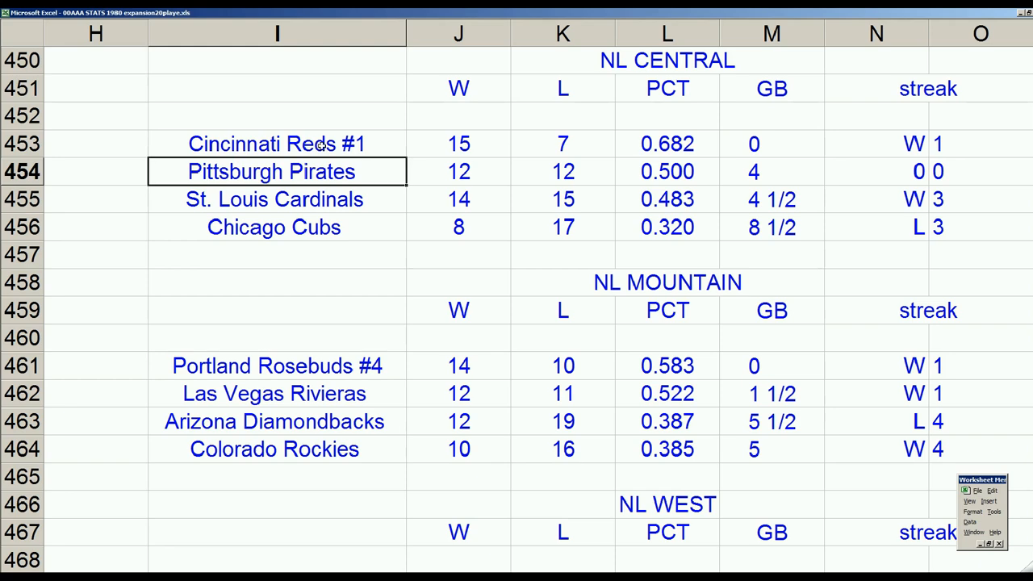
mouse_move(333, 367)
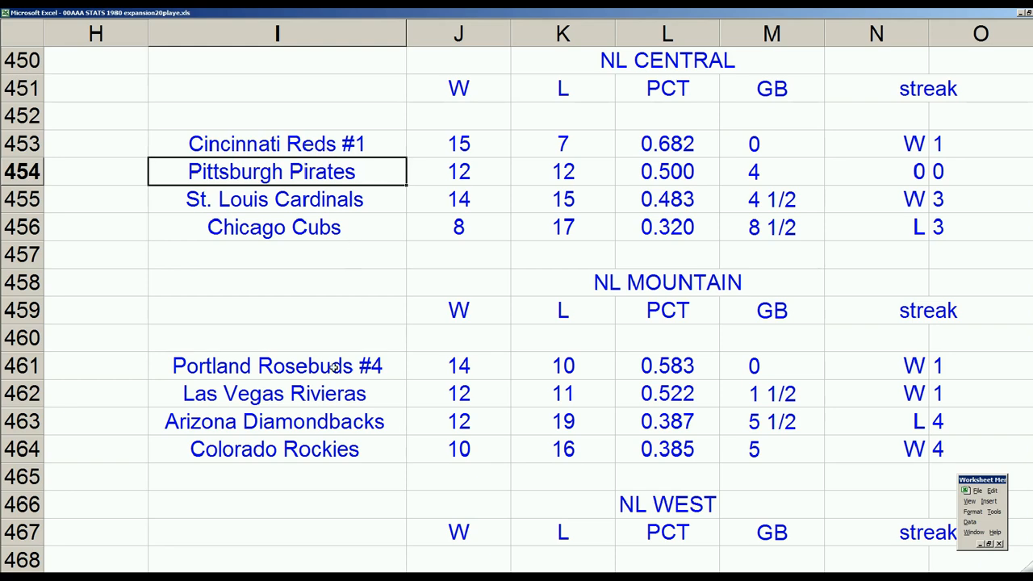
scroll(down, 3)
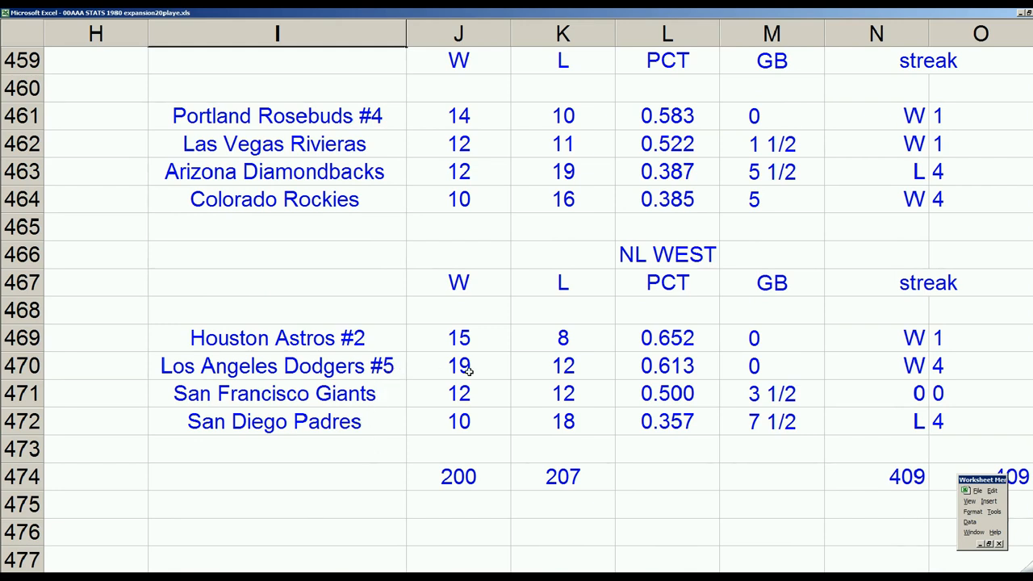
click(276, 366)
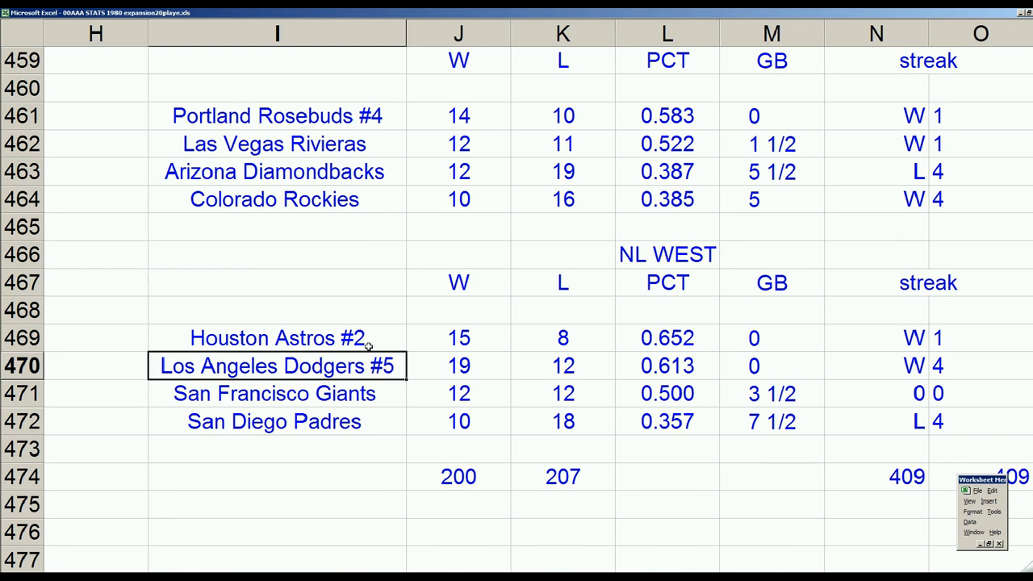
click(276, 337)
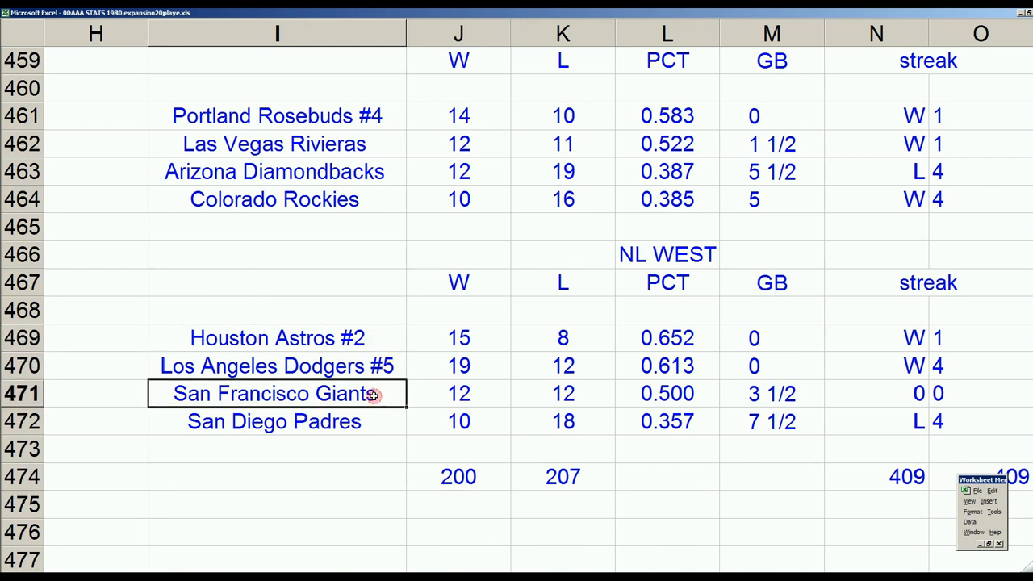
scroll(up, 3)
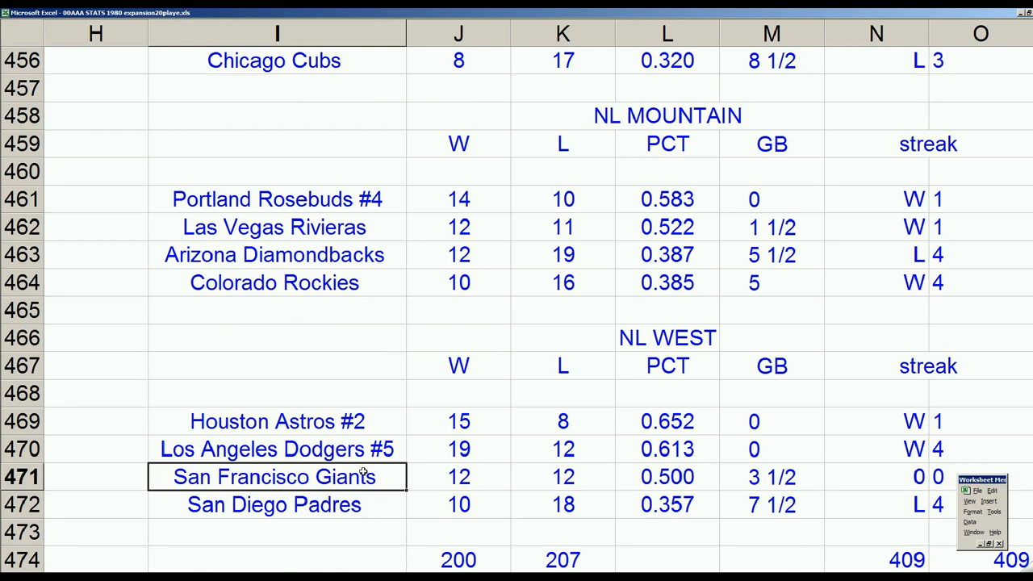
scroll(up, 3)
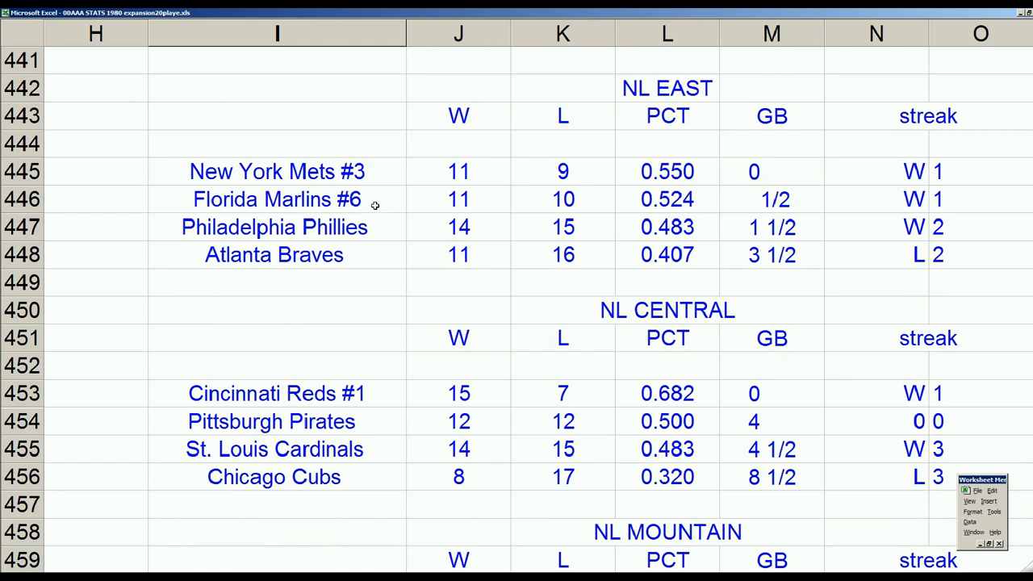
mouse_move(391, 175)
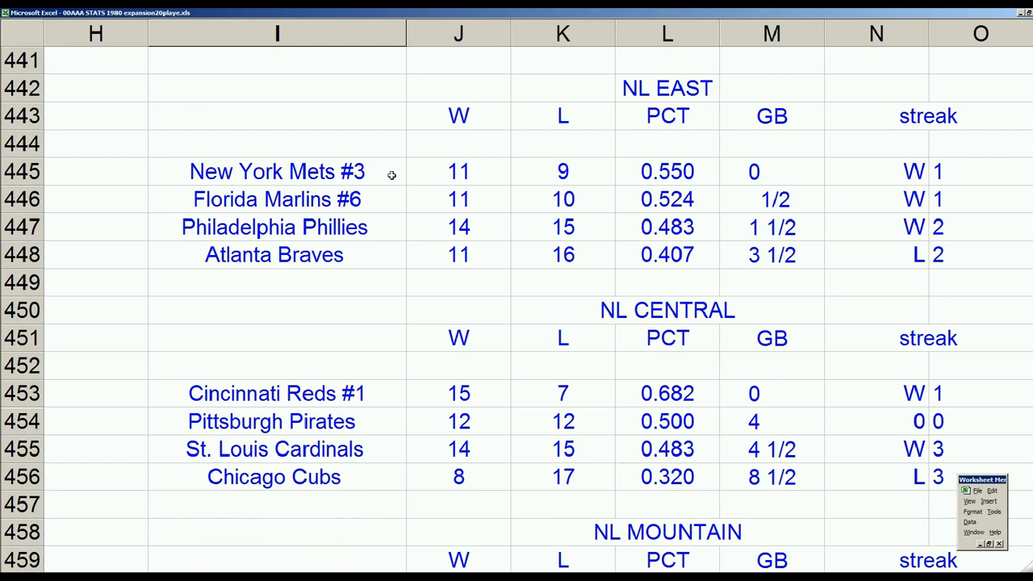
click(276, 422)
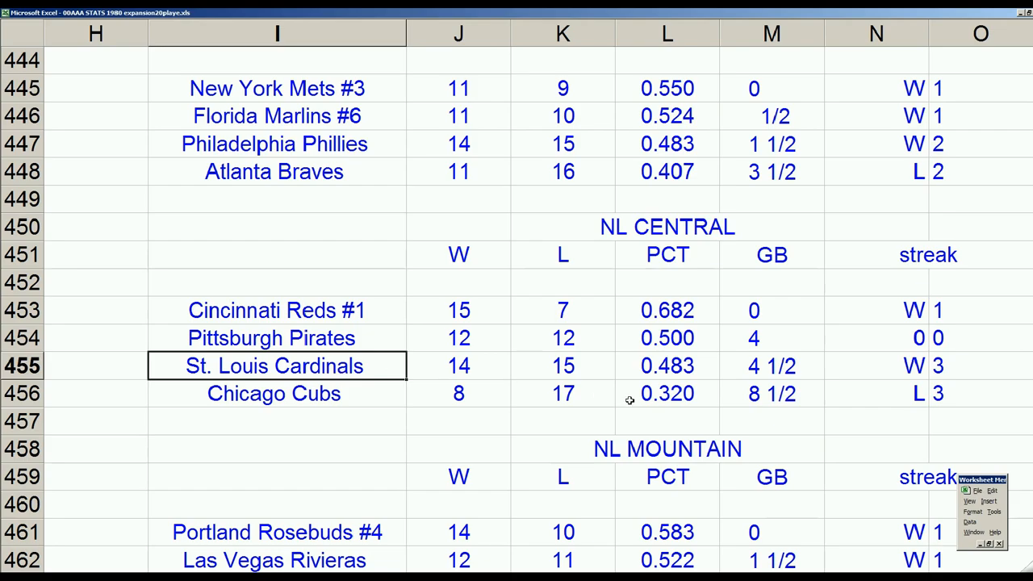
mouse_move(928, 495)
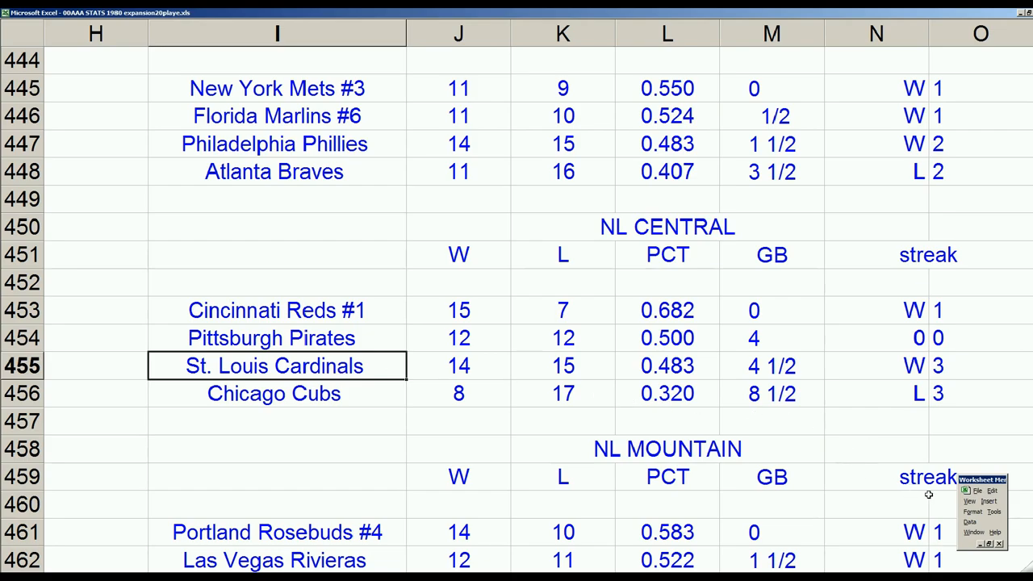